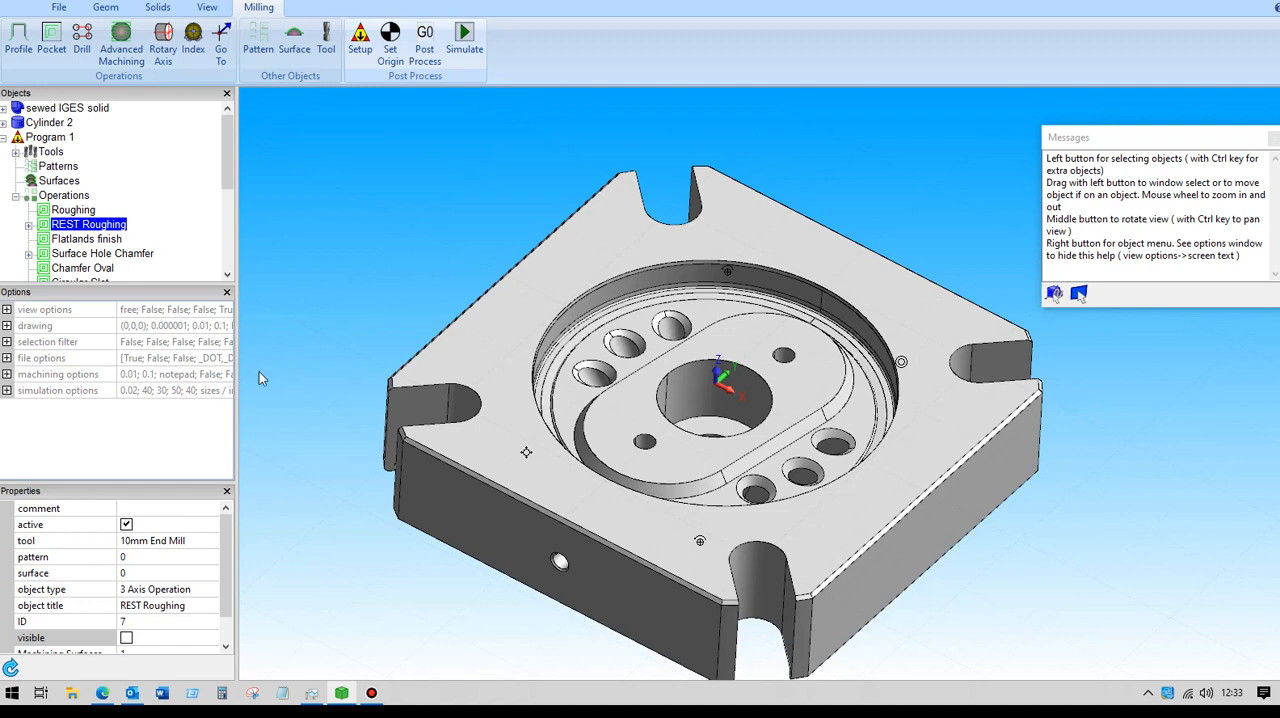
Review the Flatlands finish machining surfaces and tool, closing its settings without changes.
{"action": "left_click", "coordinate": [86, 238]}
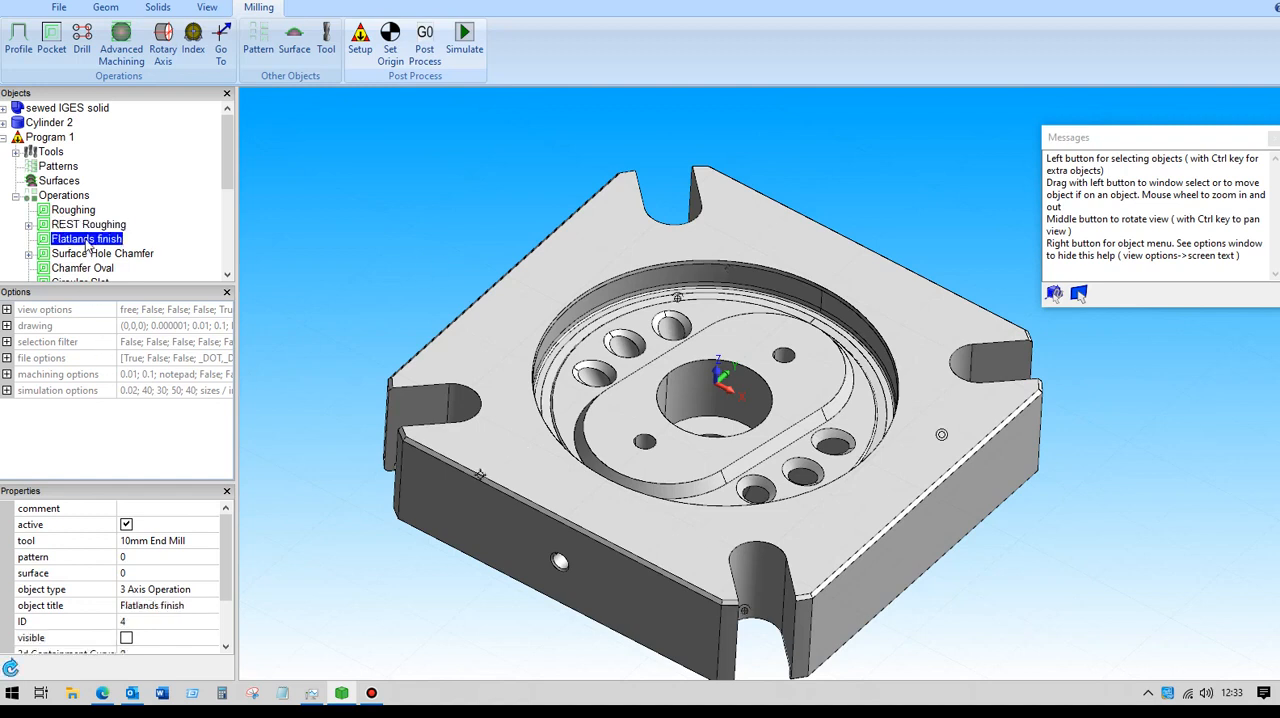
{"action": "mouse_move", "coordinate": [490, 198]}
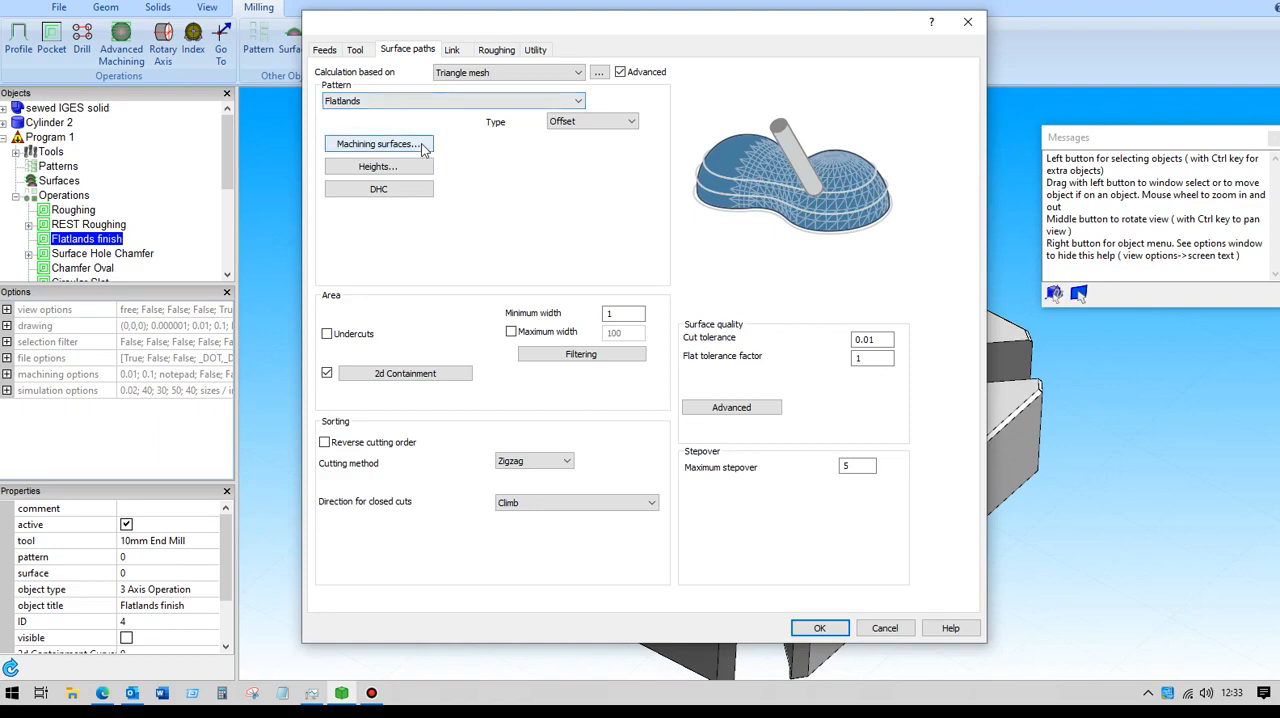
{"action": "left_click", "coordinate": [378, 144]}
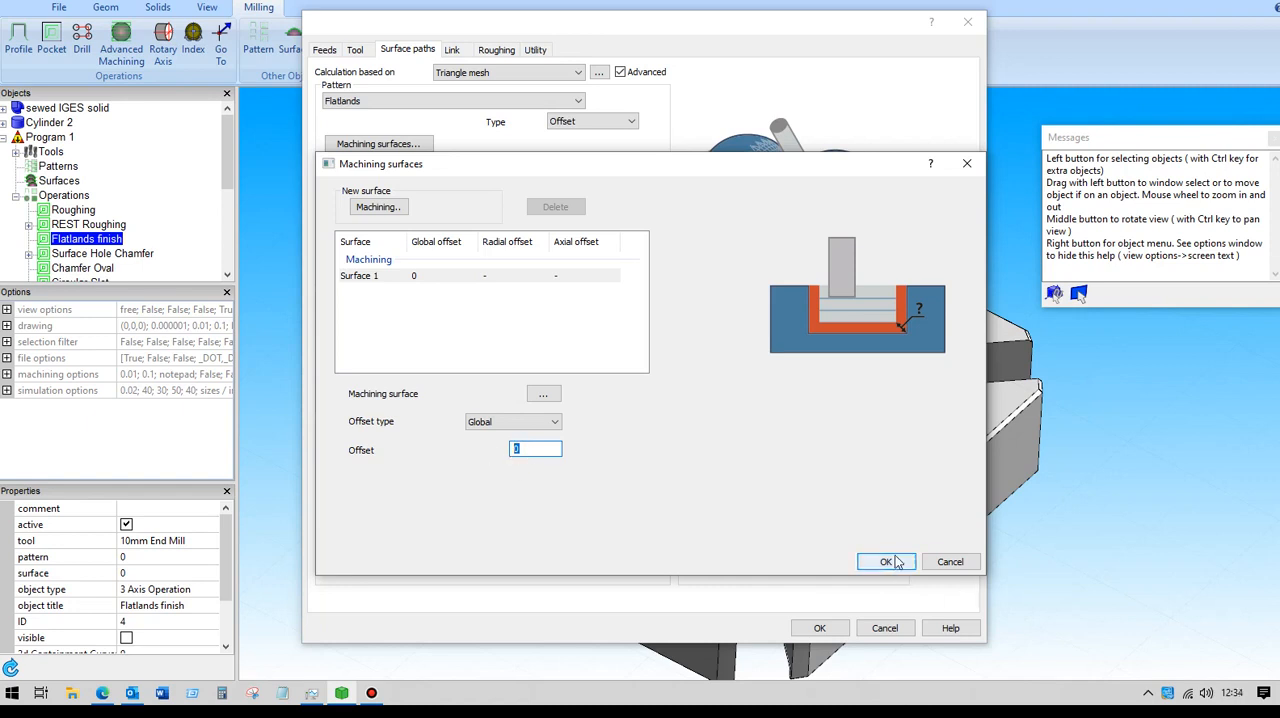
{"action": "left_click", "coordinate": [884, 560]}
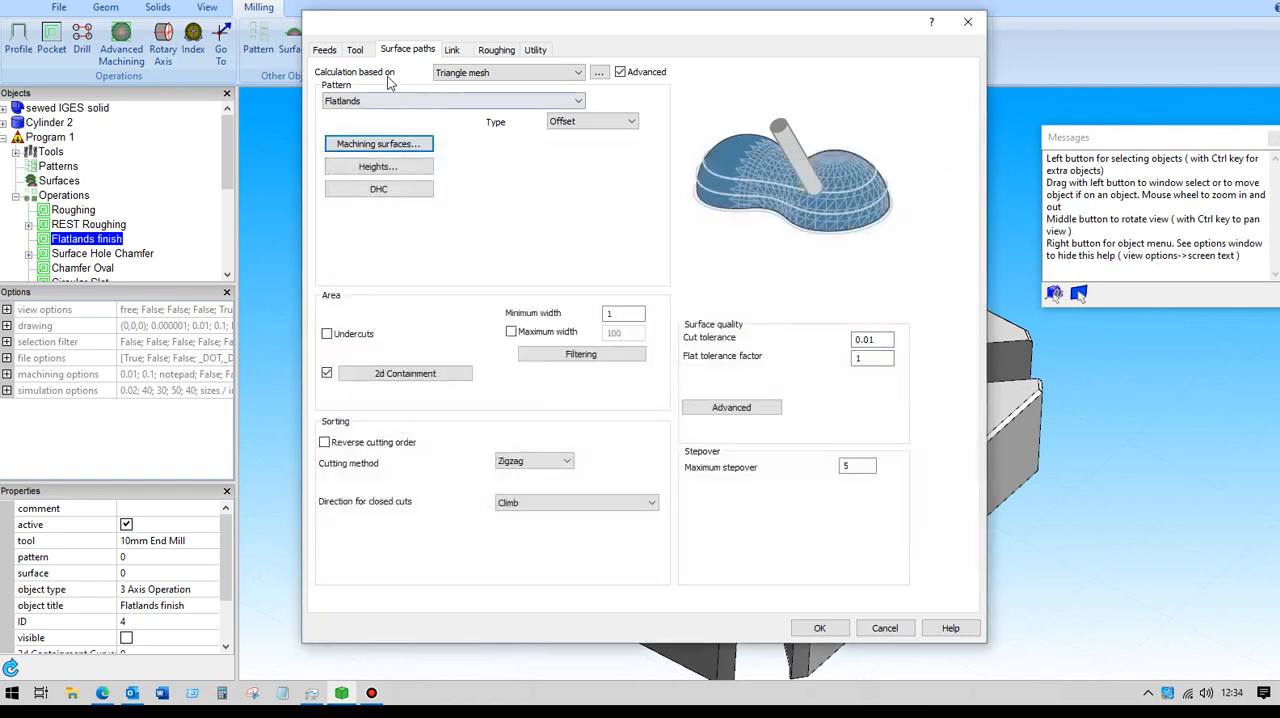
{"action": "left_click", "coordinate": [356, 48]}
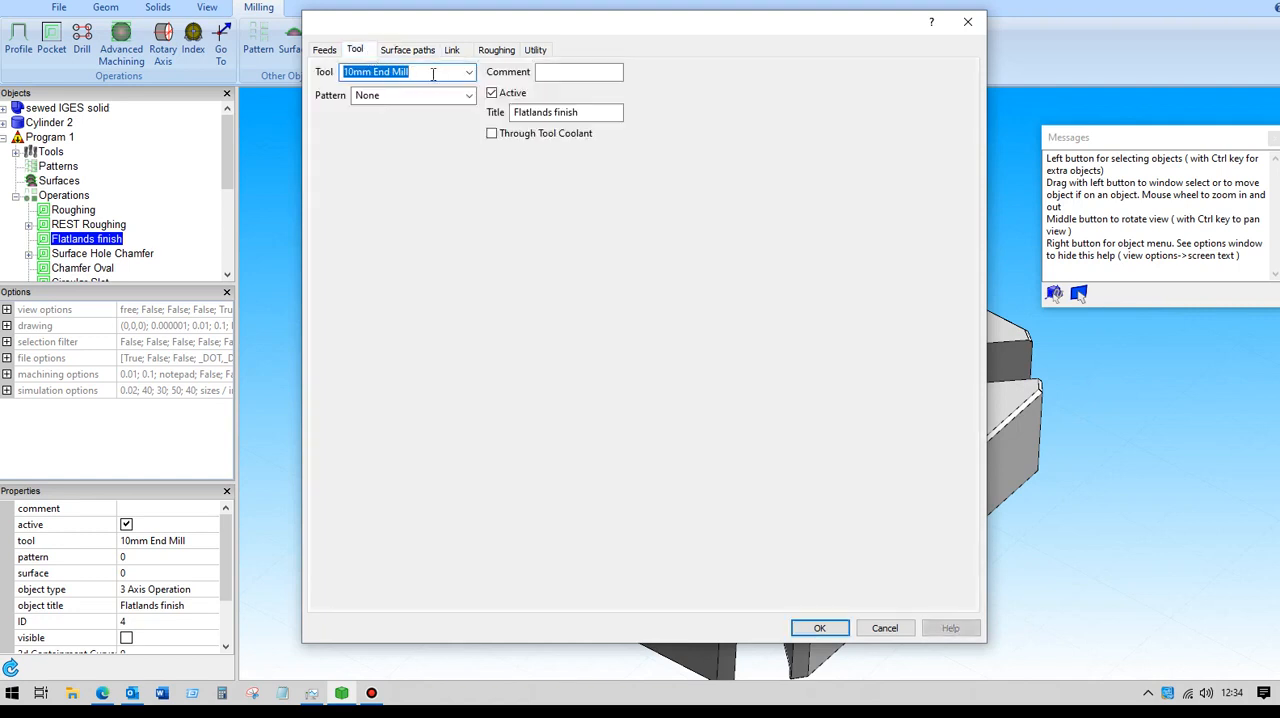
{"action": "mouse_move", "coordinate": [408, 50]}
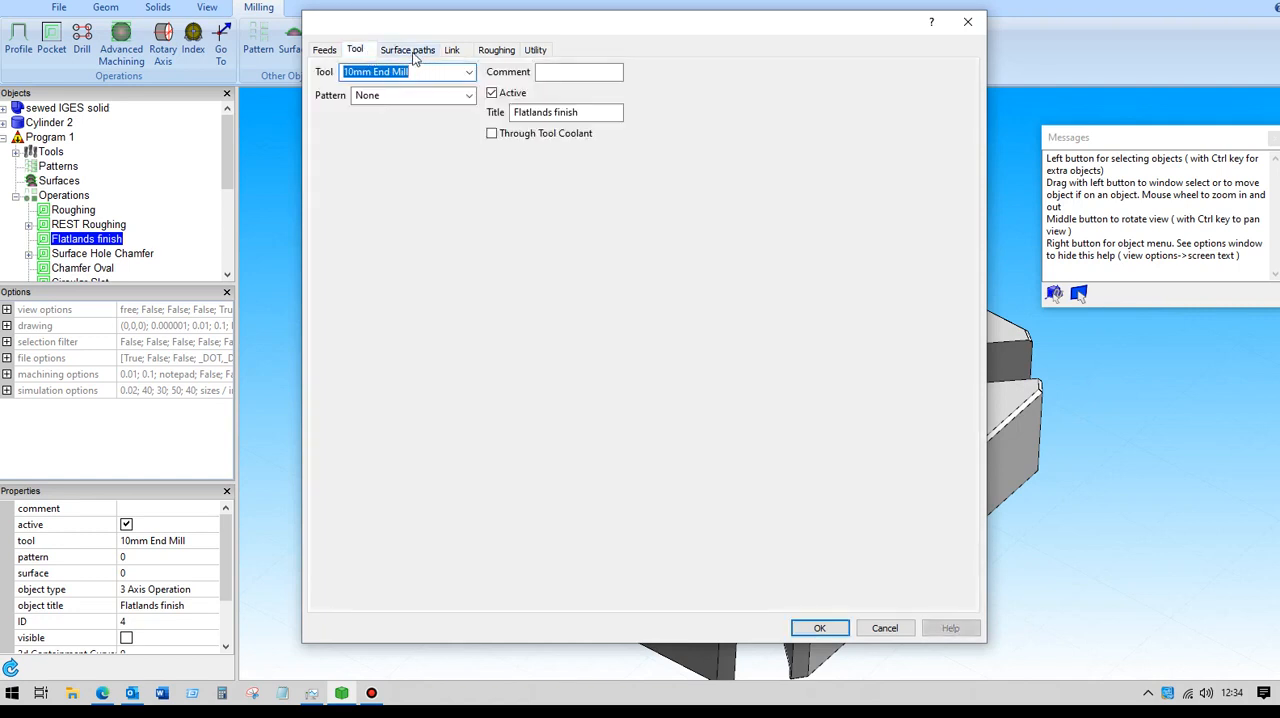
{"action": "left_click", "coordinate": [408, 48]}
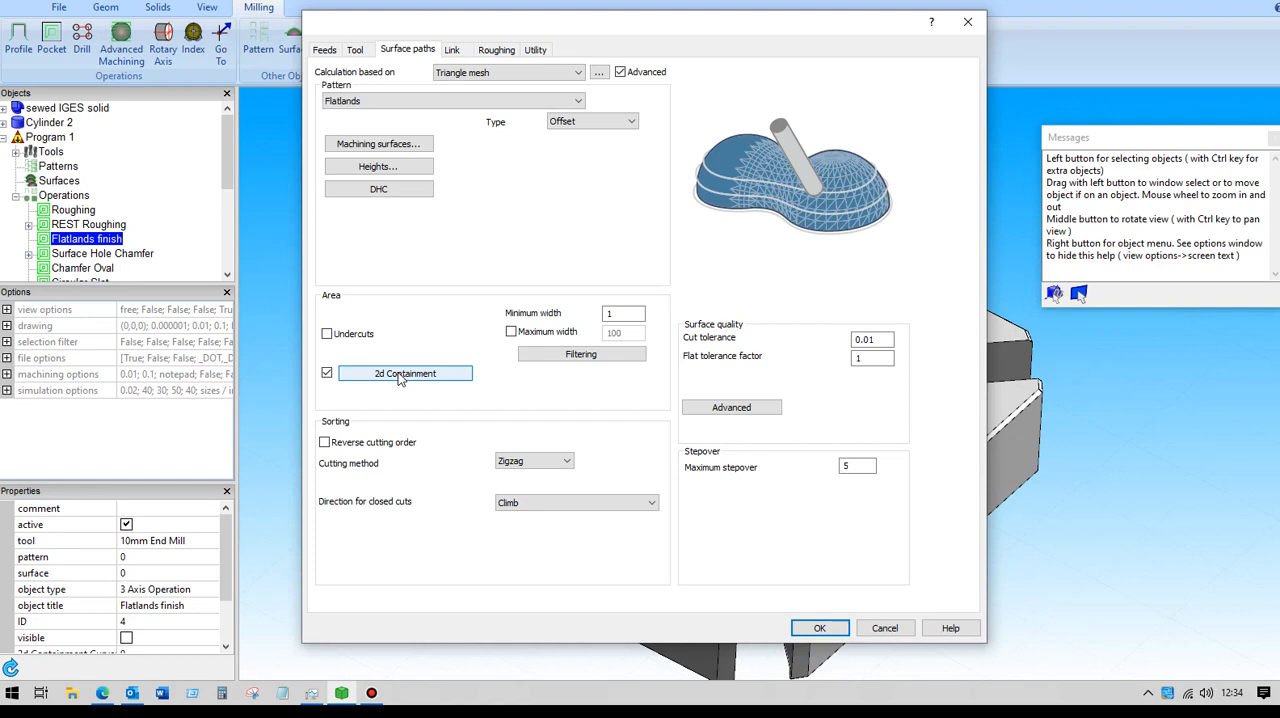
{"action": "mouse_move", "coordinate": [428, 380]}
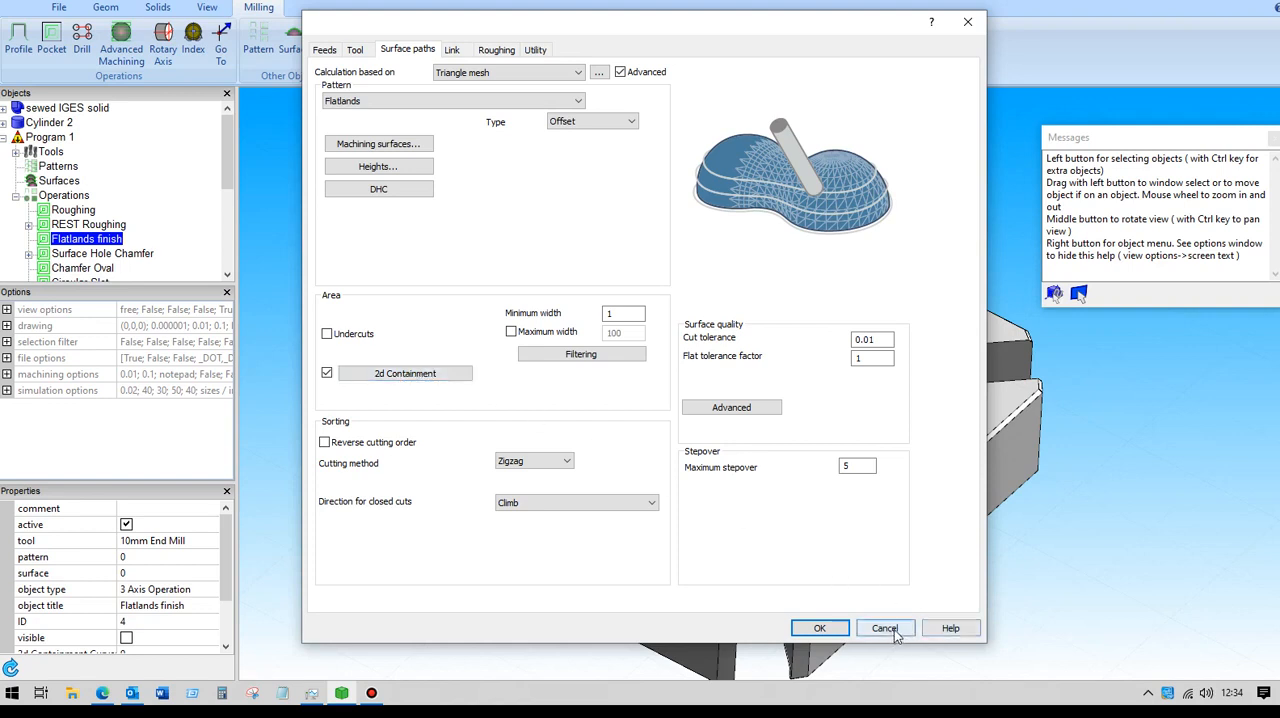
{"action": "left_click", "coordinate": [884, 628]}
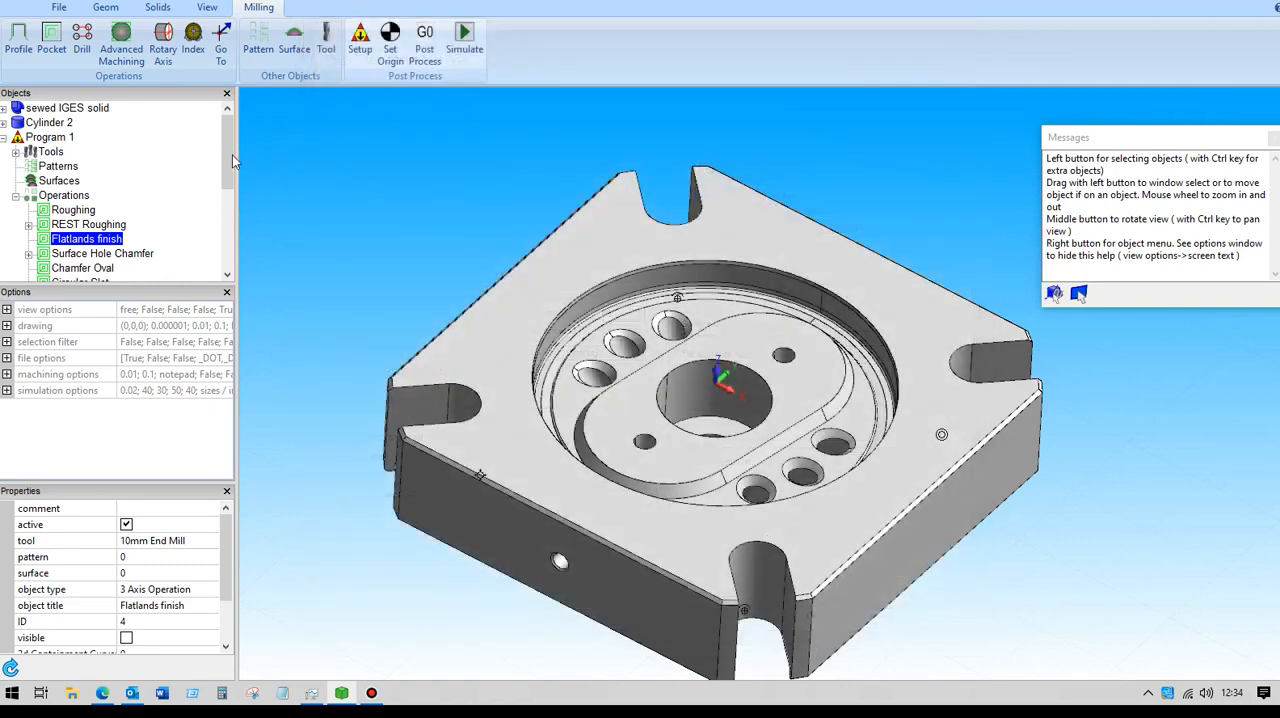
{"action": "scroll", "scroll_direction": "down", "scroll_amount": 3}
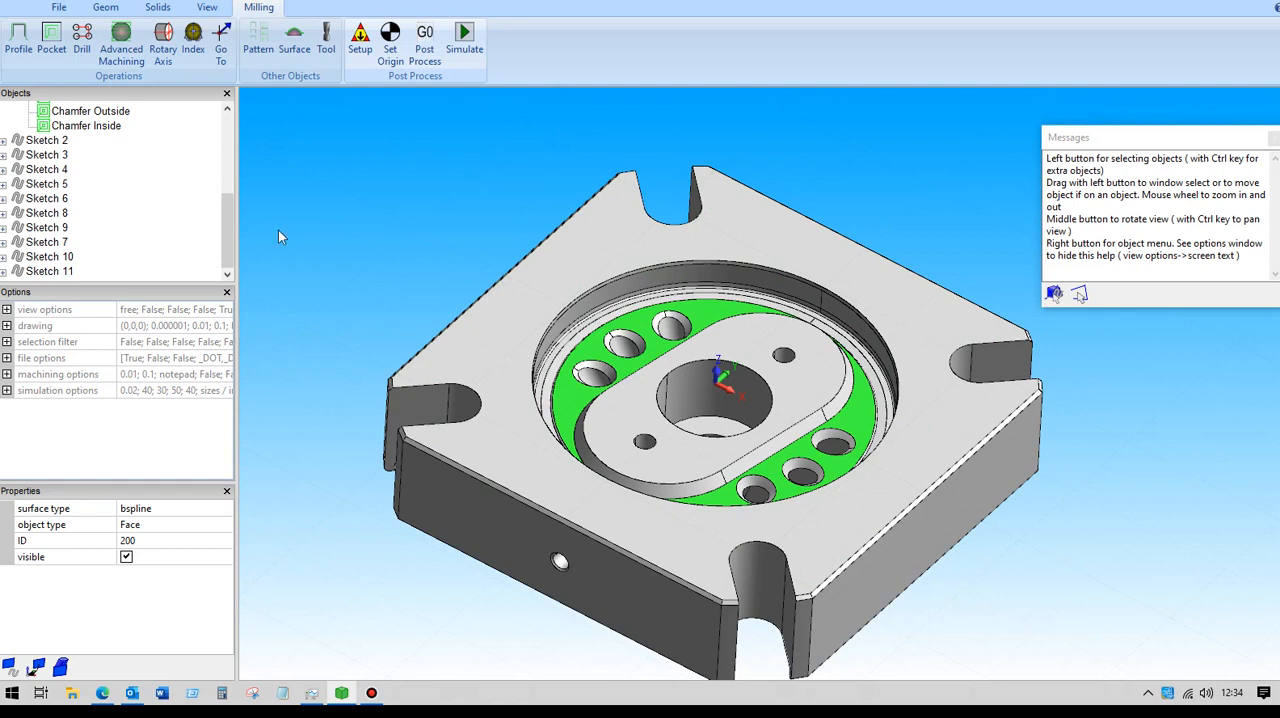
Highlight Sketches 2, 3, 4, 6, 9, 7 and 10 on the plate in turn.
{"action": "left_click", "coordinate": [46, 140]}
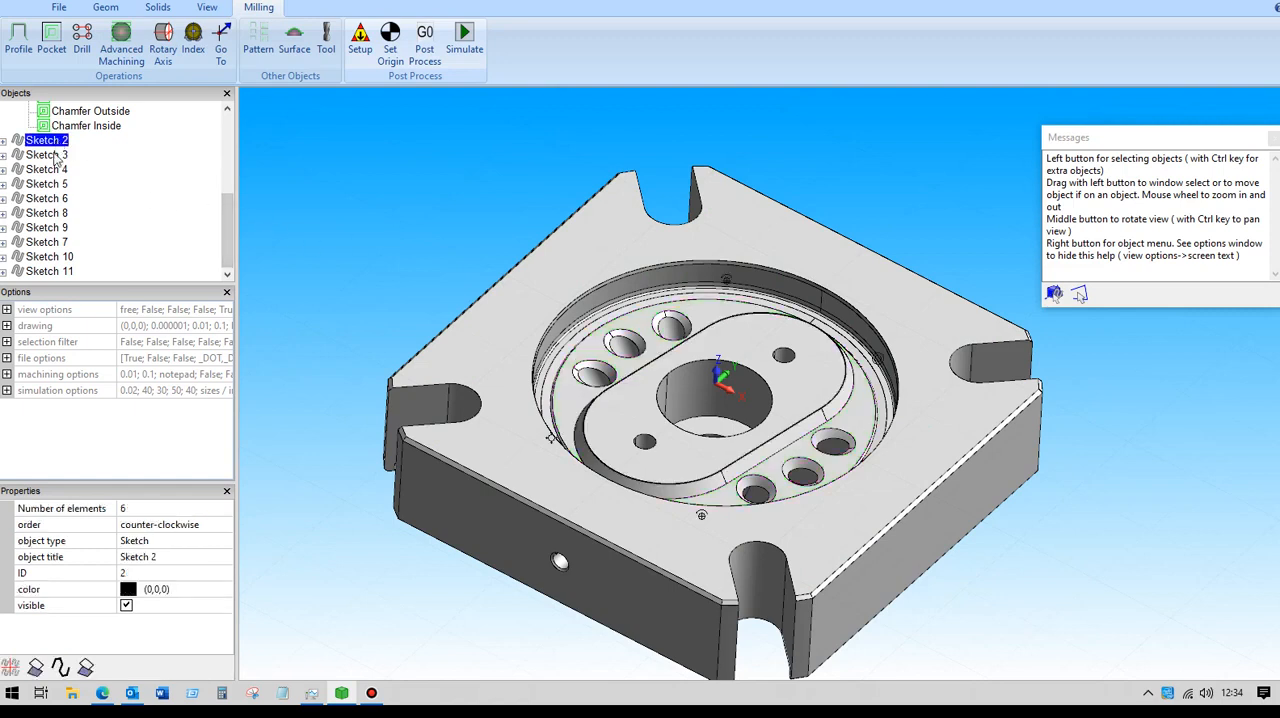
{"action": "left_click", "coordinate": [46, 154]}
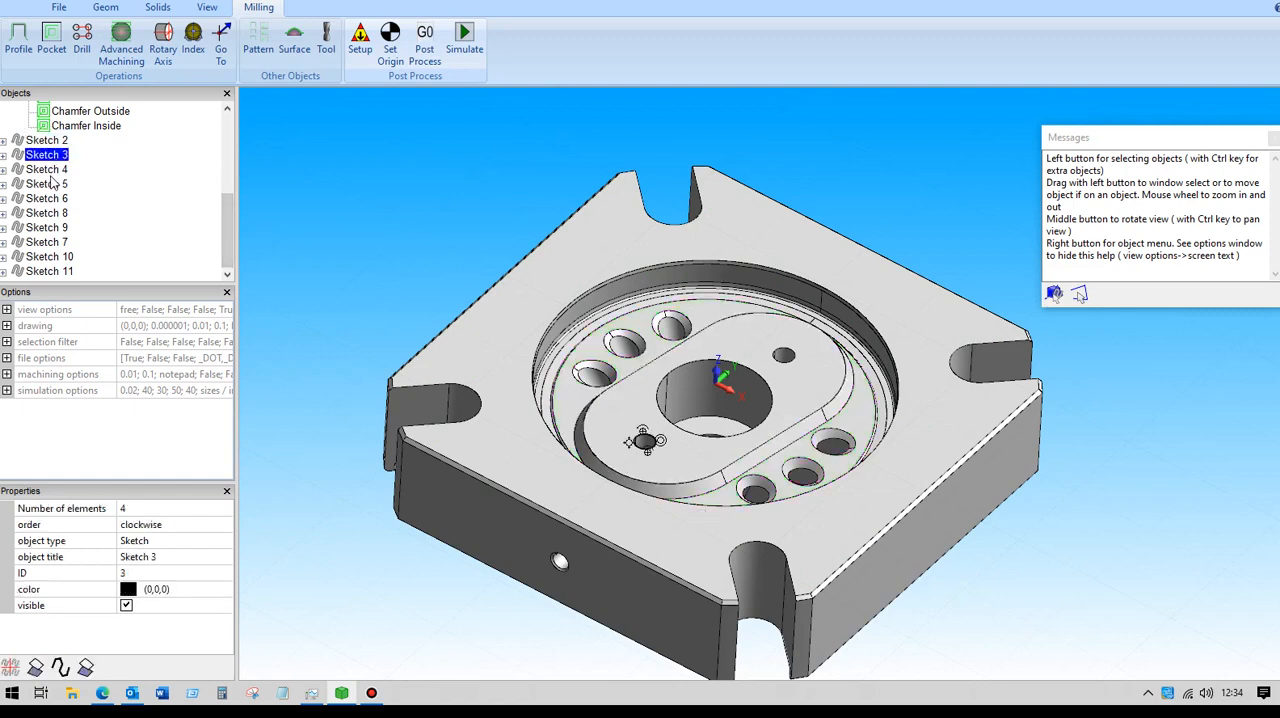
{"action": "left_click", "coordinate": [48, 168]}
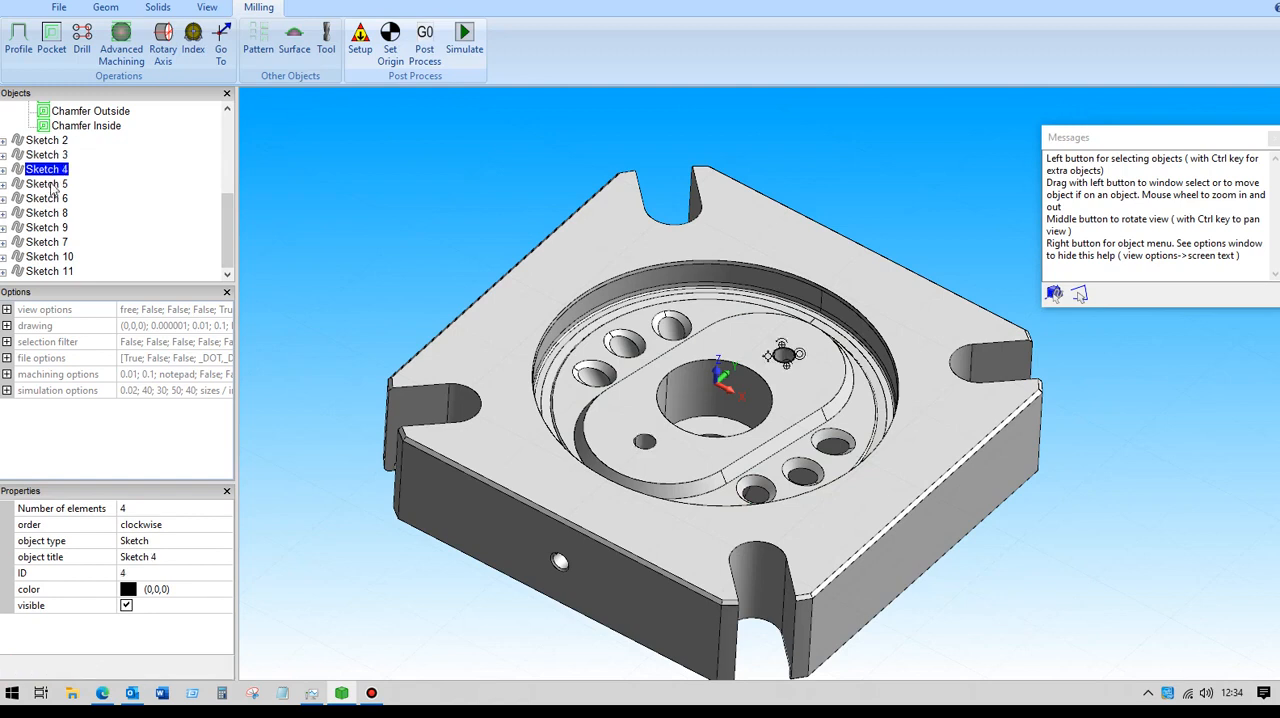
{"action": "left_click", "coordinate": [48, 198]}
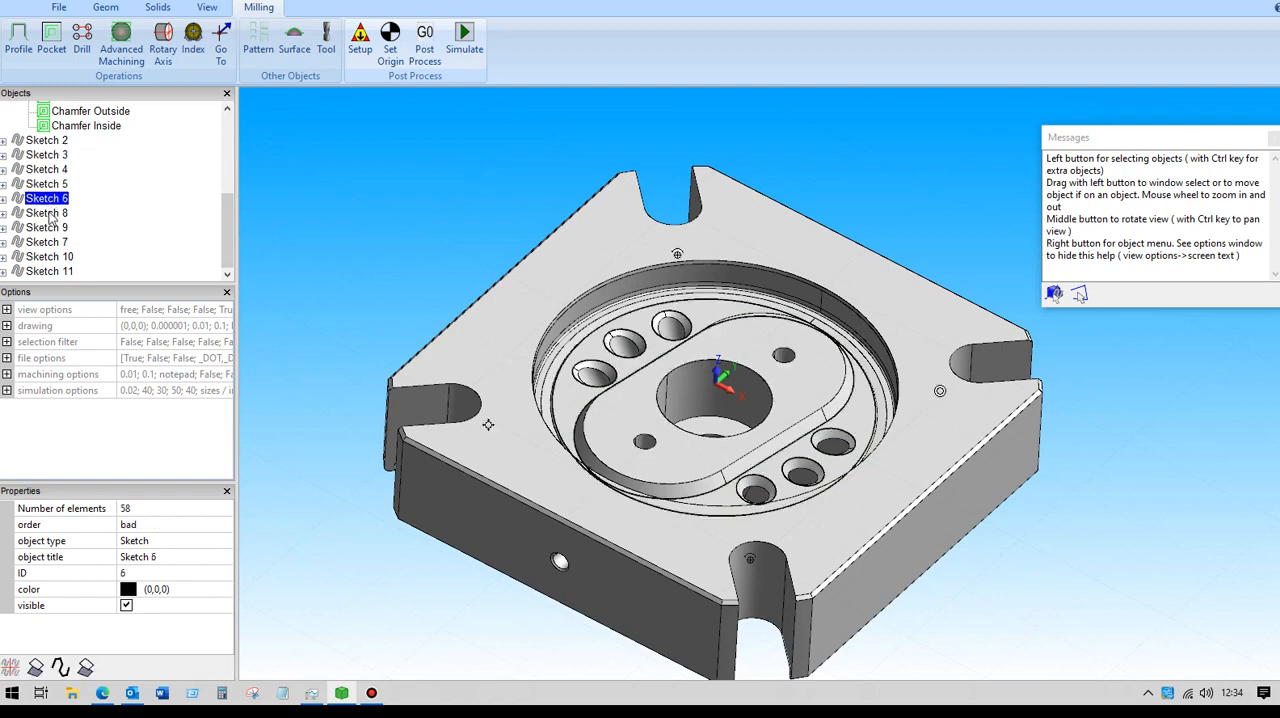
{"action": "left_click", "coordinate": [48, 228]}
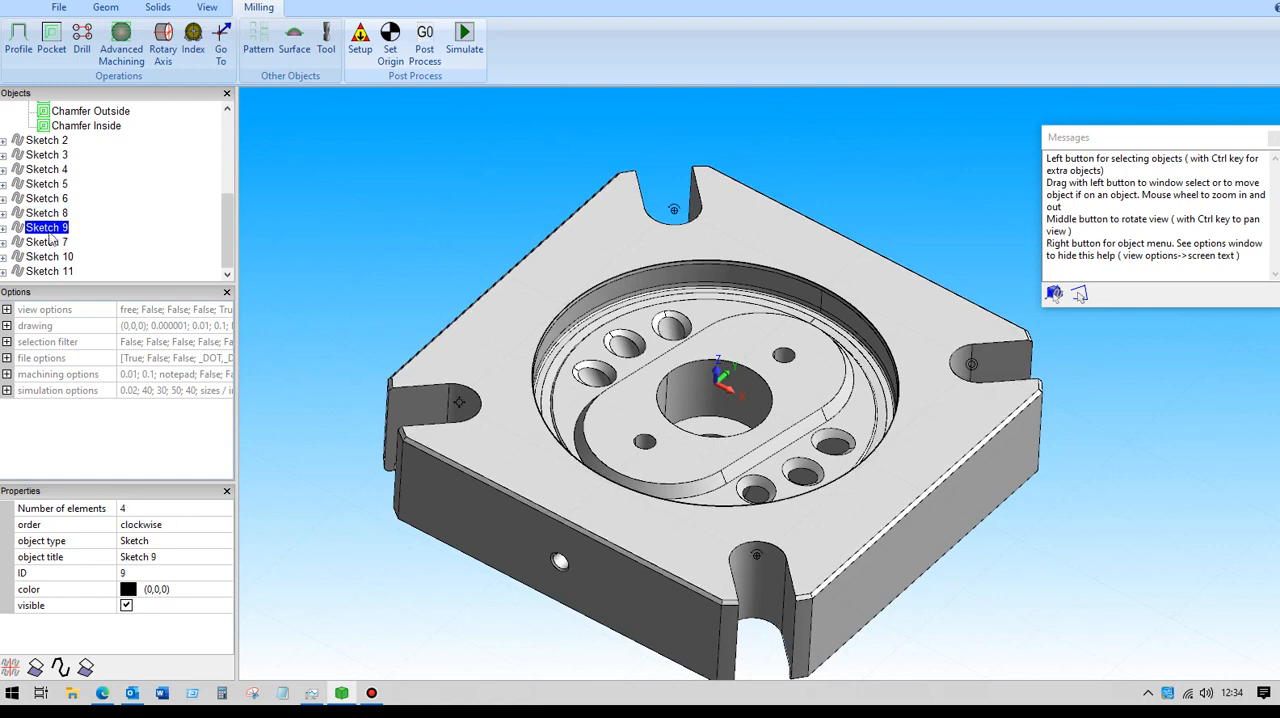
{"action": "left_click", "coordinate": [48, 242]}
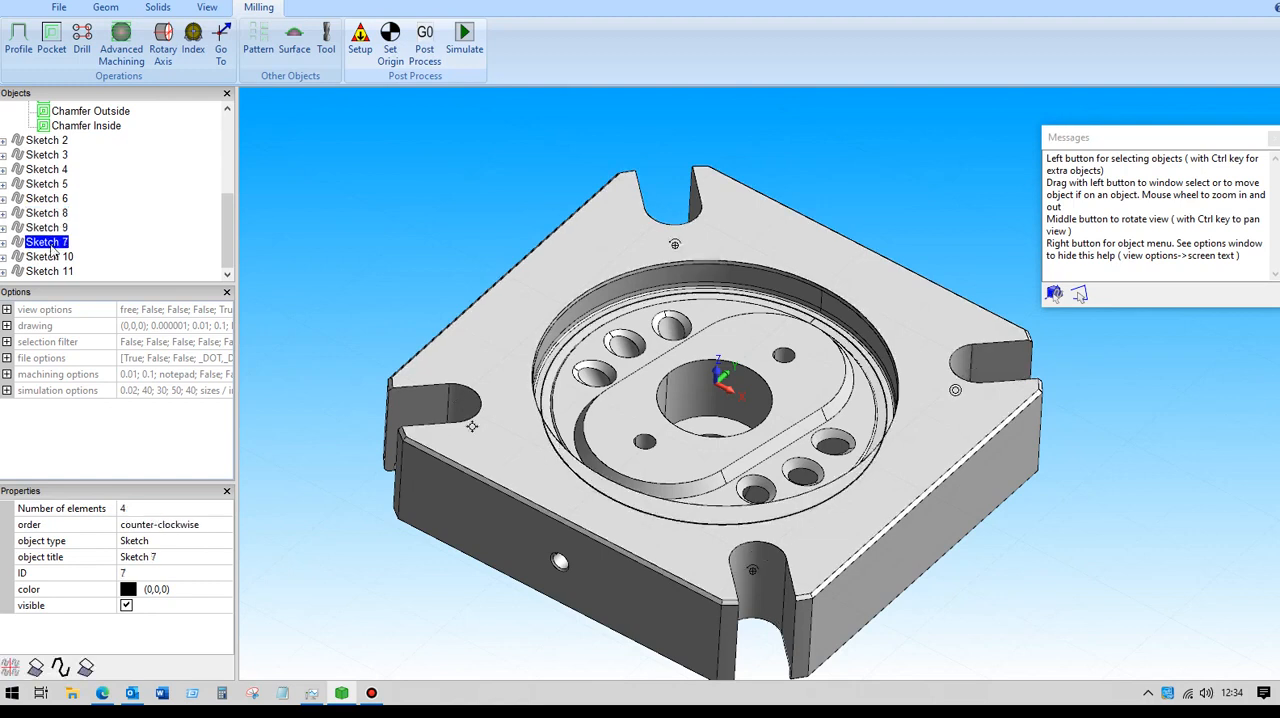
{"action": "left_click", "coordinate": [48, 256]}
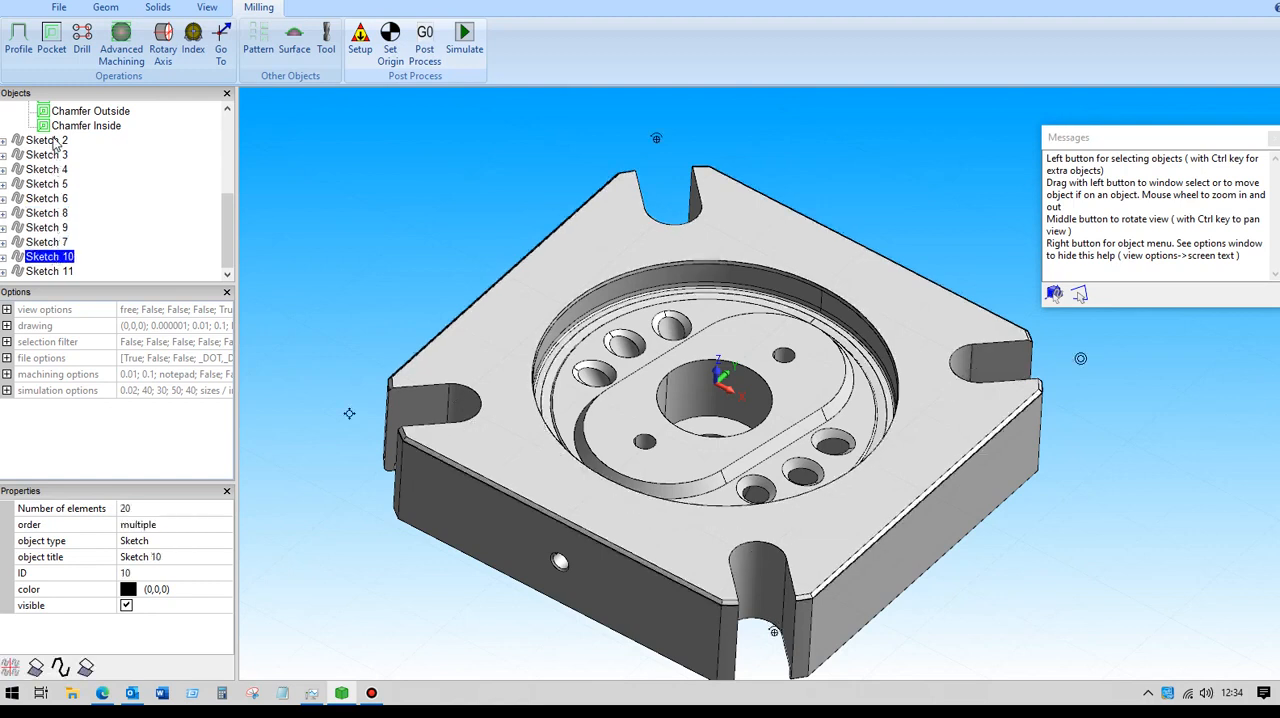
{"action": "left_click", "coordinate": [48, 154]}
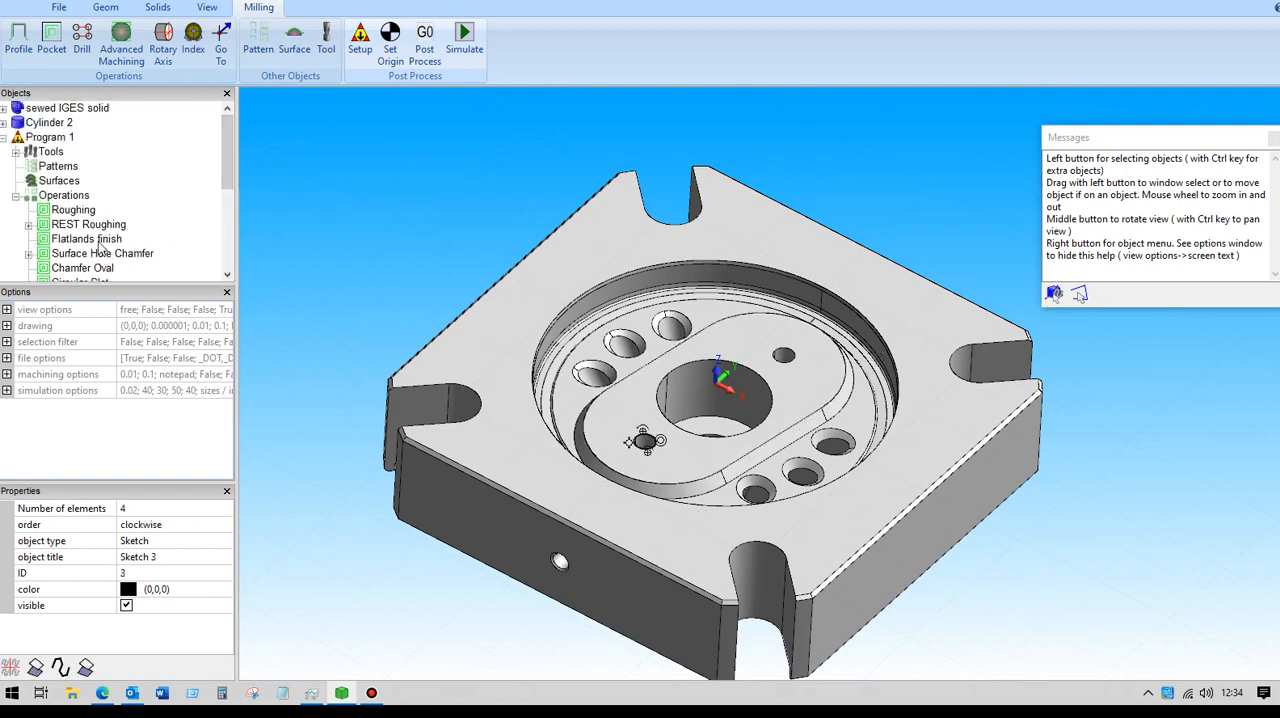
Keep the Flatlands finish 2D containment tool position centred on the boundary and confirm the settings.
{"action": "left_click", "coordinate": [86, 238]}
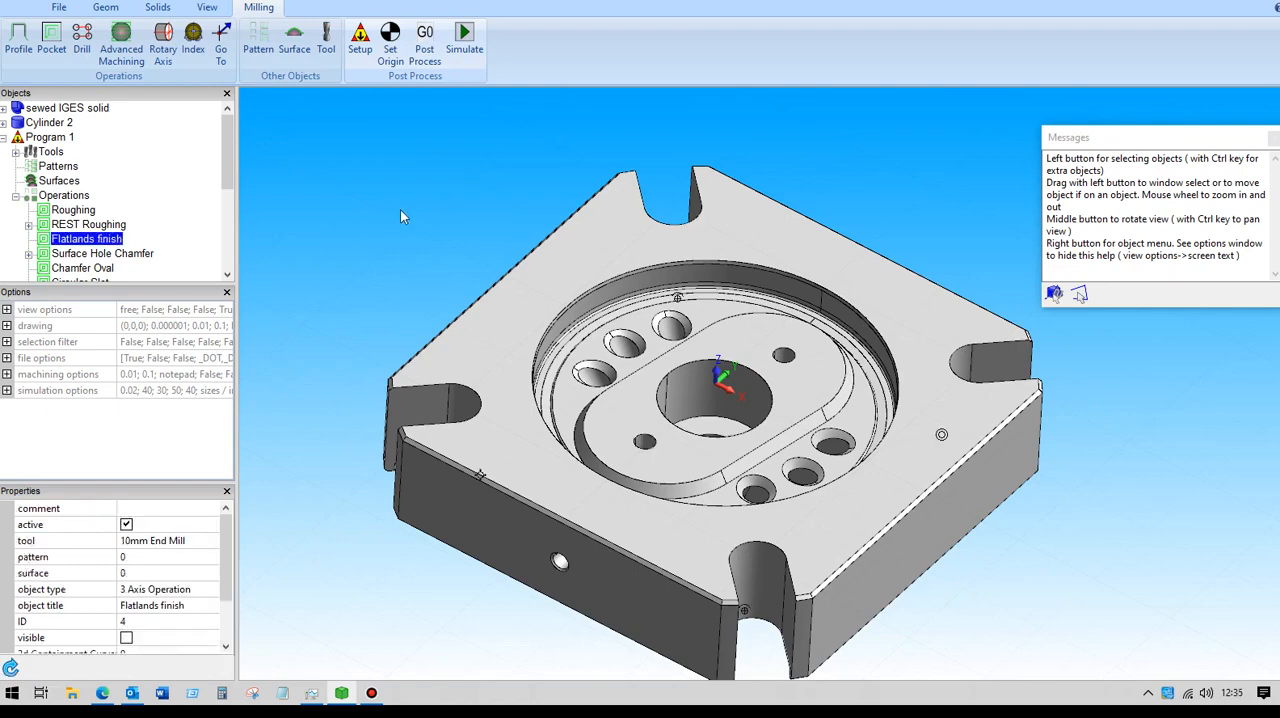
{"action": "double_click", "coordinate": [86, 238]}
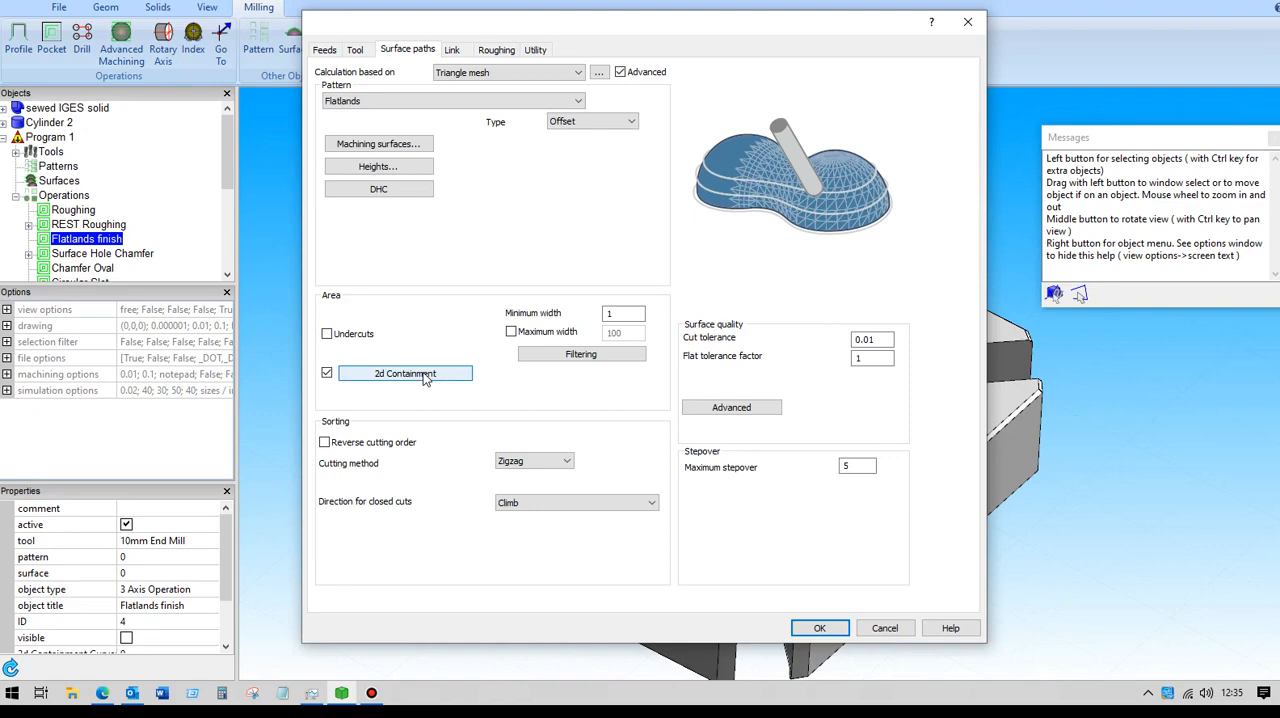
{"action": "left_click", "coordinate": [404, 372]}
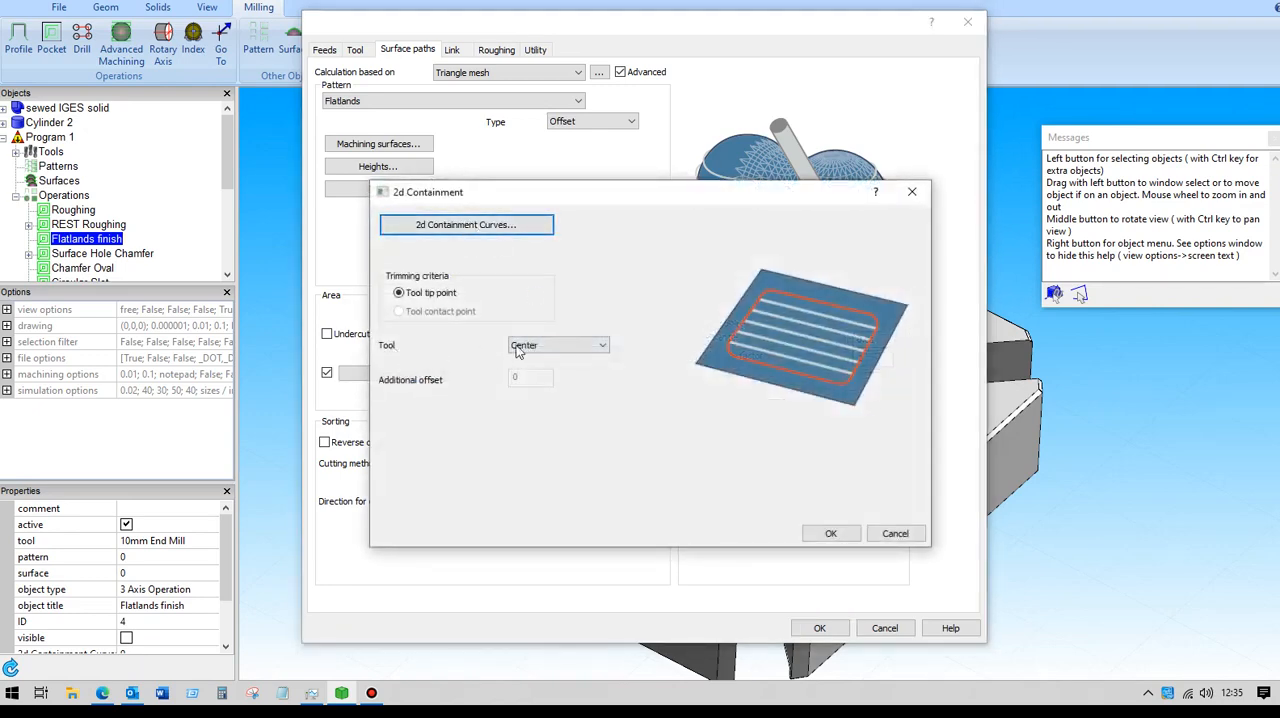
{"action": "left_click", "coordinate": [558, 344]}
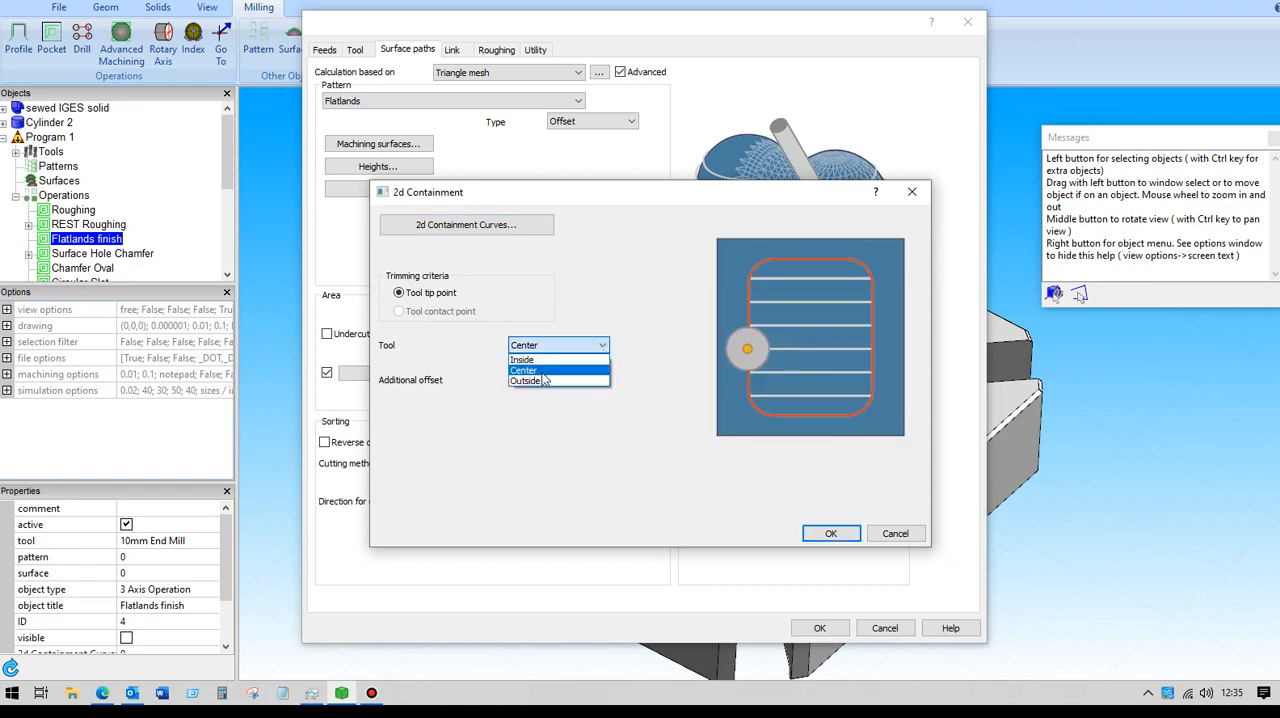
{"action": "left_click", "coordinate": [524, 370]}
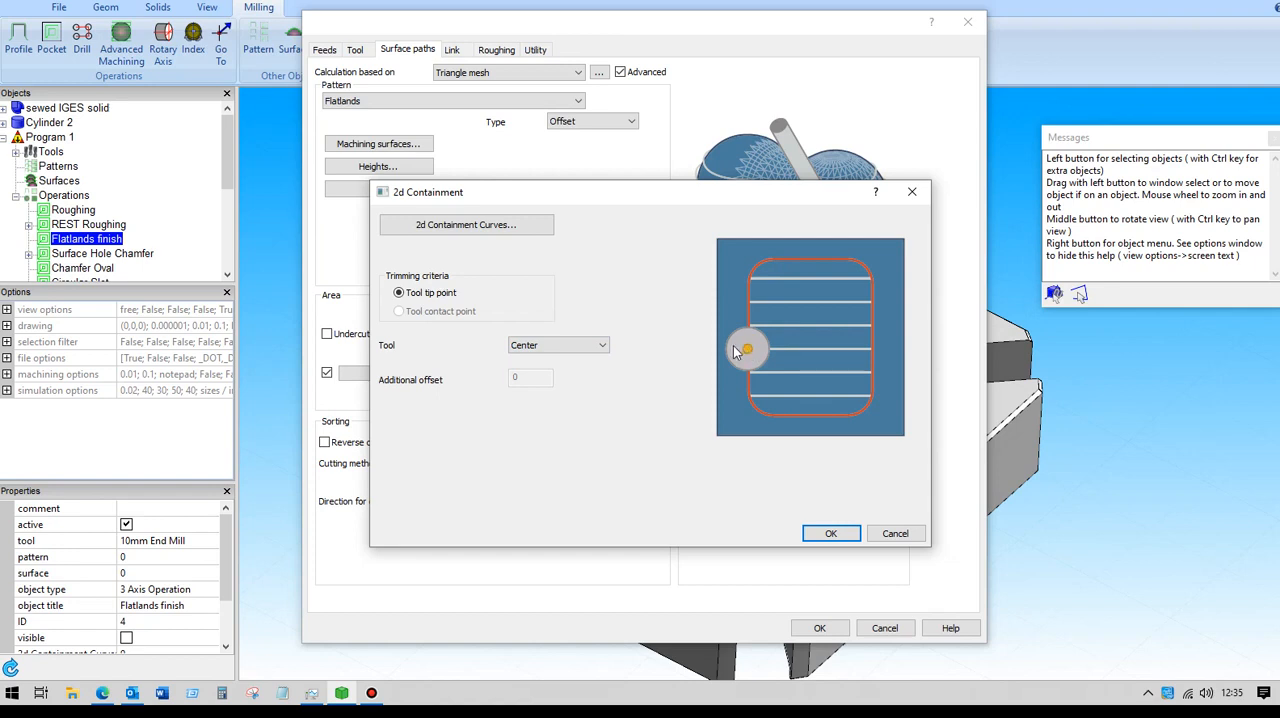
{"action": "mouse_move", "coordinate": [736, 352]}
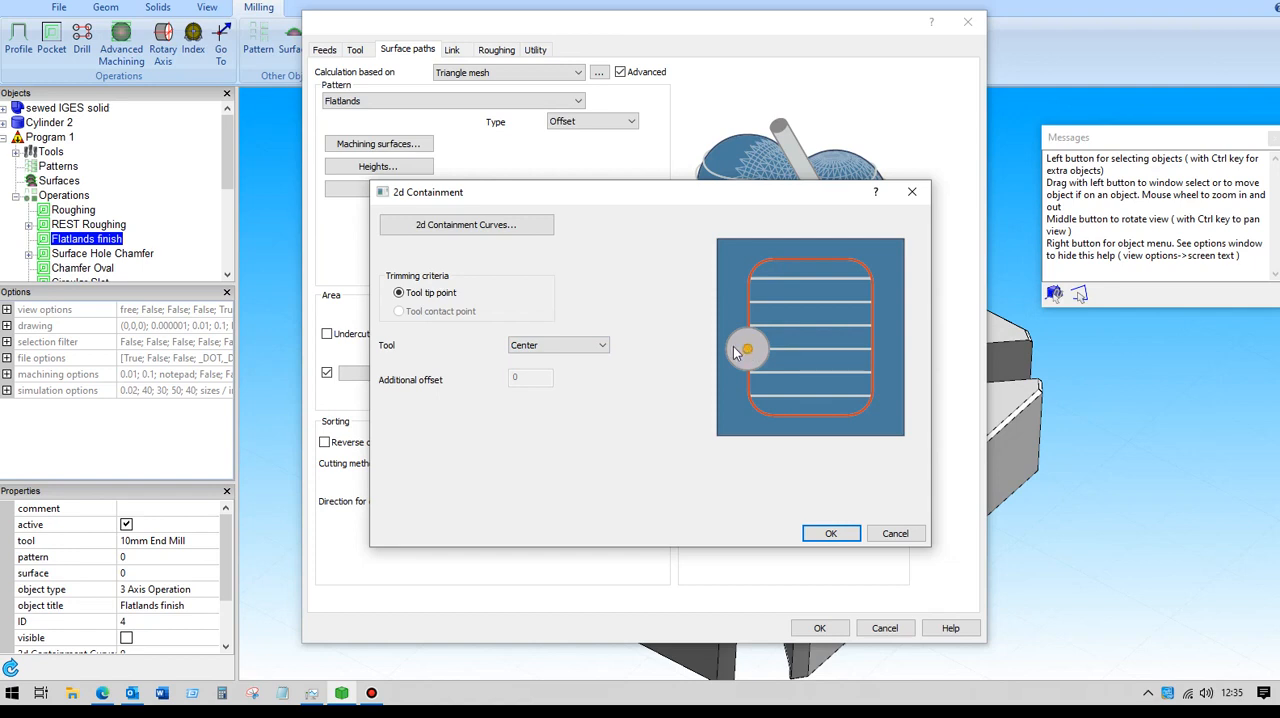
{"action": "left_click", "coordinate": [556, 344]}
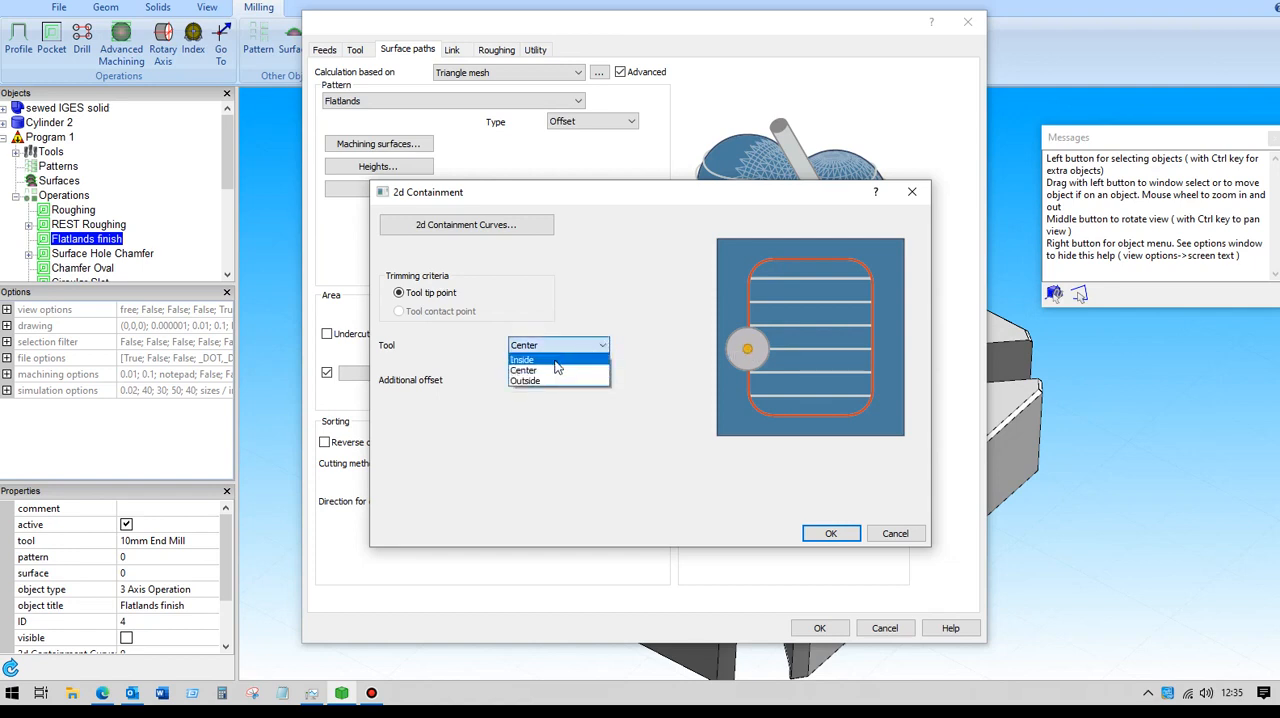
{"action": "left_click", "coordinate": [522, 360]}
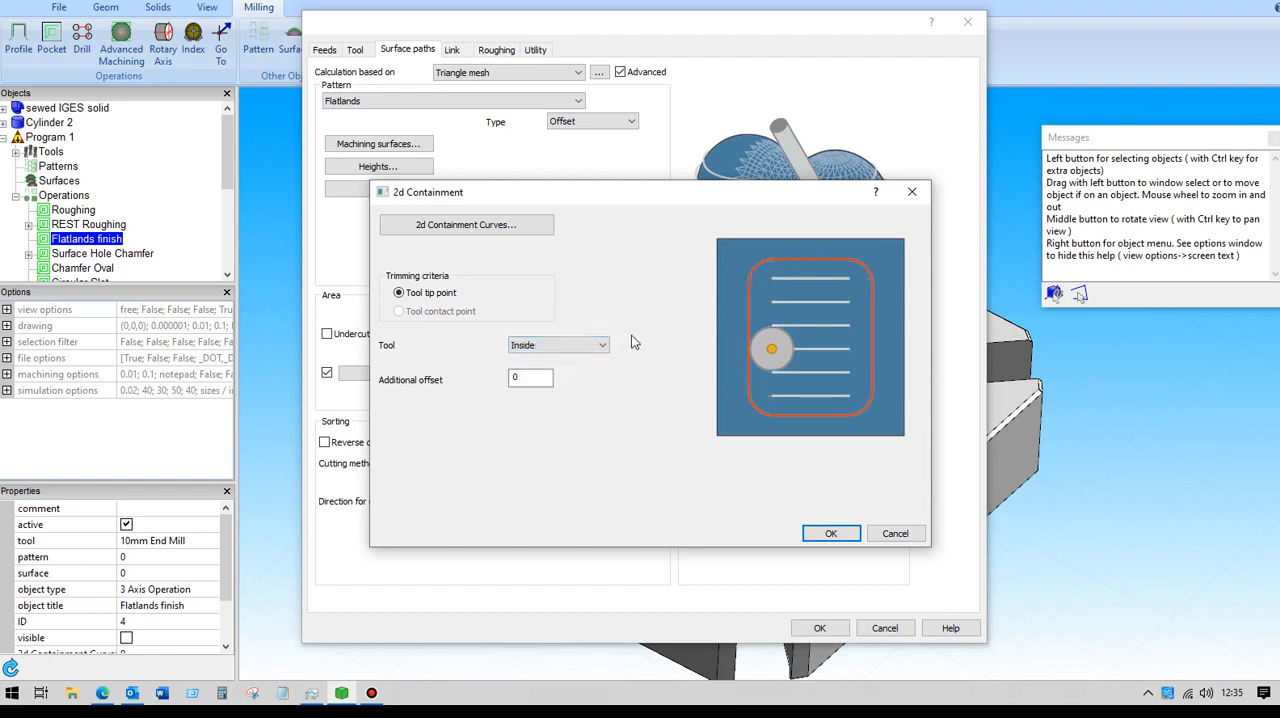
{"action": "left_click", "coordinate": [556, 344]}
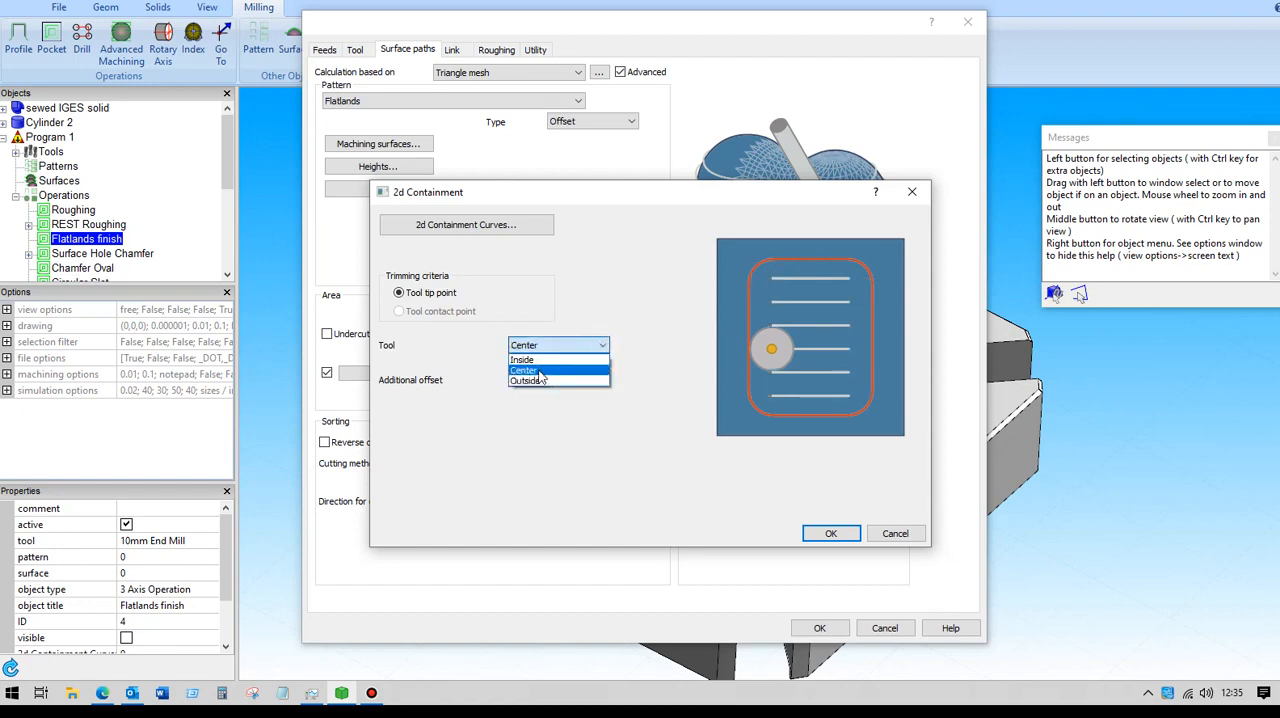
{"action": "left_click", "coordinate": [524, 370]}
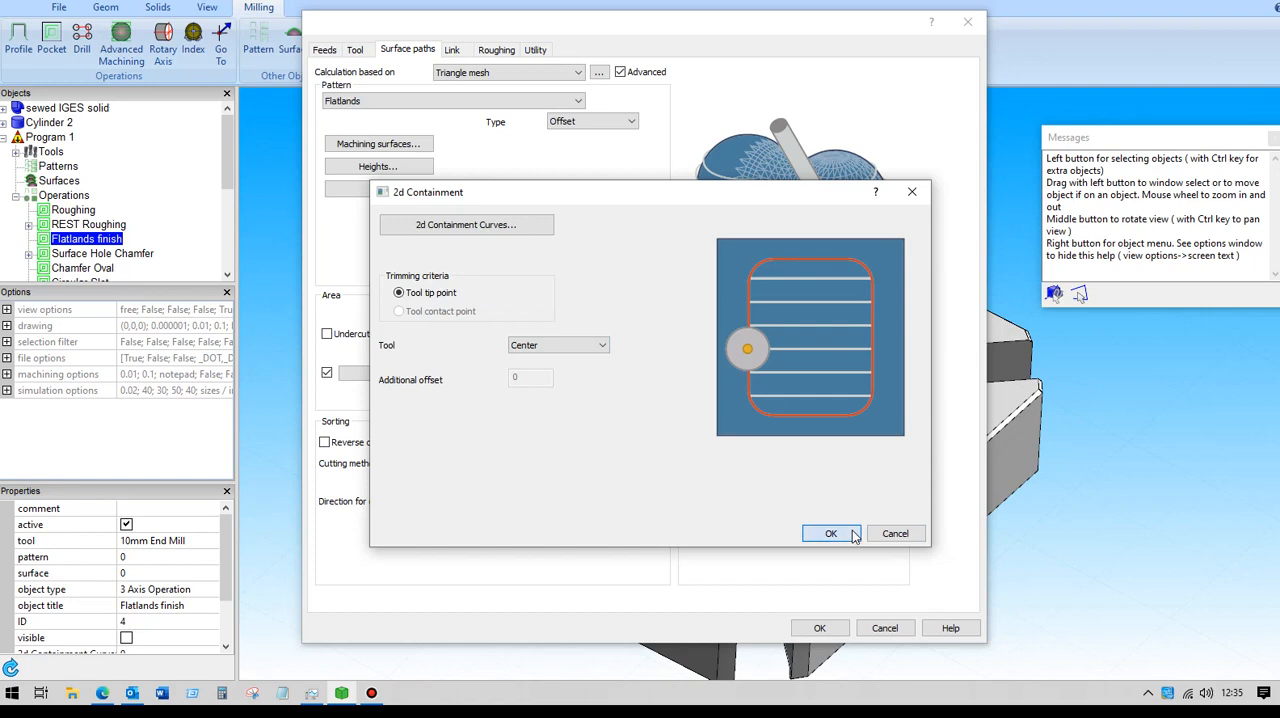
{"action": "left_click", "coordinate": [832, 532]}
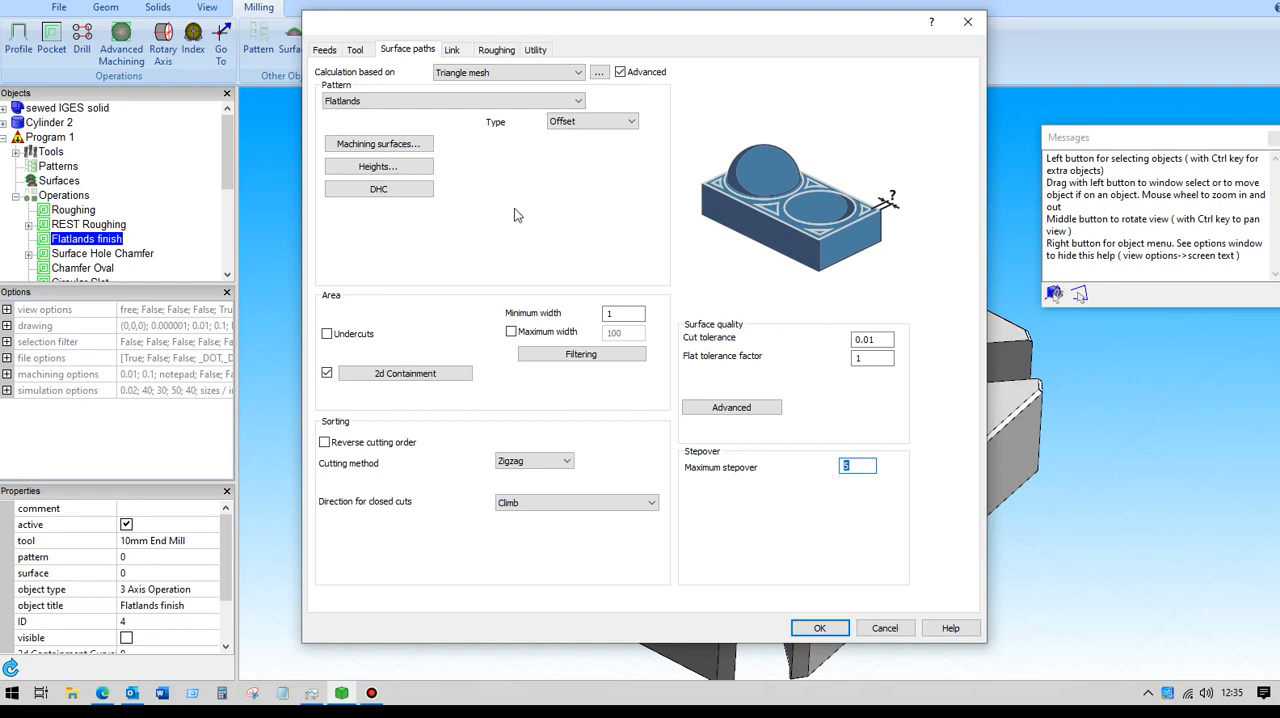
{"action": "mouse_move", "coordinate": [820, 628]}
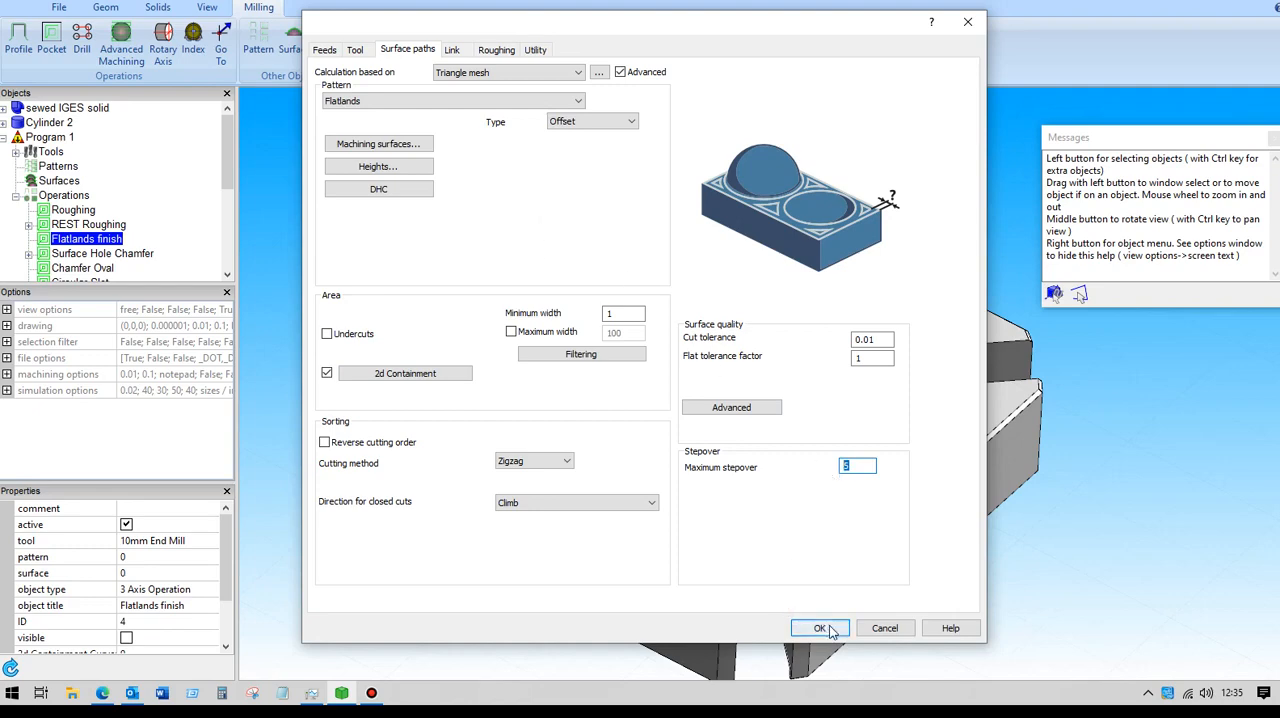
{"action": "left_click", "coordinate": [820, 628]}
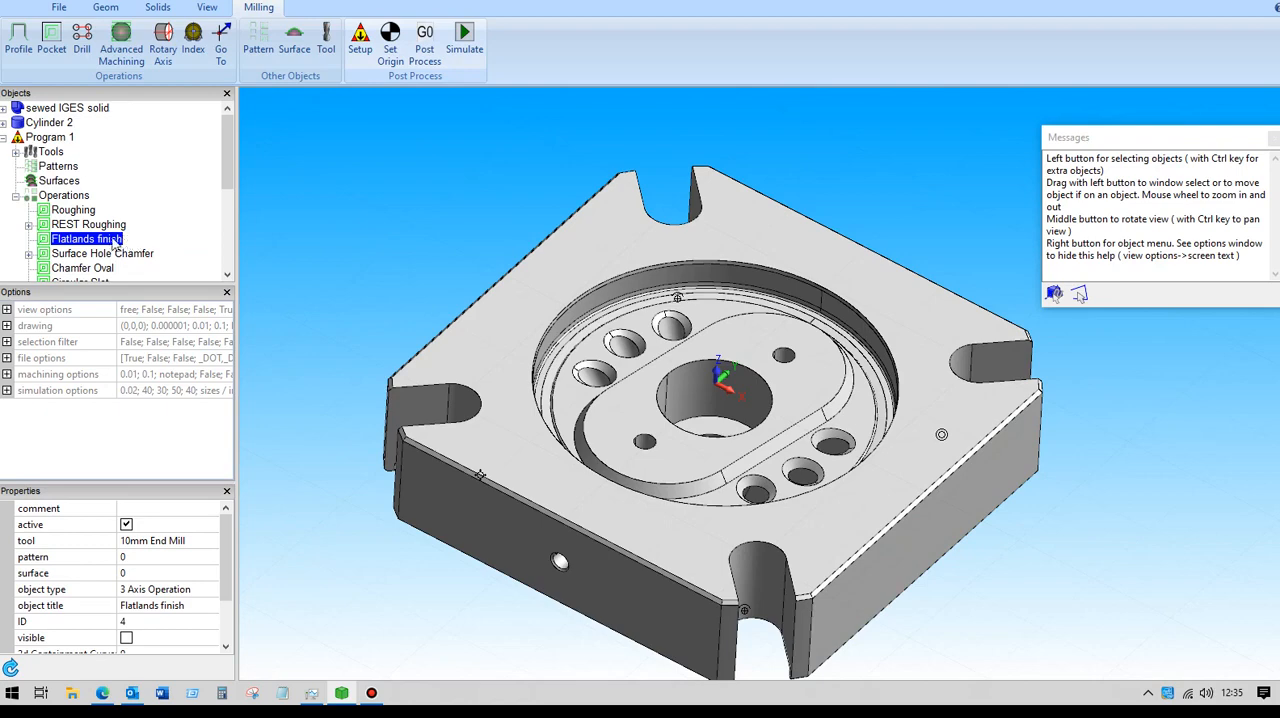
Make the Flatlands finish toolpaths visible over the plate's central pocket.
{"action": "left_click", "coordinate": [126, 636]}
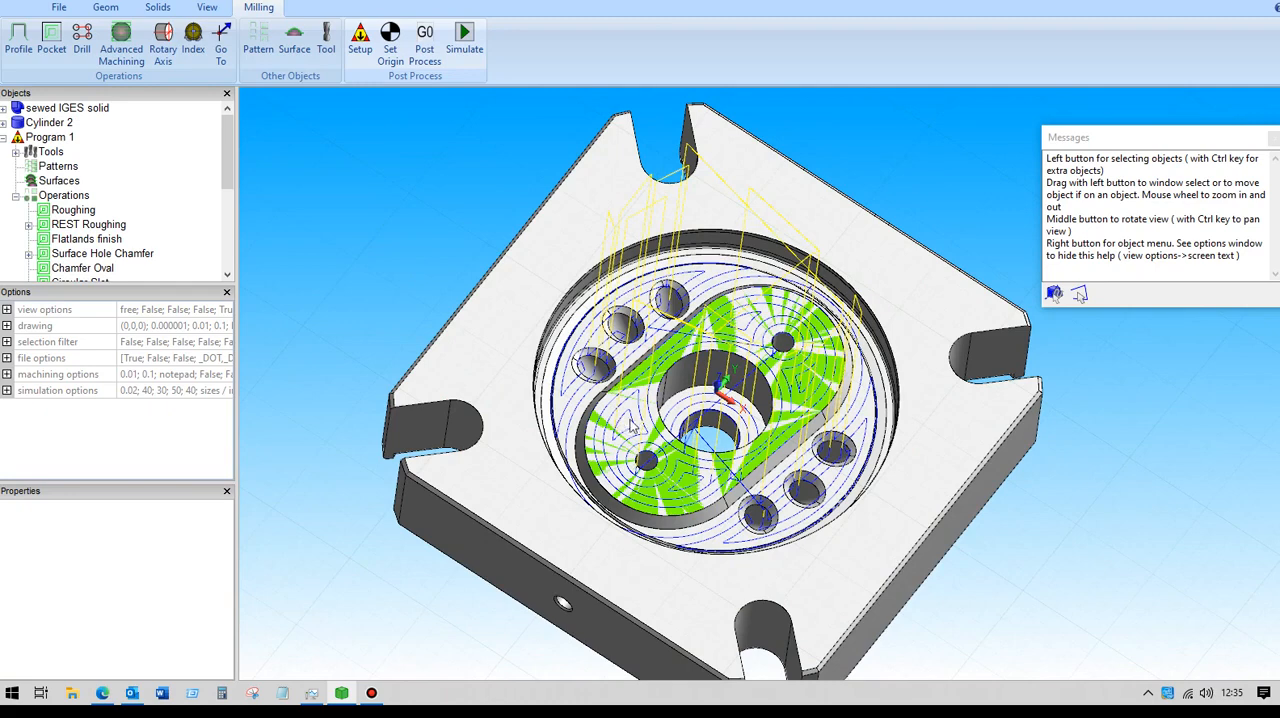
{"action": "right_click", "coordinate": [630, 424]}
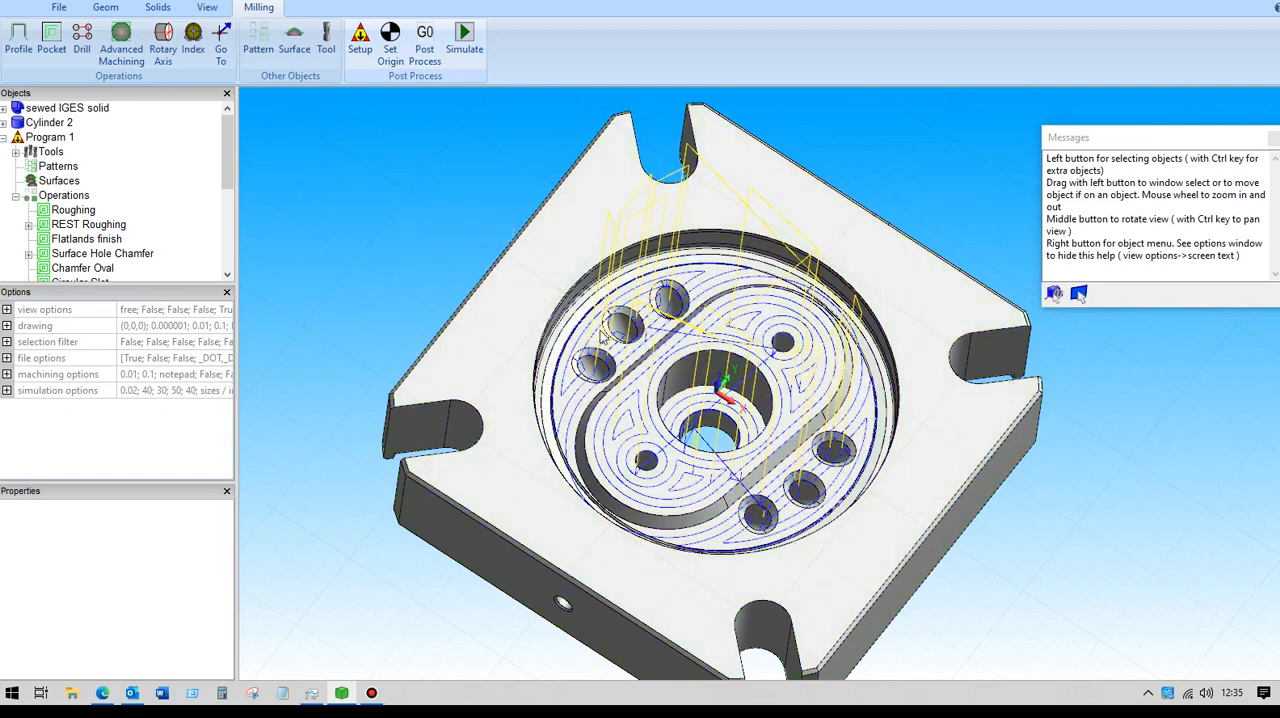
{"action": "mouse_move", "coordinate": [744, 450]}
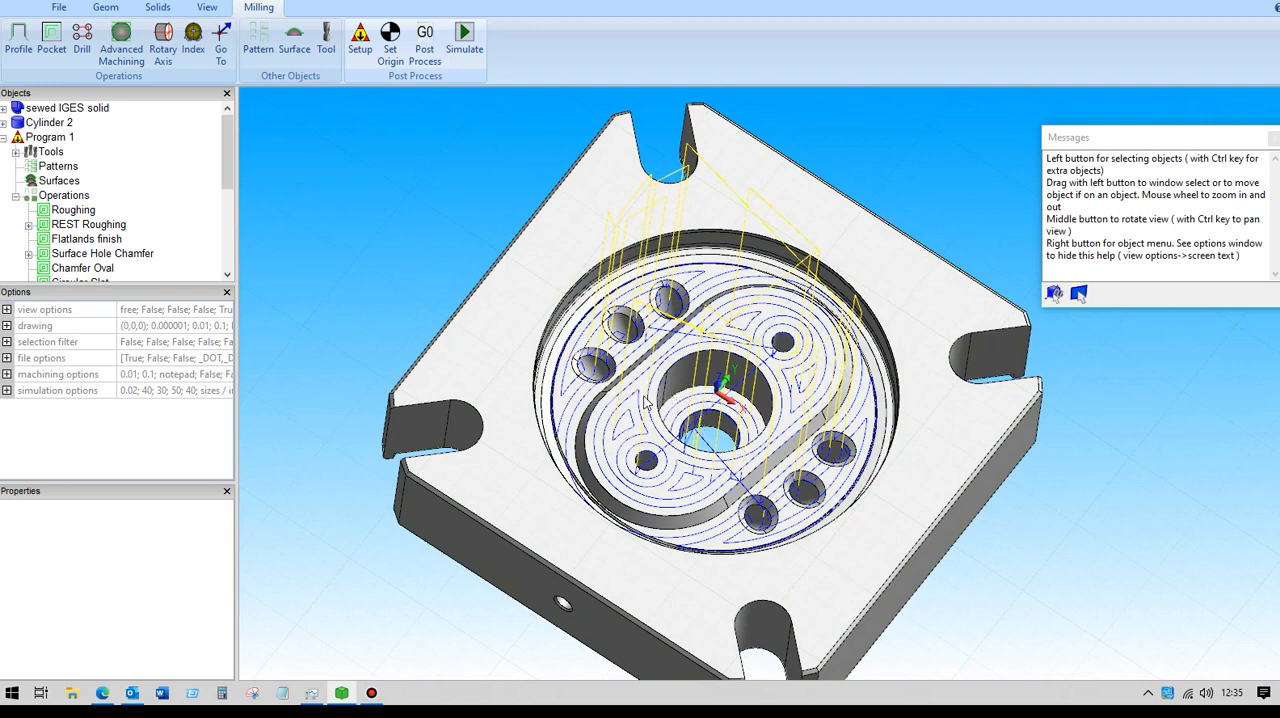
{"action": "mouse_move", "coordinate": [370, 276]}
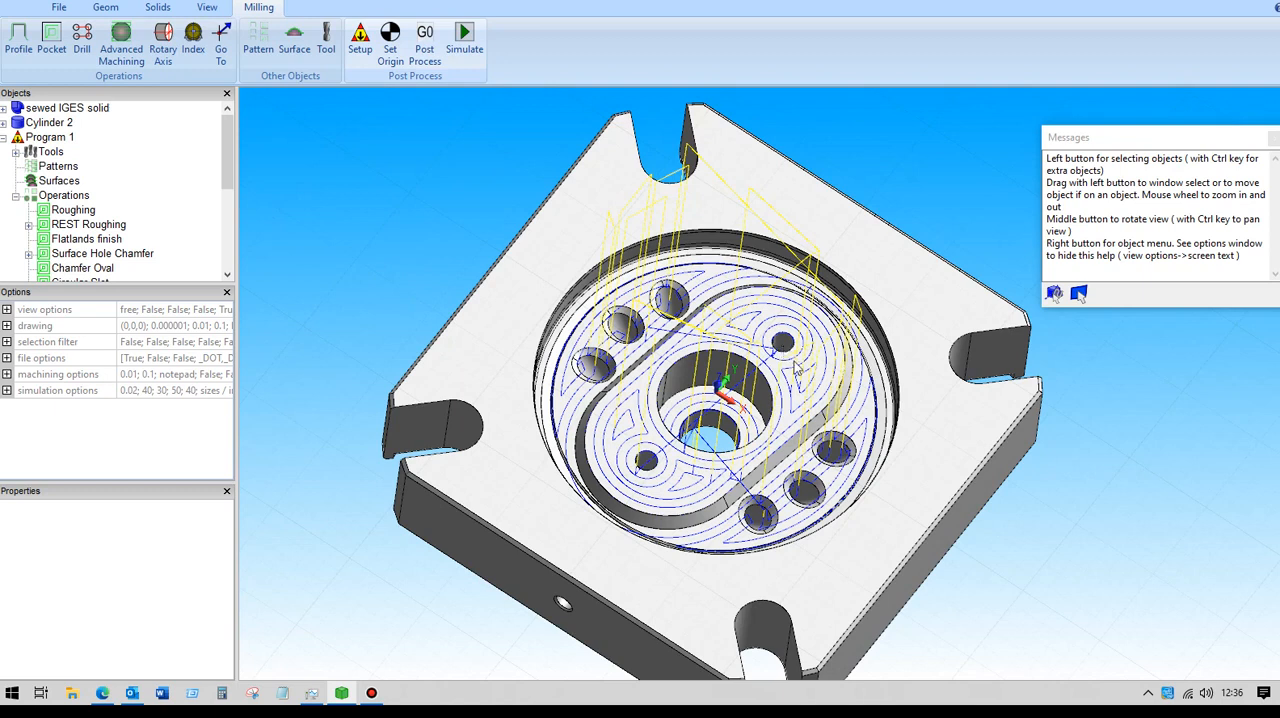
{"action": "mouse_move", "coordinate": [434, 296]}
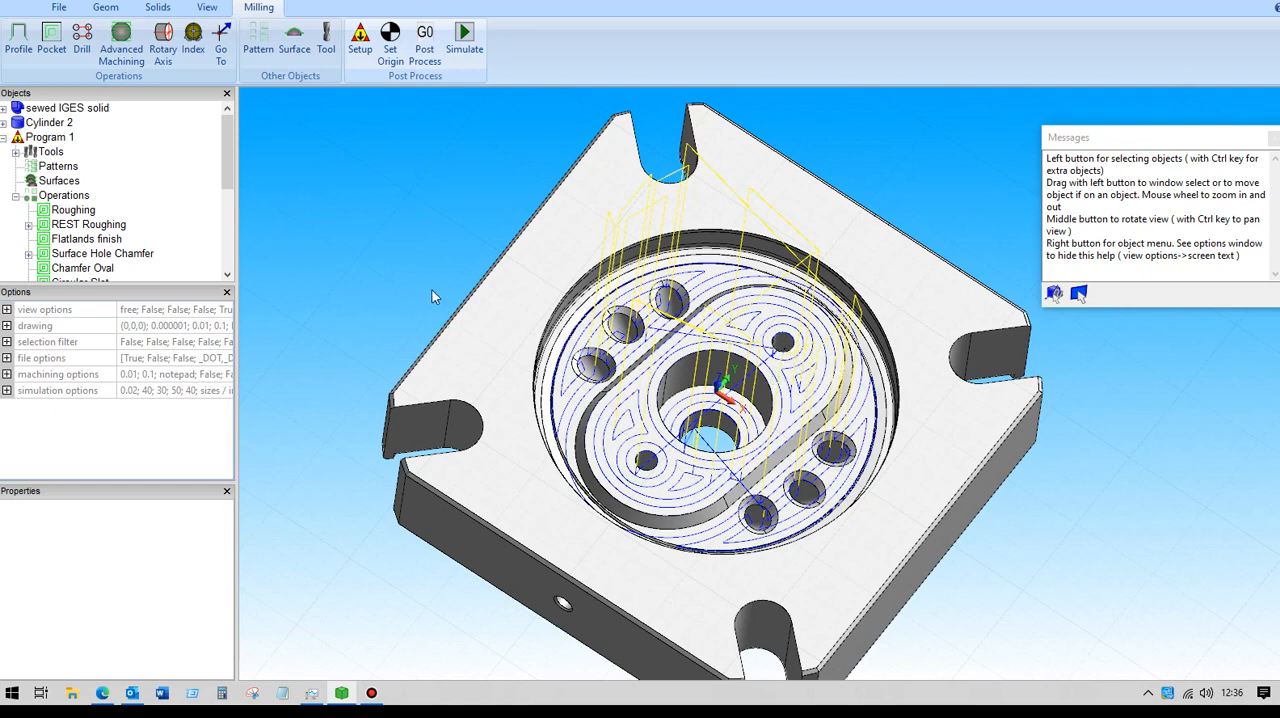
{"action": "mouse_move", "coordinate": [456, 400]}
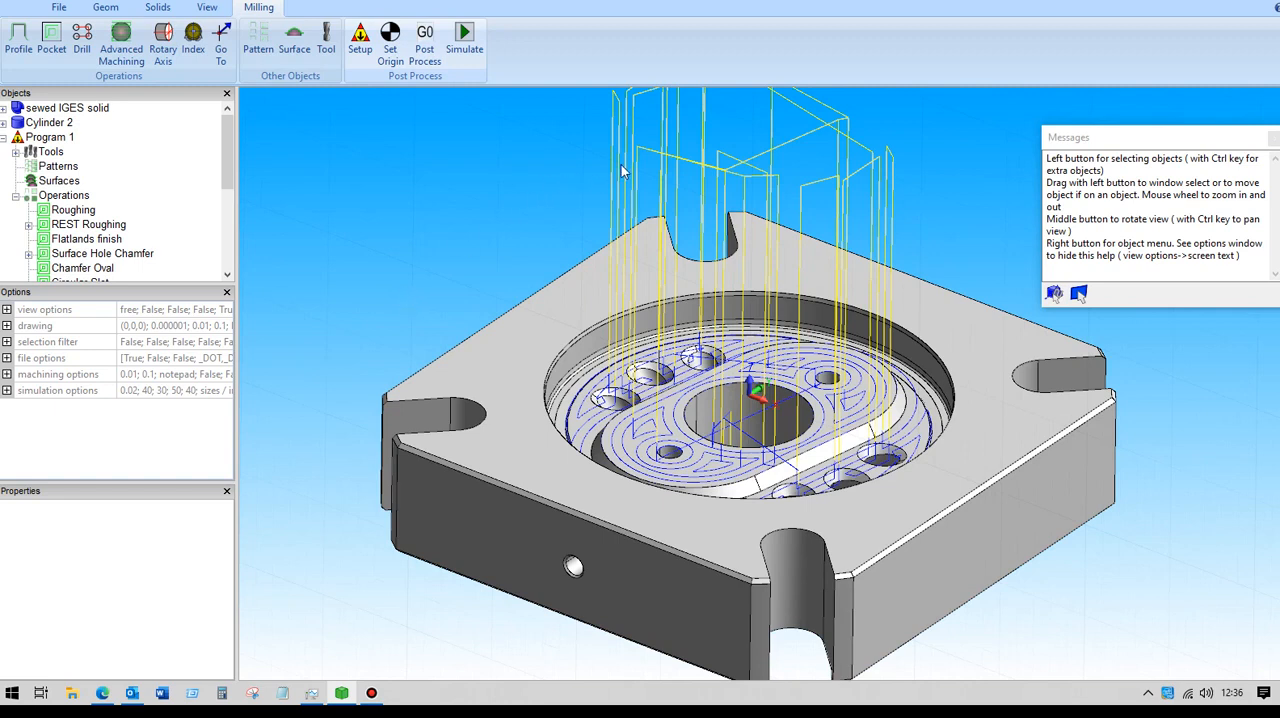
{"action": "mouse_move", "coordinate": [624, 170]}
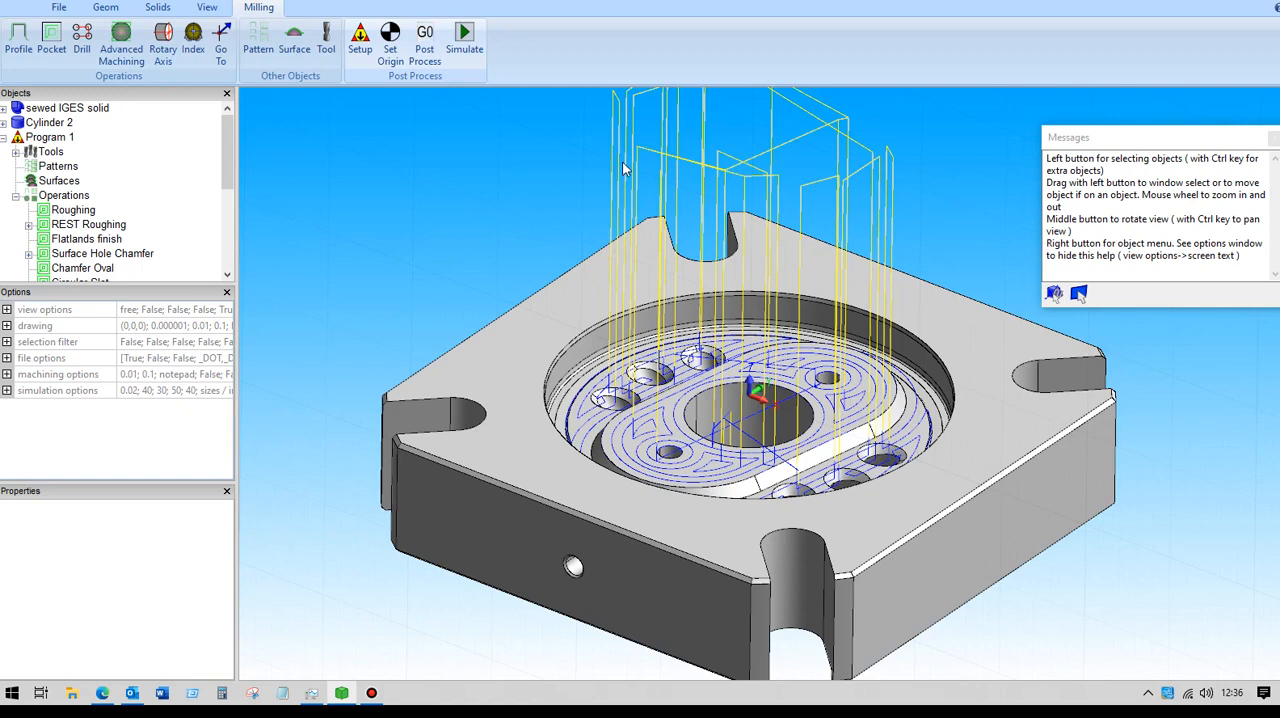
{"action": "mouse_move", "coordinate": [544, 204]}
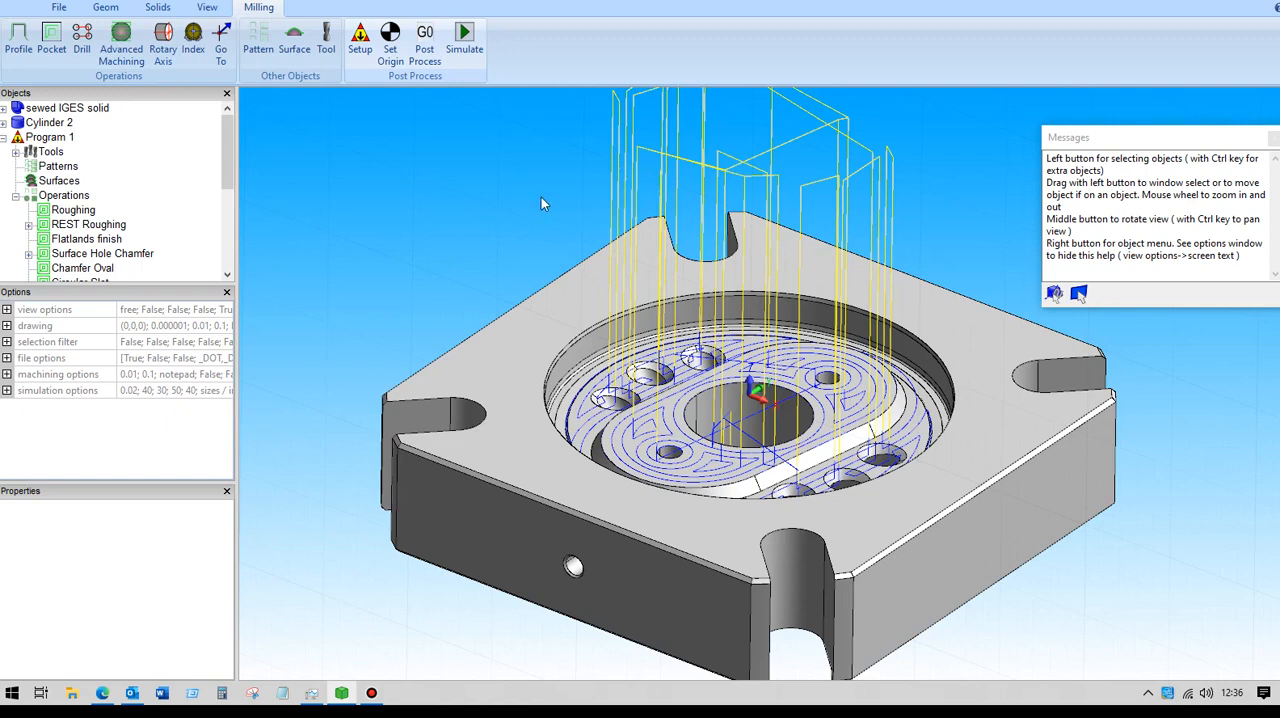
Set Flatlands finish to retract to rapid distance between groups and recalculate its toolpaths.
{"action": "left_click", "coordinate": [86, 238]}
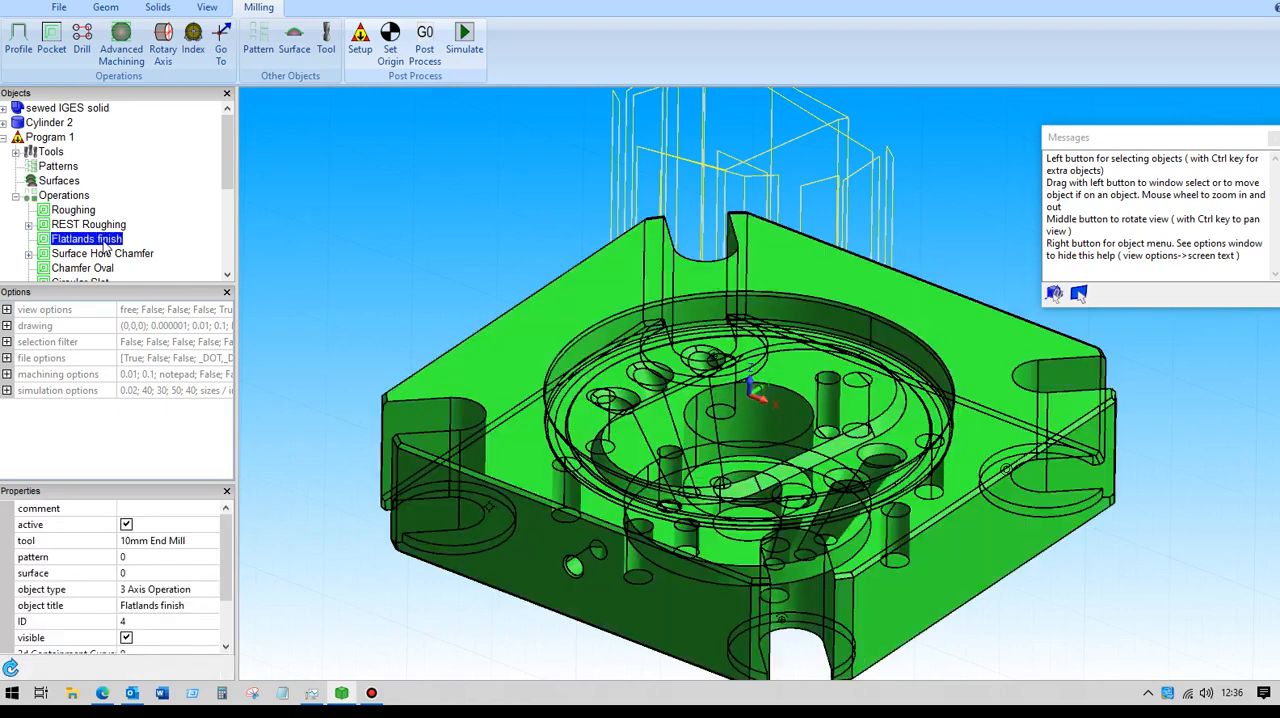
{"action": "mouse_move", "coordinate": [404, 196]}
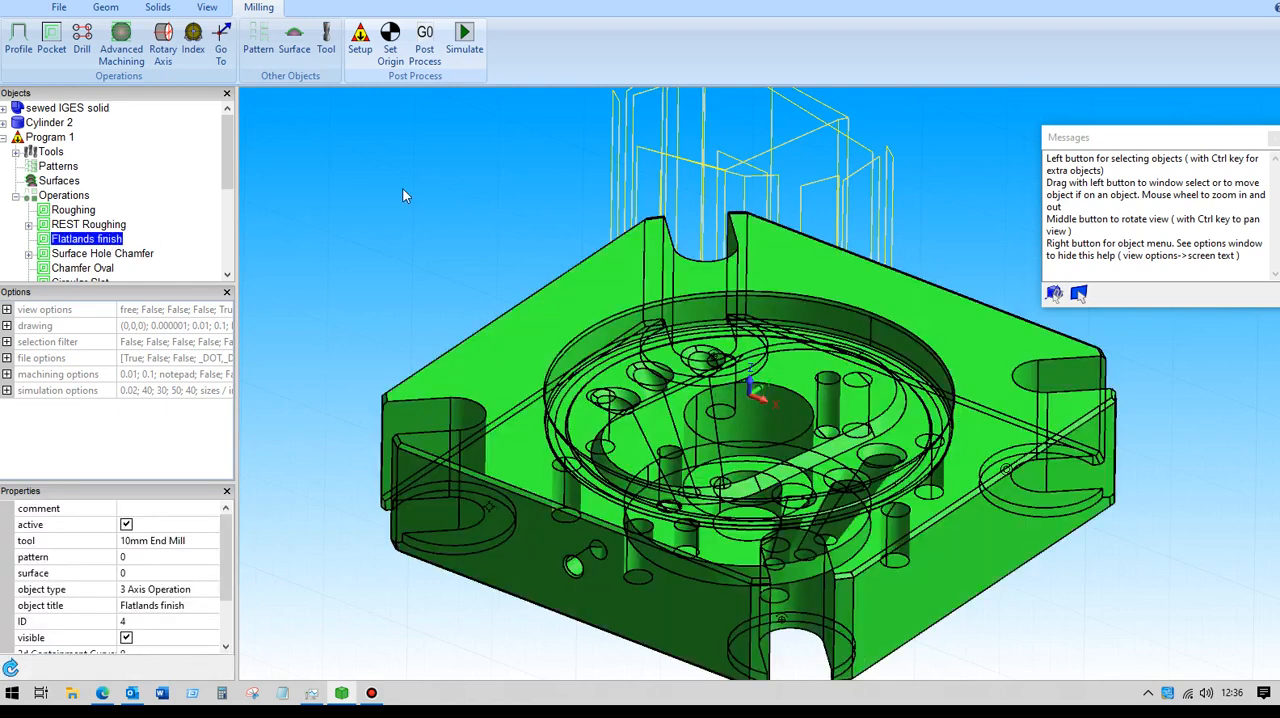
{"action": "double_click", "coordinate": [88, 238]}
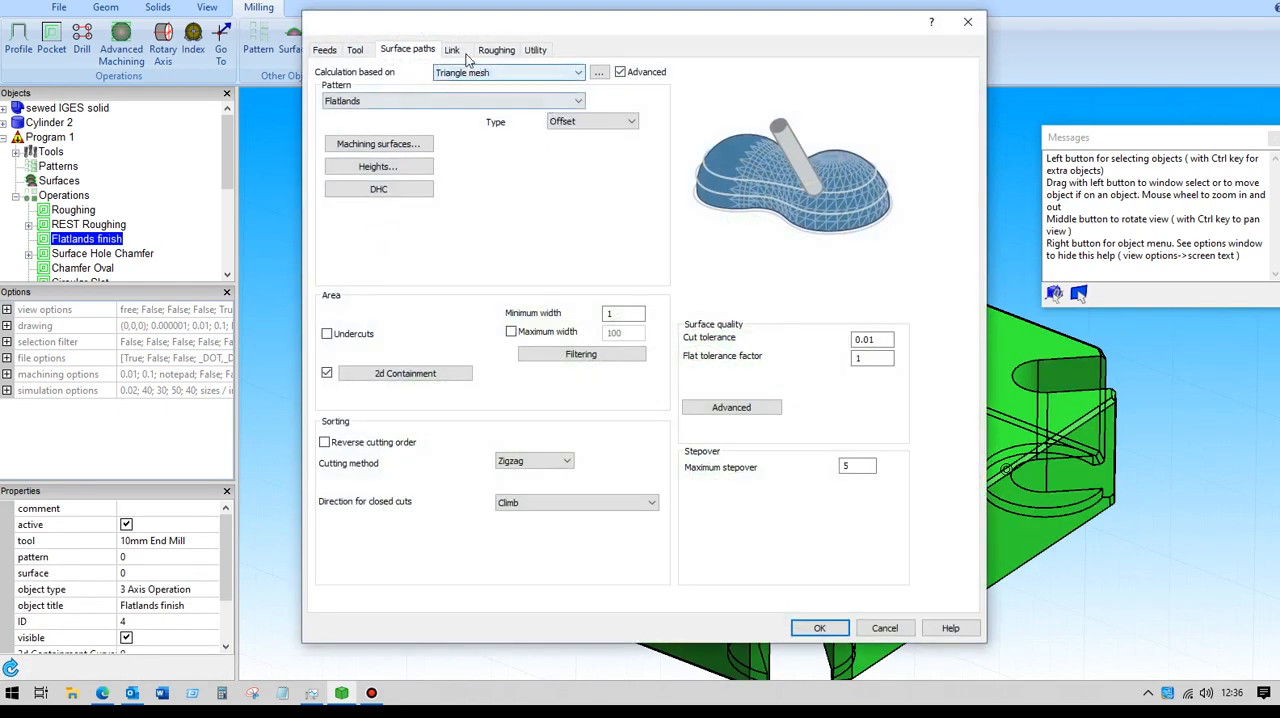
{"action": "left_click", "coordinate": [452, 48]}
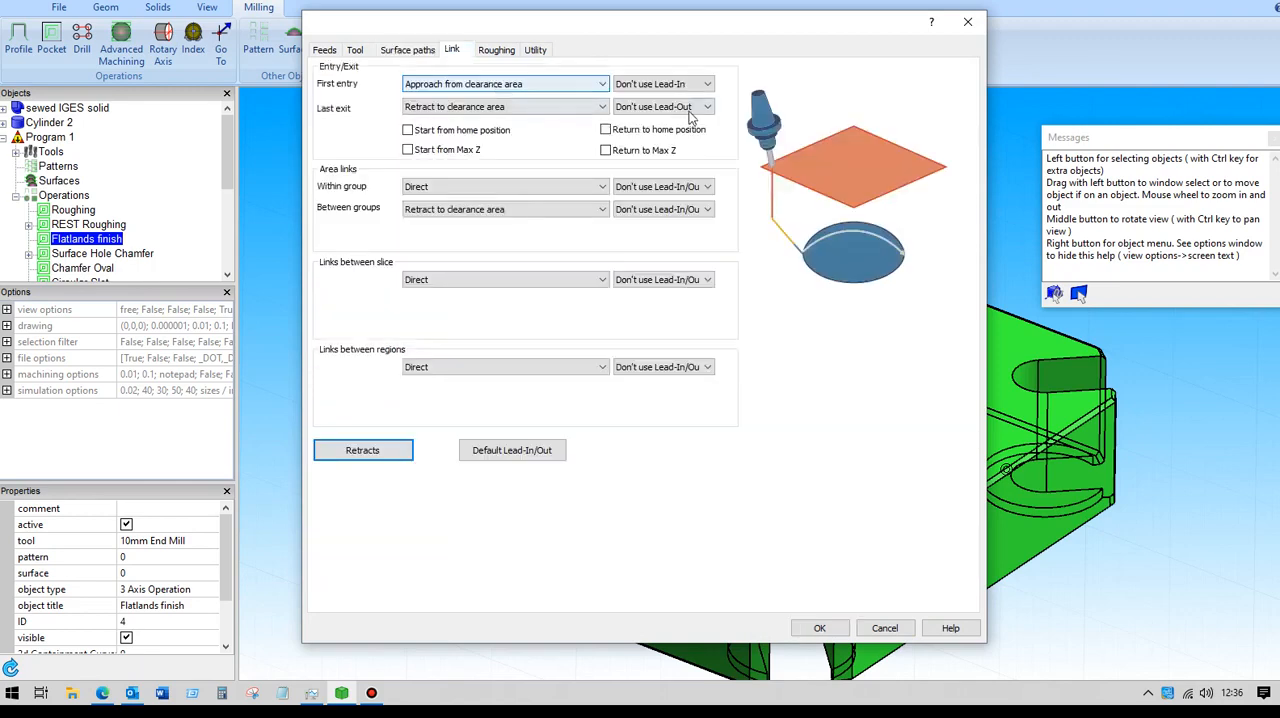
{"action": "left_click", "coordinate": [362, 450]}
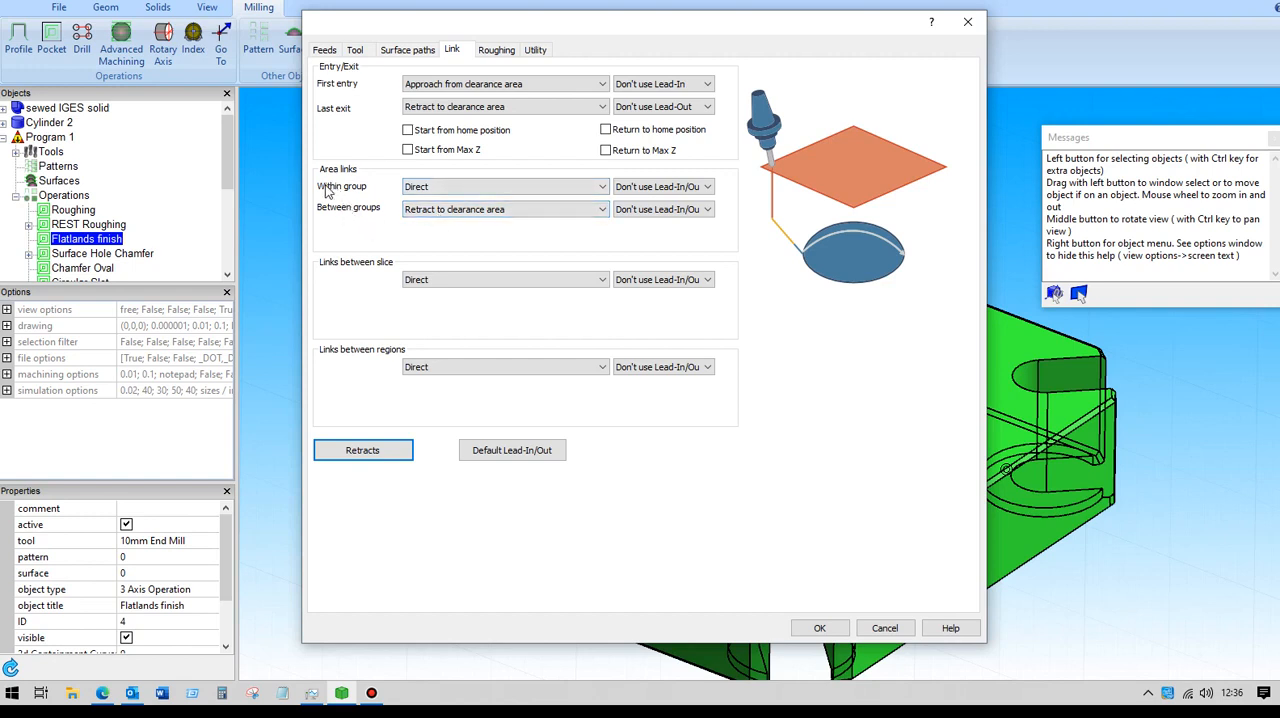
{"action": "mouse_move", "coordinate": [358, 216]}
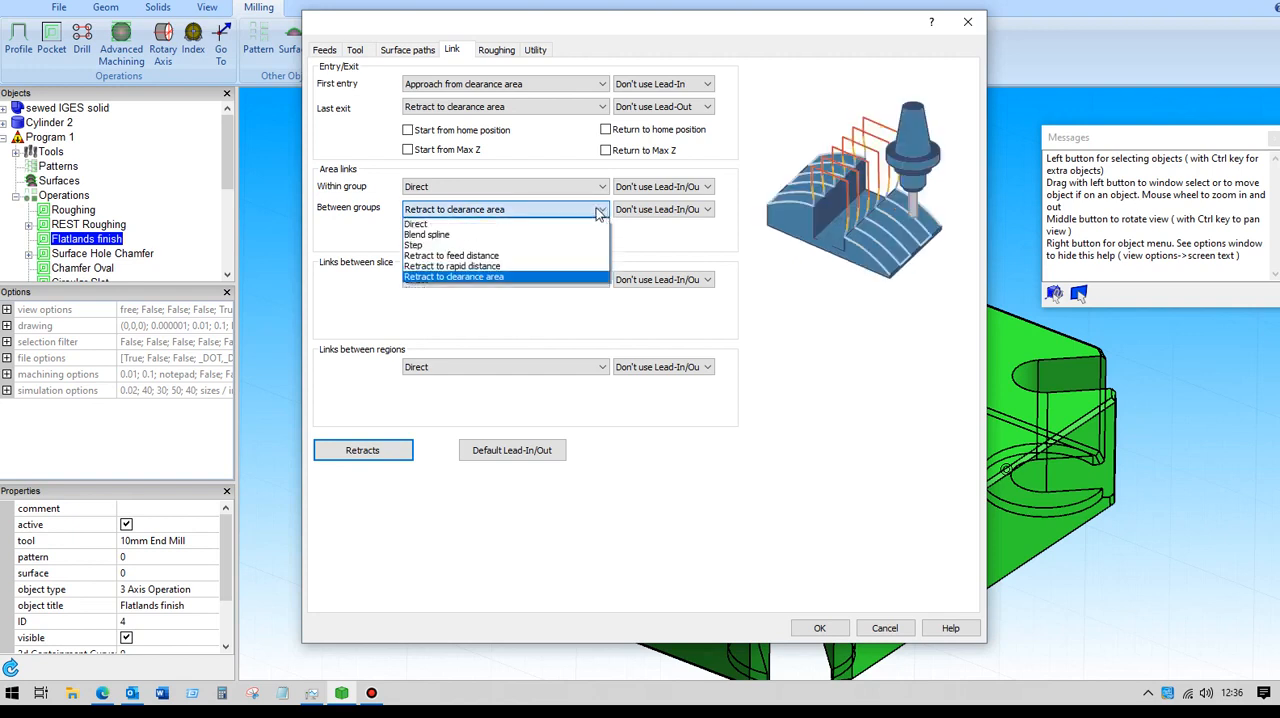
{"action": "mouse_move", "coordinate": [450, 256]}
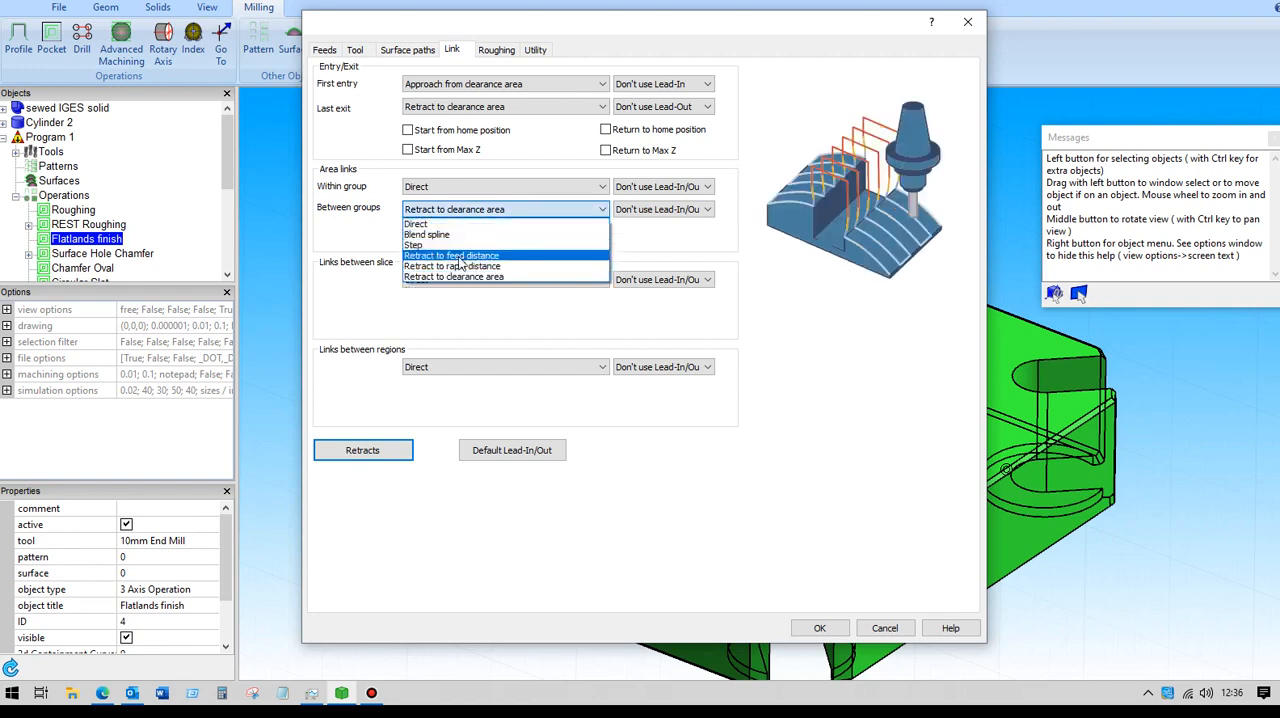
{"action": "left_click", "coordinate": [452, 266]}
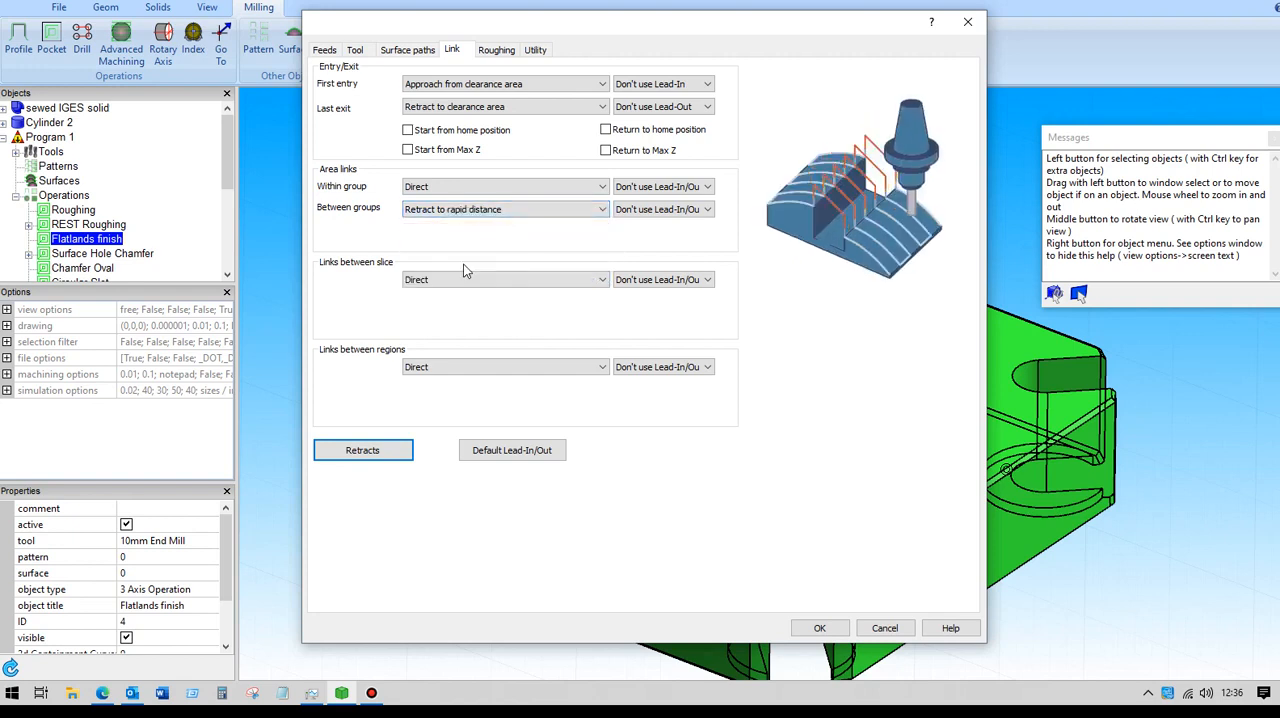
{"action": "left_click", "coordinate": [820, 628]}
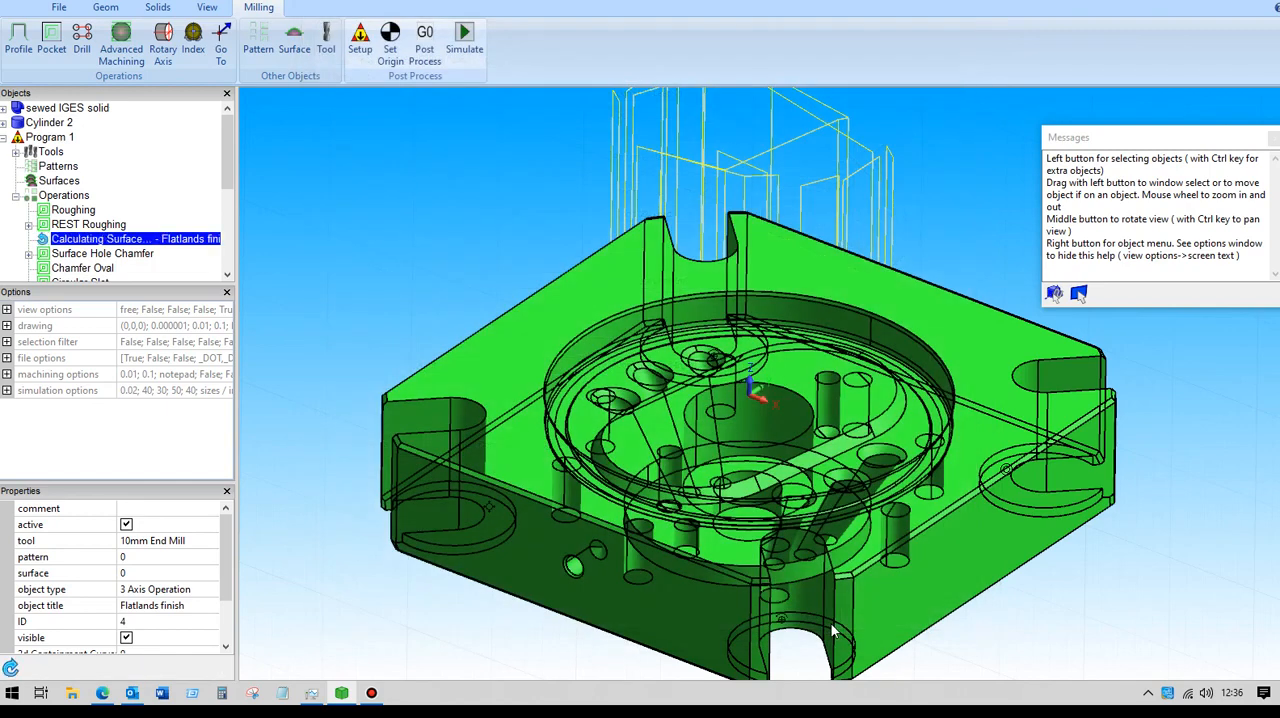
{"action": "mouse_move", "coordinate": [378, 204]}
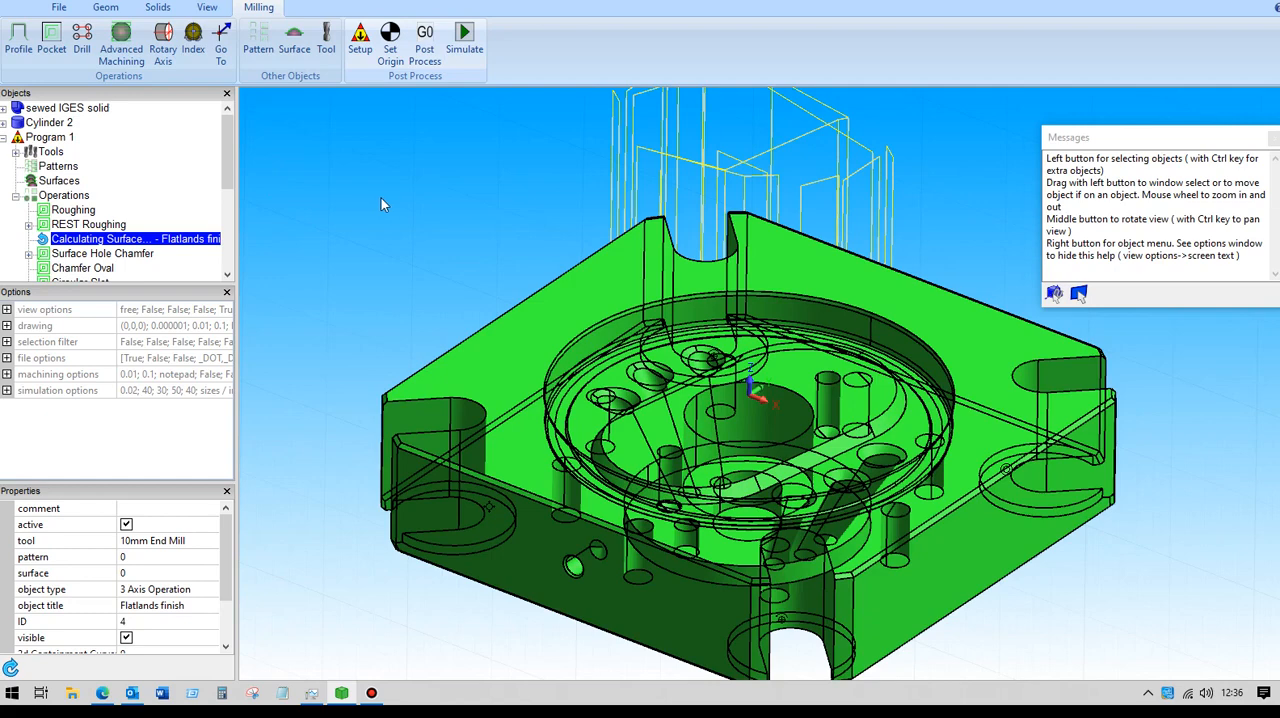
{"action": "mouse_move", "coordinate": [388, 204]}
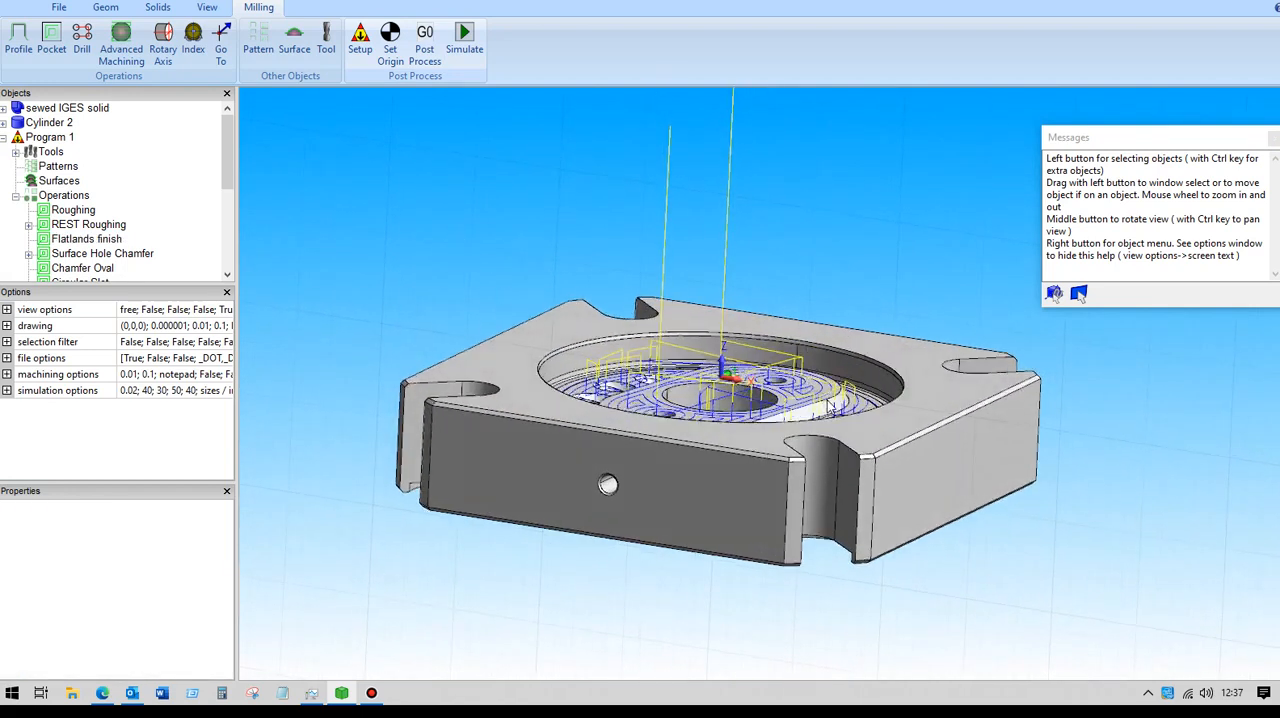
{"action": "mouse_move", "coordinate": [480, 264]}
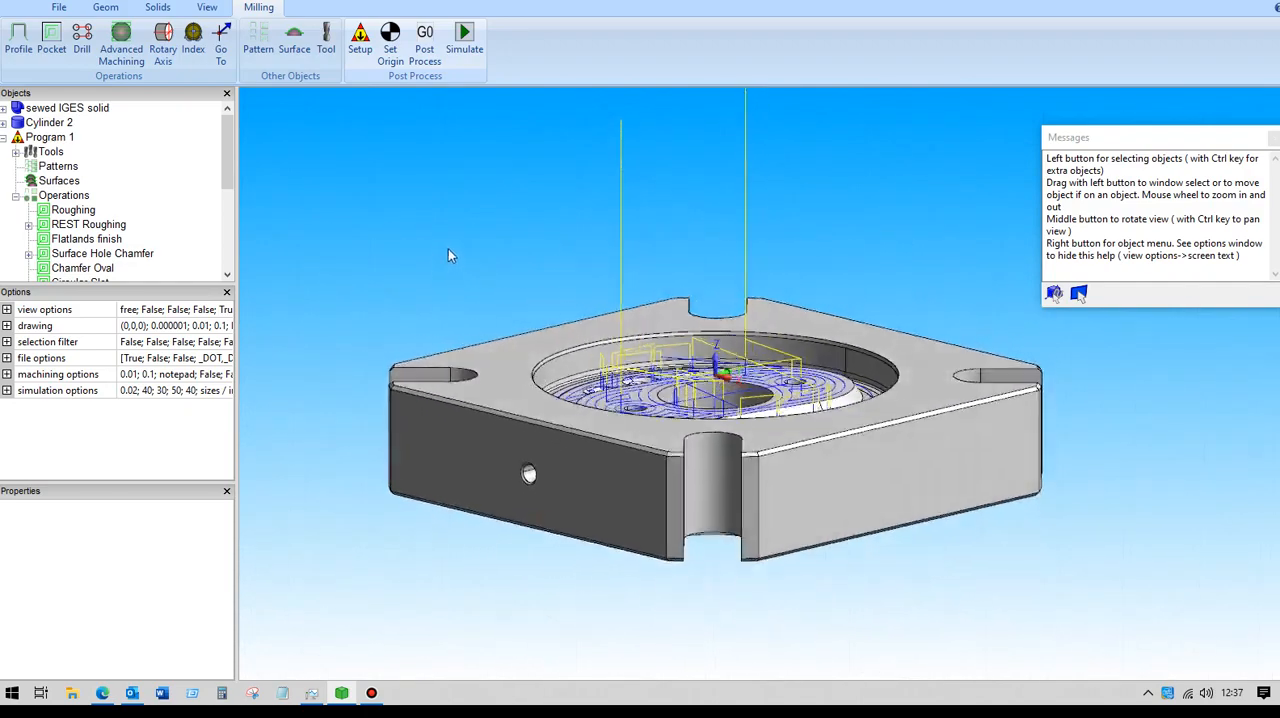
{"action": "left_click_drag", "start_coordinate": [448, 256], "coordinate": [456, 288]}
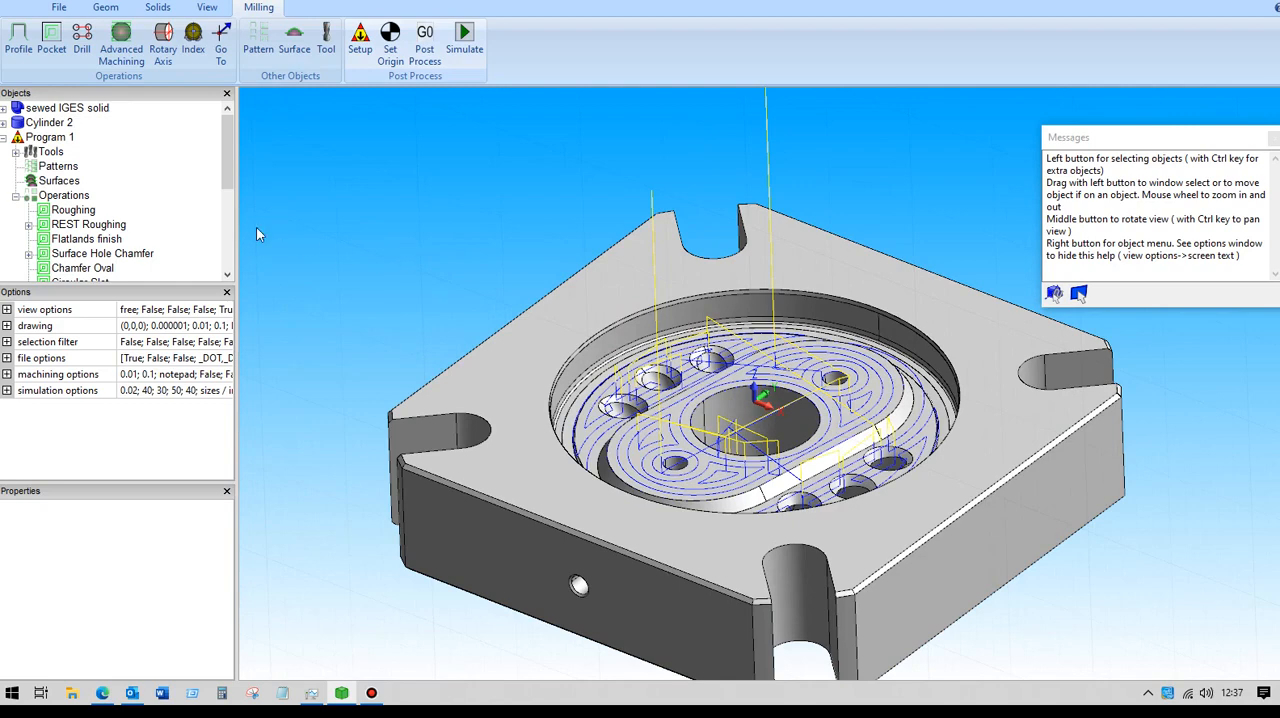
Hide the Flatlands finish toolpaths and select the Surface Hole Chamfer operation.
{"action": "left_click", "coordinate": [86, 238]}
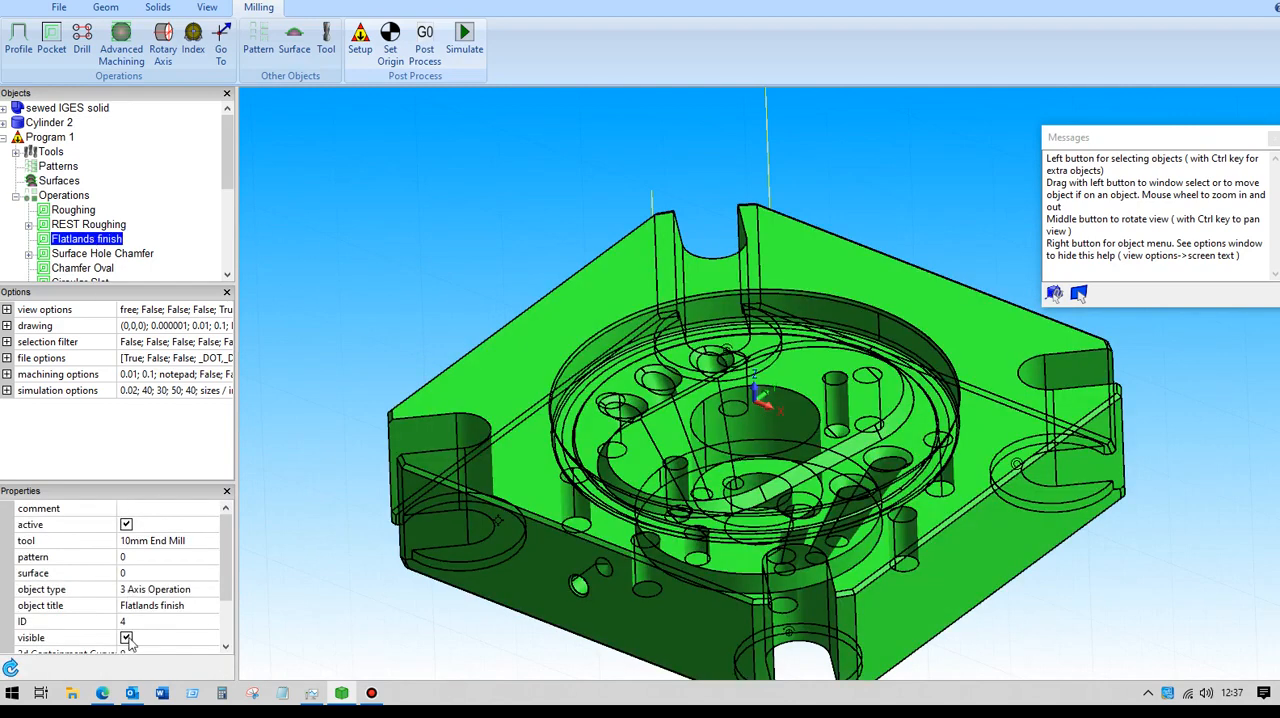
{"action": "left_click", "coordinate": [126, 636]}
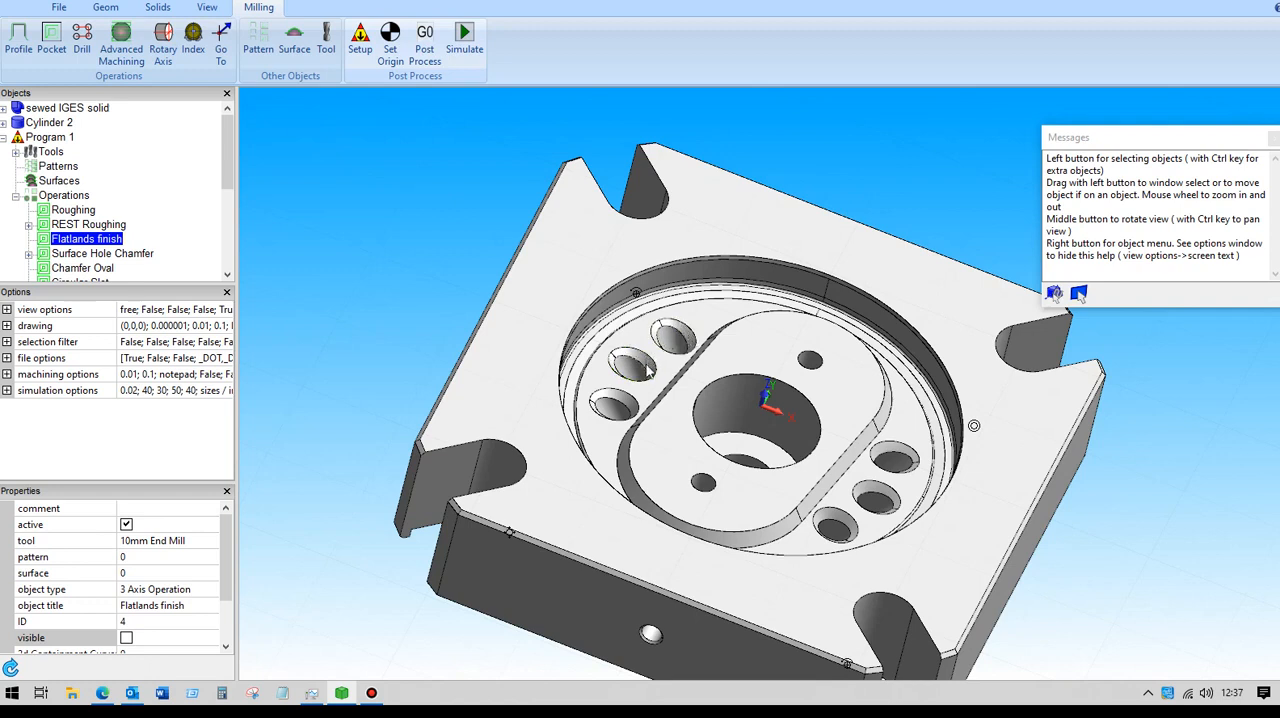
{"action": "mouse_move", "coordinate": [490, 290]}
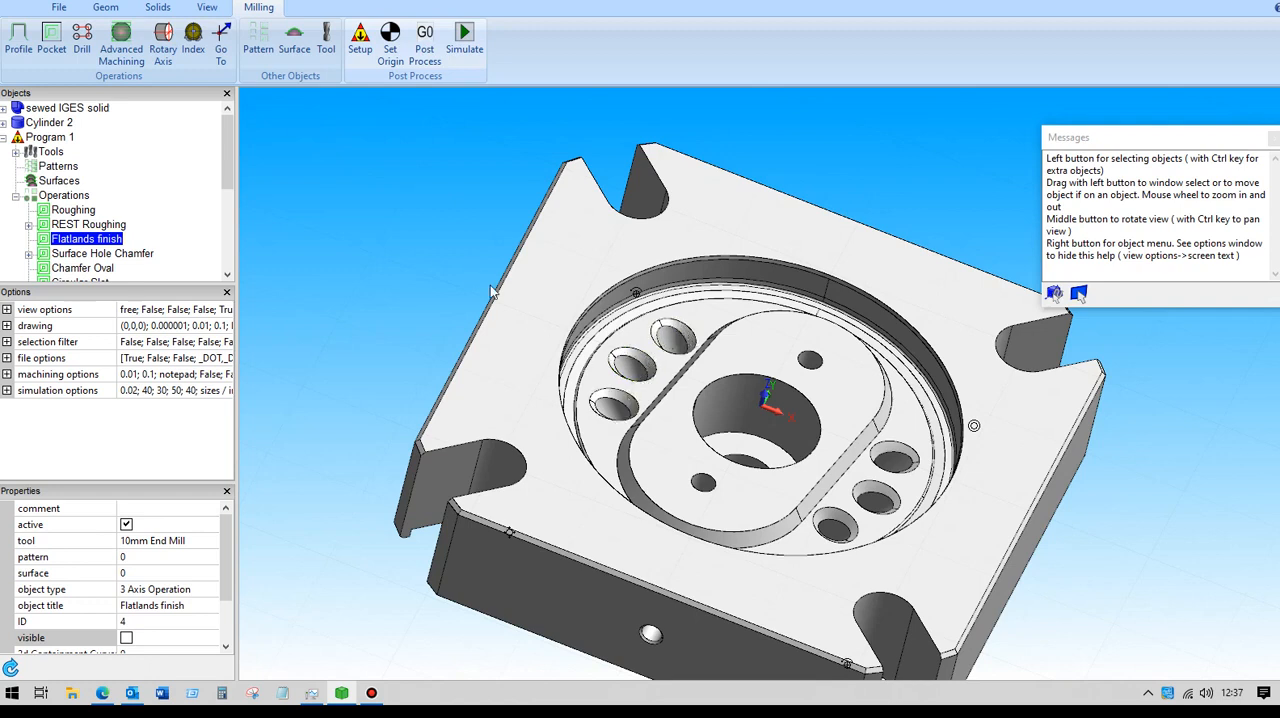
{"action": "left_click", "coordinate": [102, 252]}
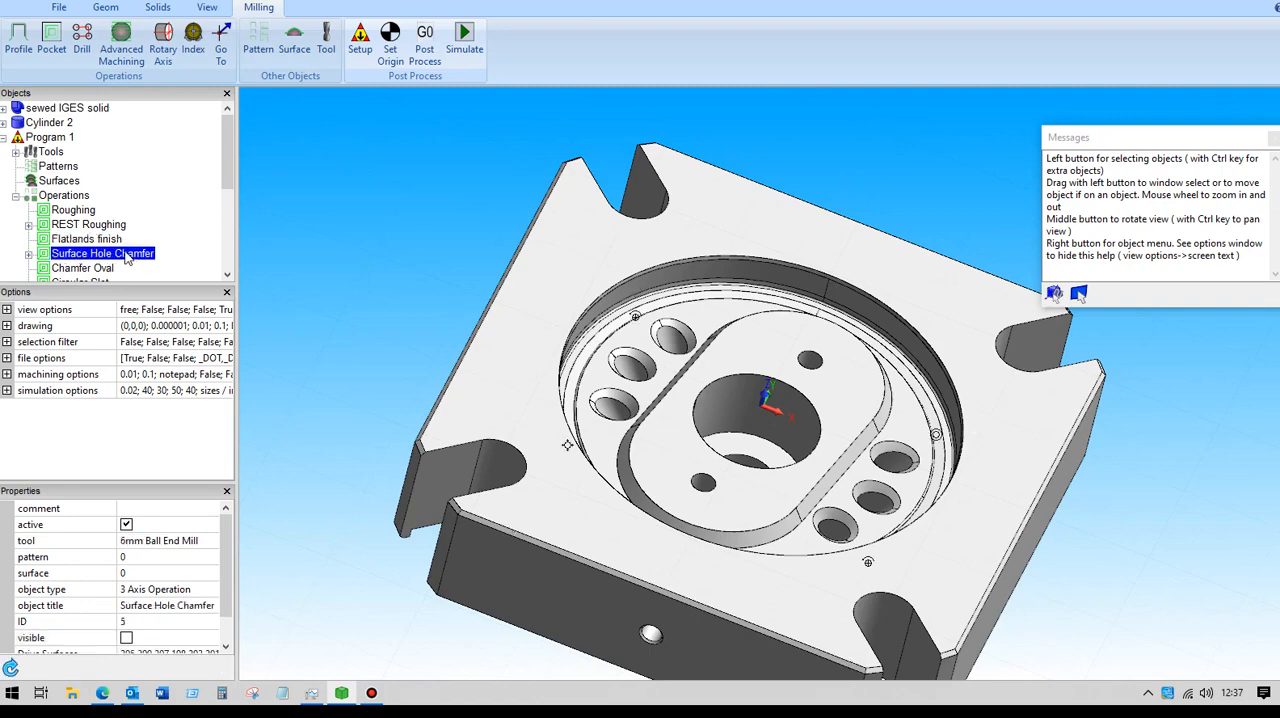
Show Surface Hole Chamfer's surface path settings, keeping the Flowline pattern and checking the drive surface.
{"action": "double_click", "coordinate": [102, 252]}
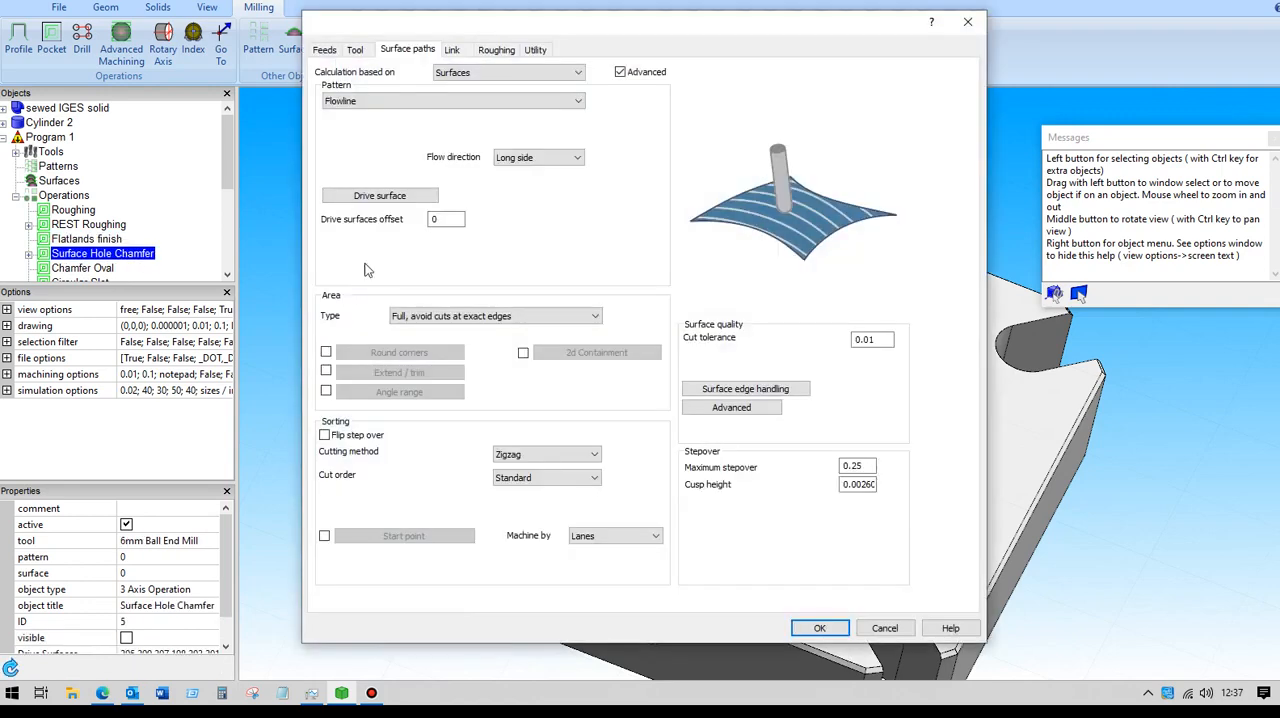
{"action": "left_click", "coordinate": [354, 48]}
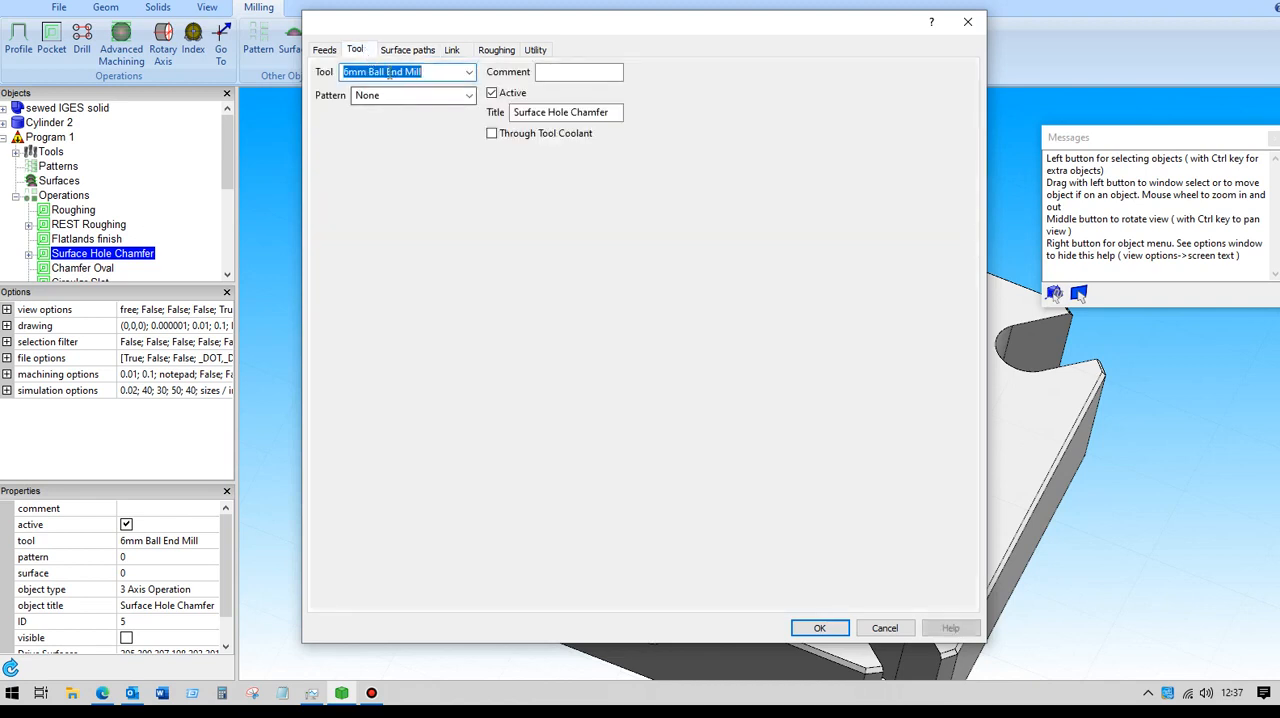
{"action": "left_click", "coordinate": [408, 48]}
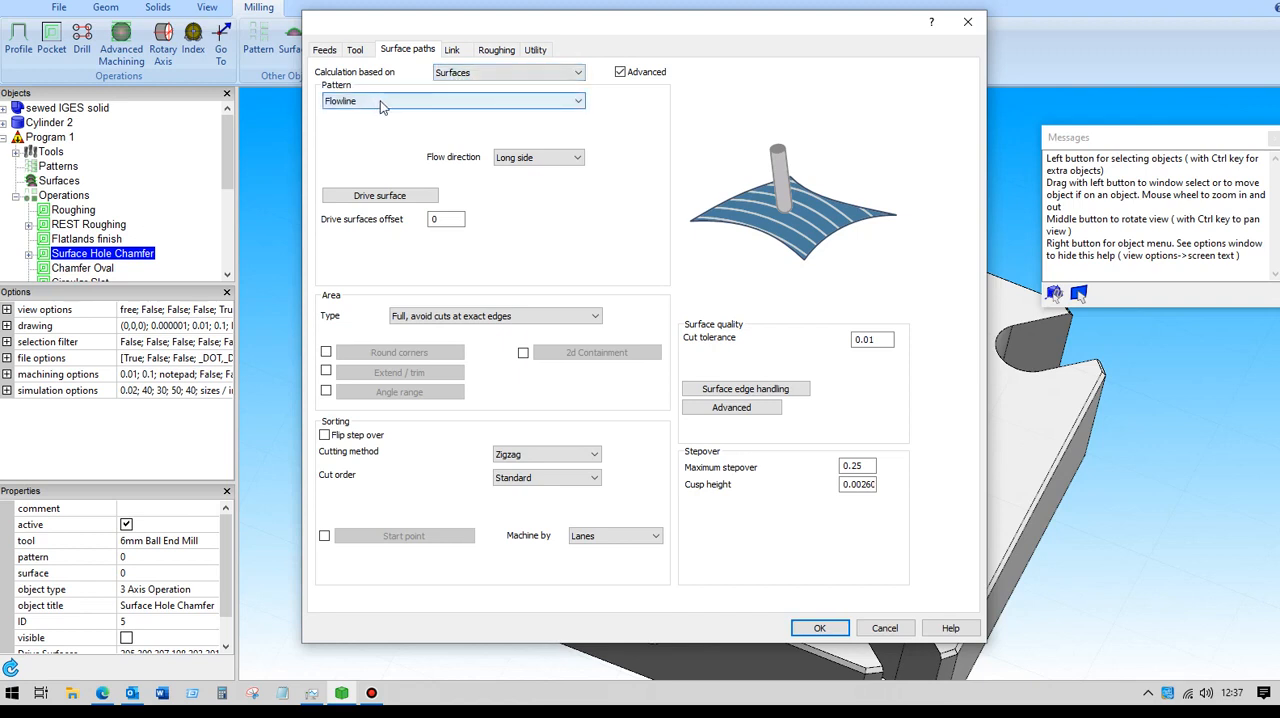
{"action": "left_click", "coordinate": [452, 100]}
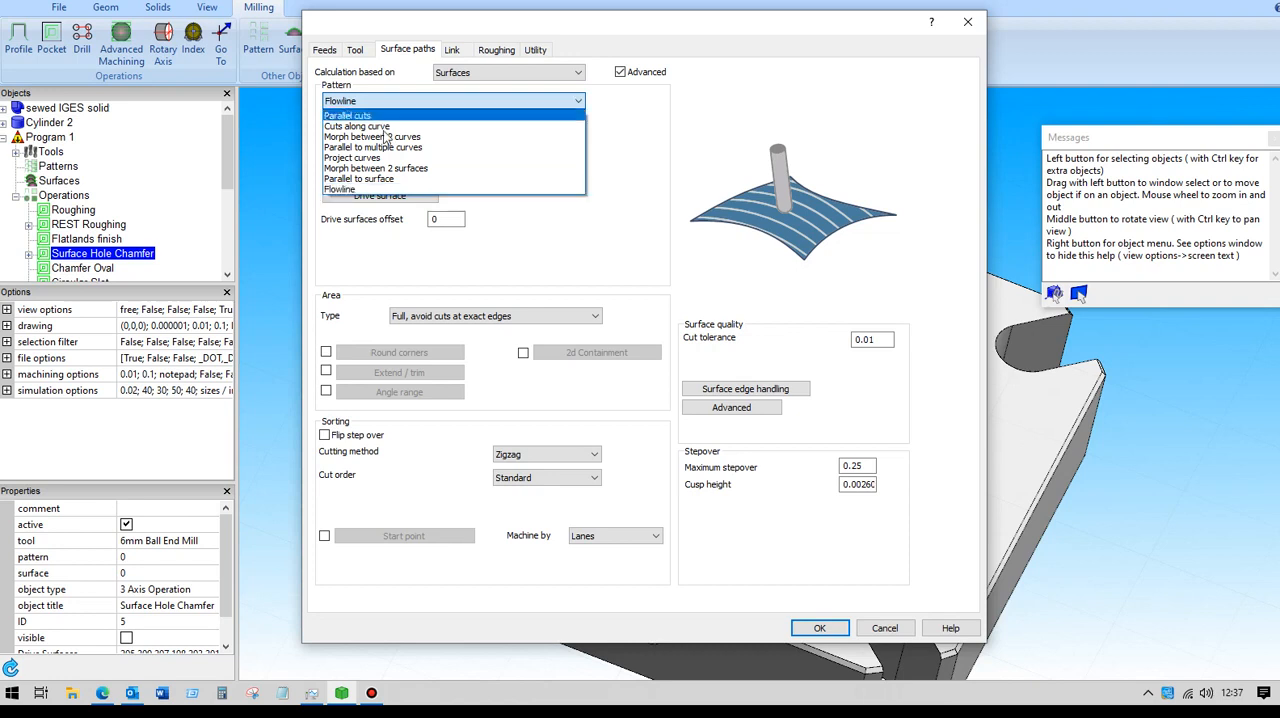
{"action": "left_click", "coordinate": [340, 190]}
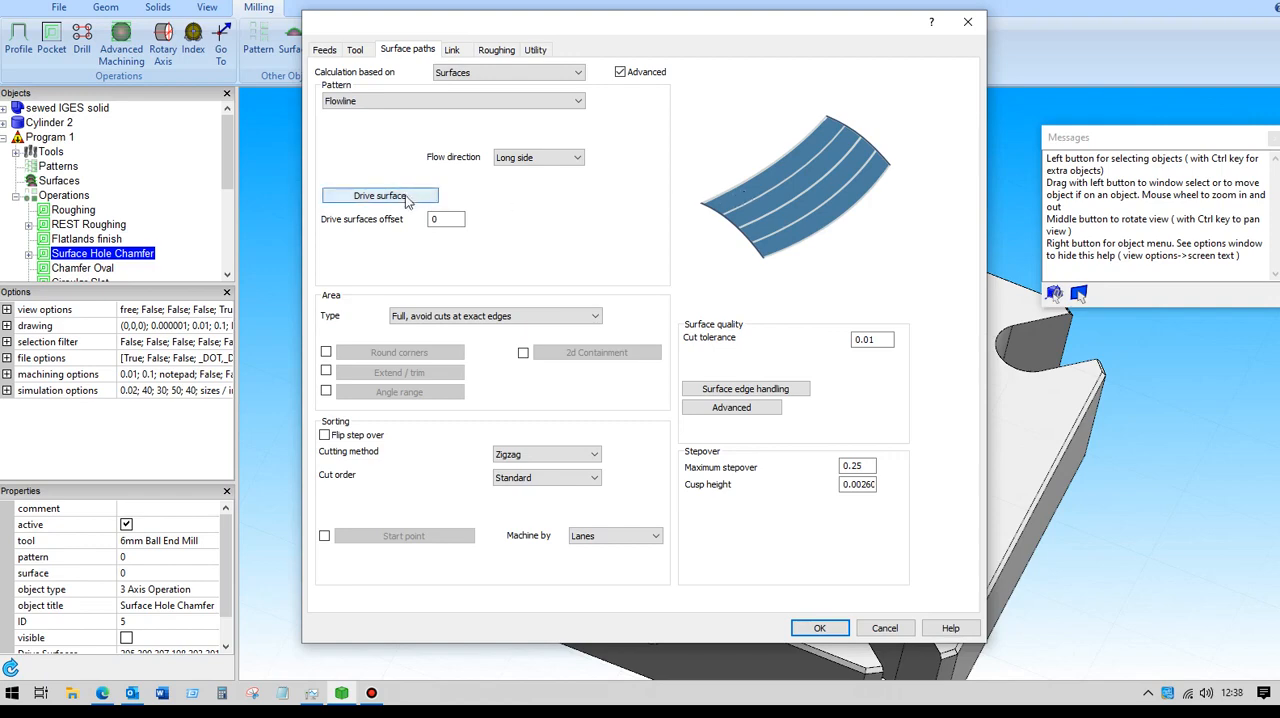
{"action": "left_click", "coordinate": [380, 196]}
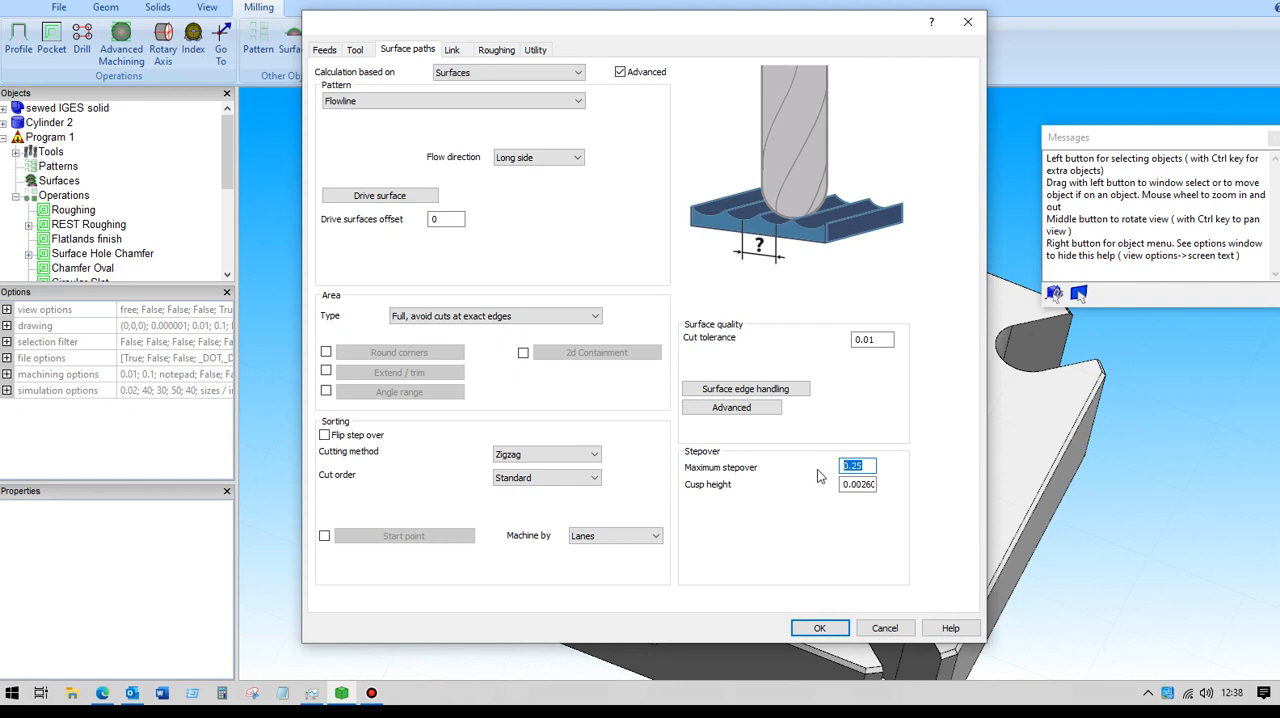
{"action": "mouse_move", "coordinate": [826, 484]}
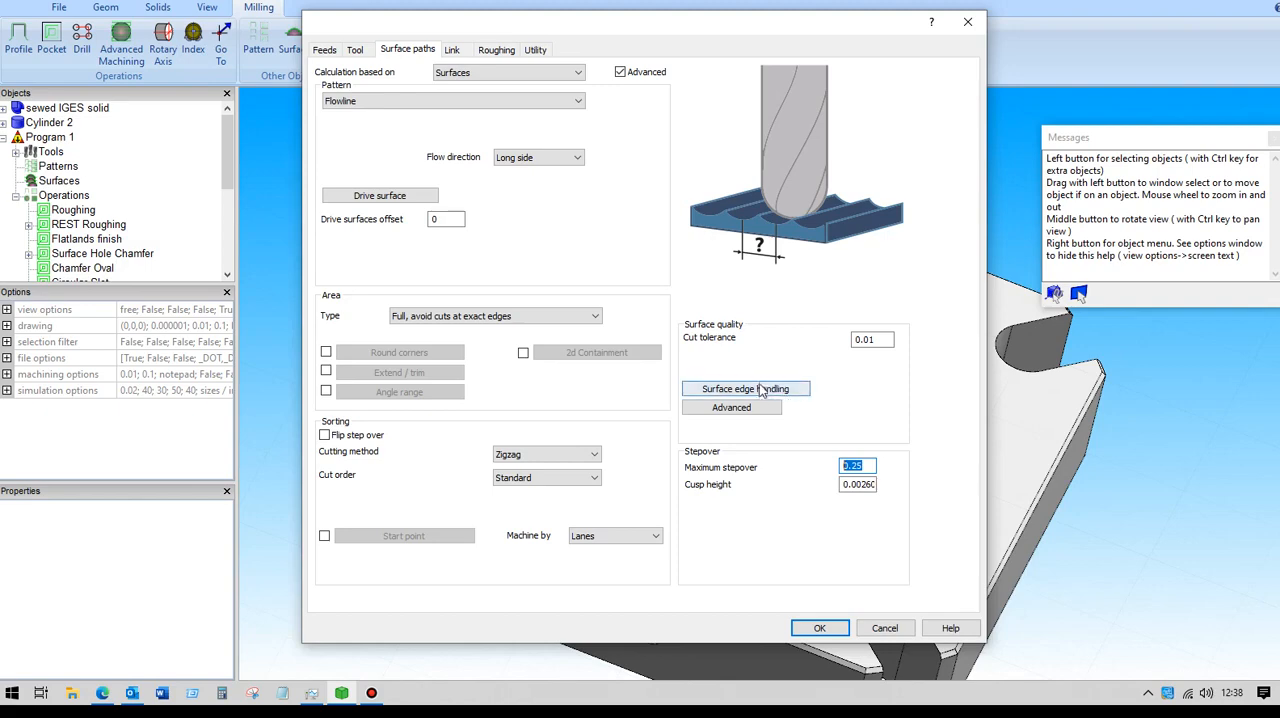
{"action": "left_click", "coordinate": [744, 388]}
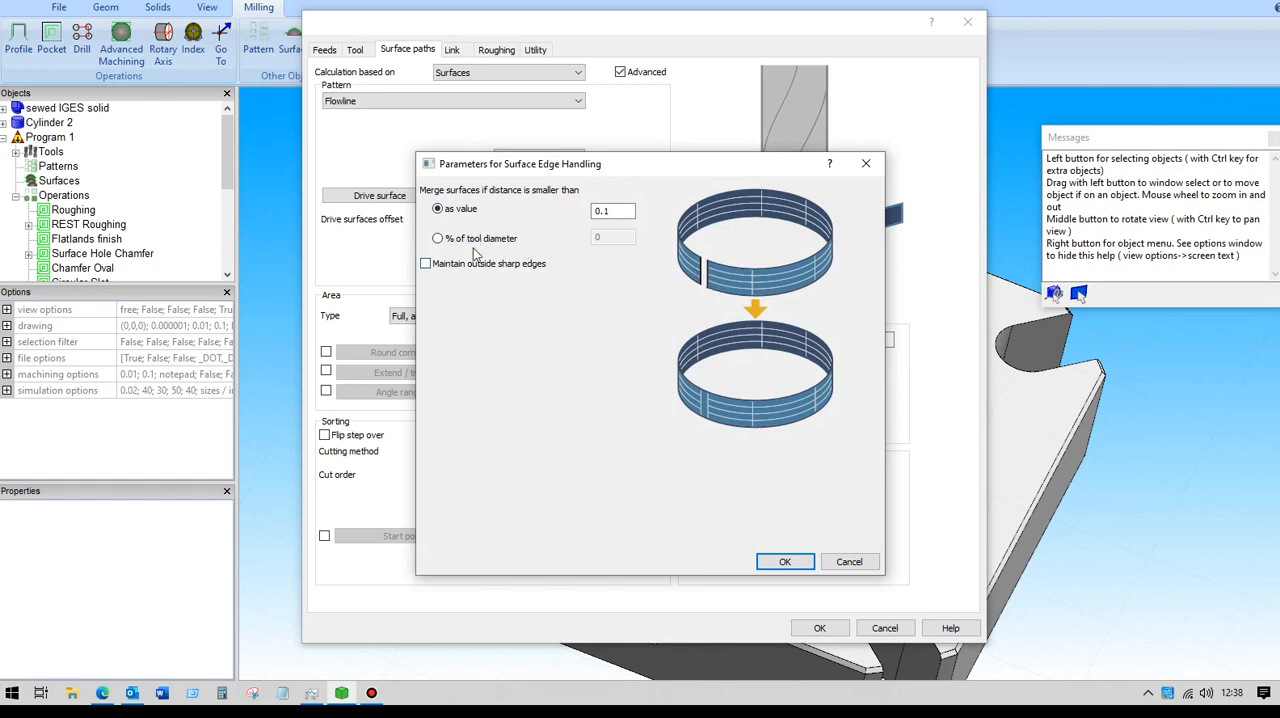
{"action": "left_click", "coordinate": [784, 560]}
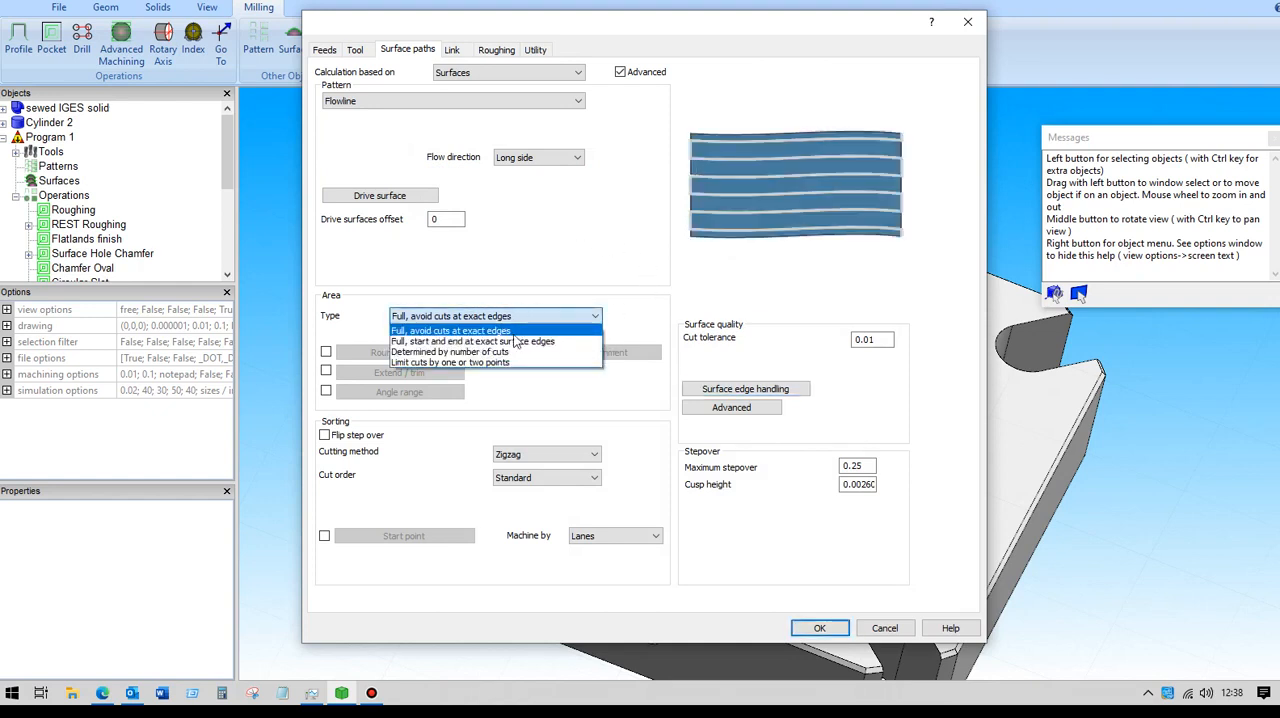
{"action": "mouse_move", "coordinate": [472, 340]}
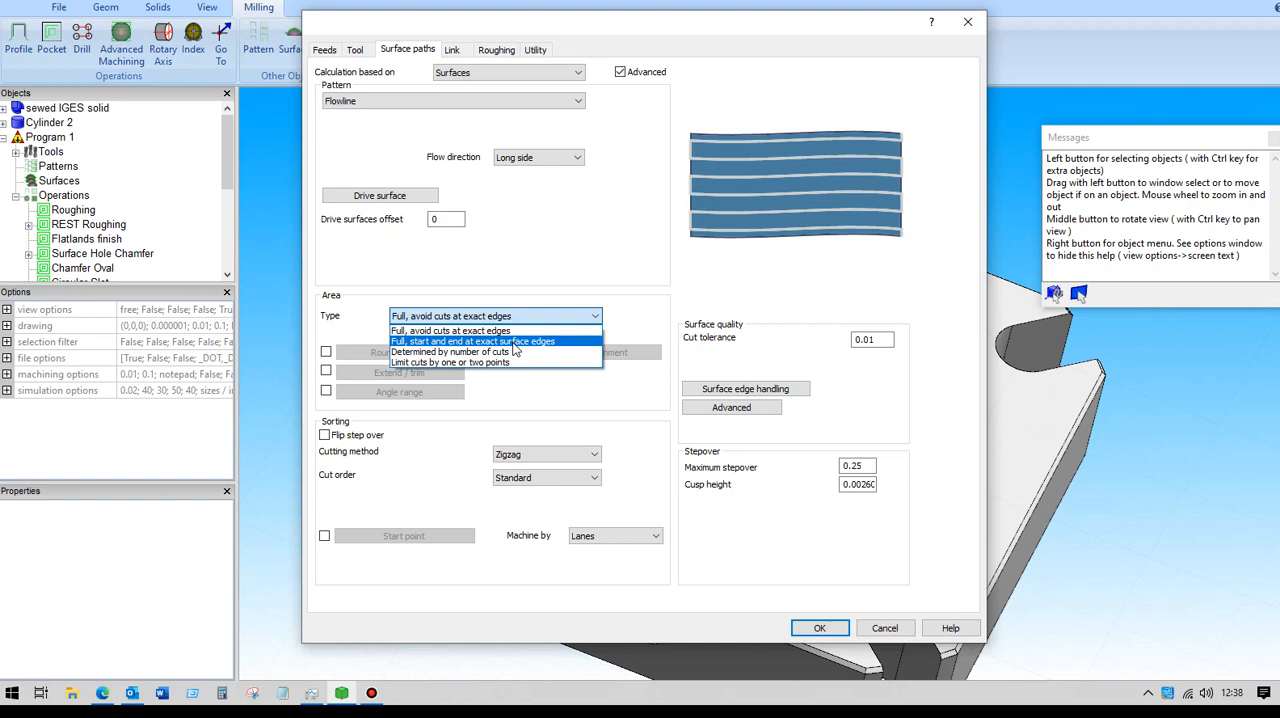
{"action": "left_click", "coordinate": [472, 340]}
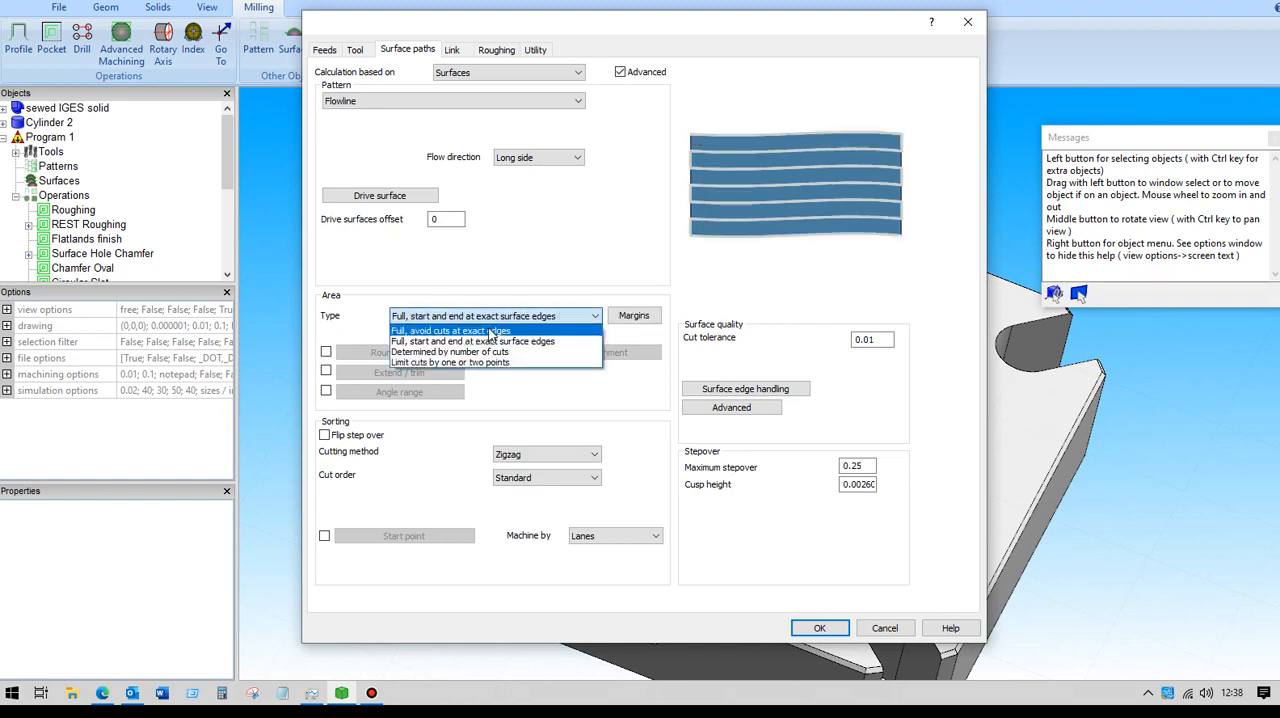
{"action": "left_click", "coordinate": [452, 330]}
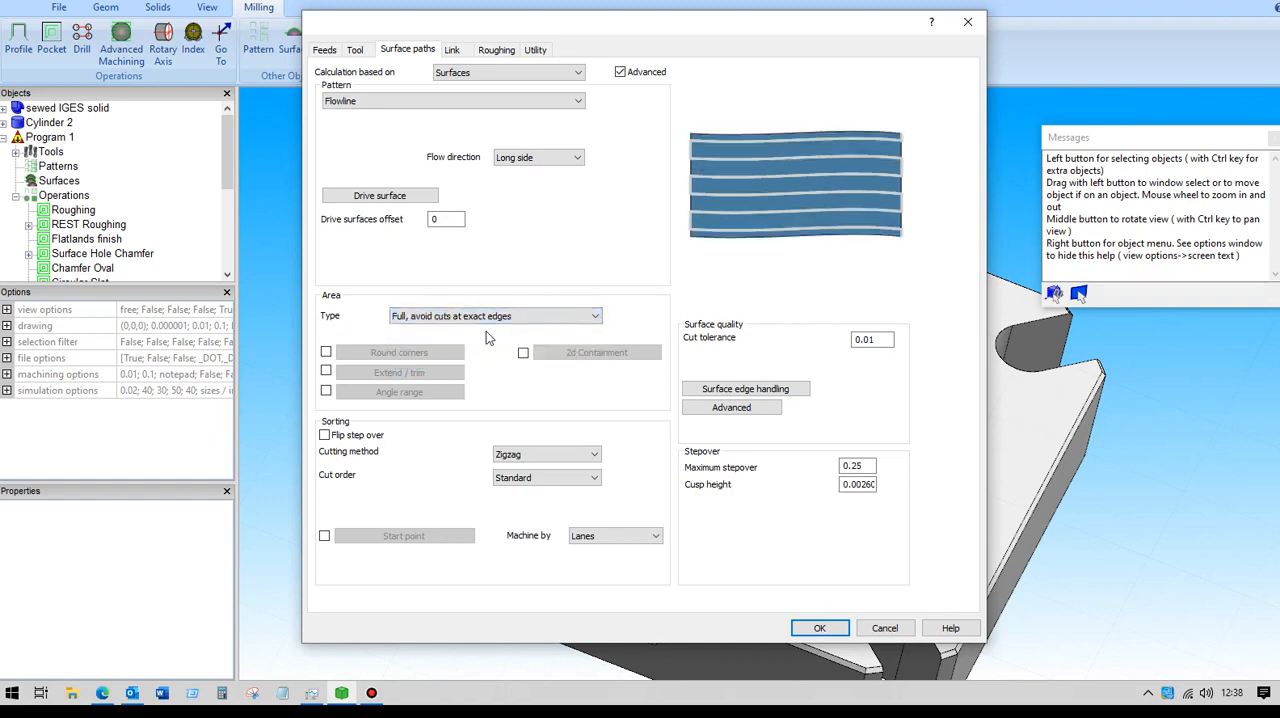
{"action": "mouse_move", "coordinate": [568, 576]}
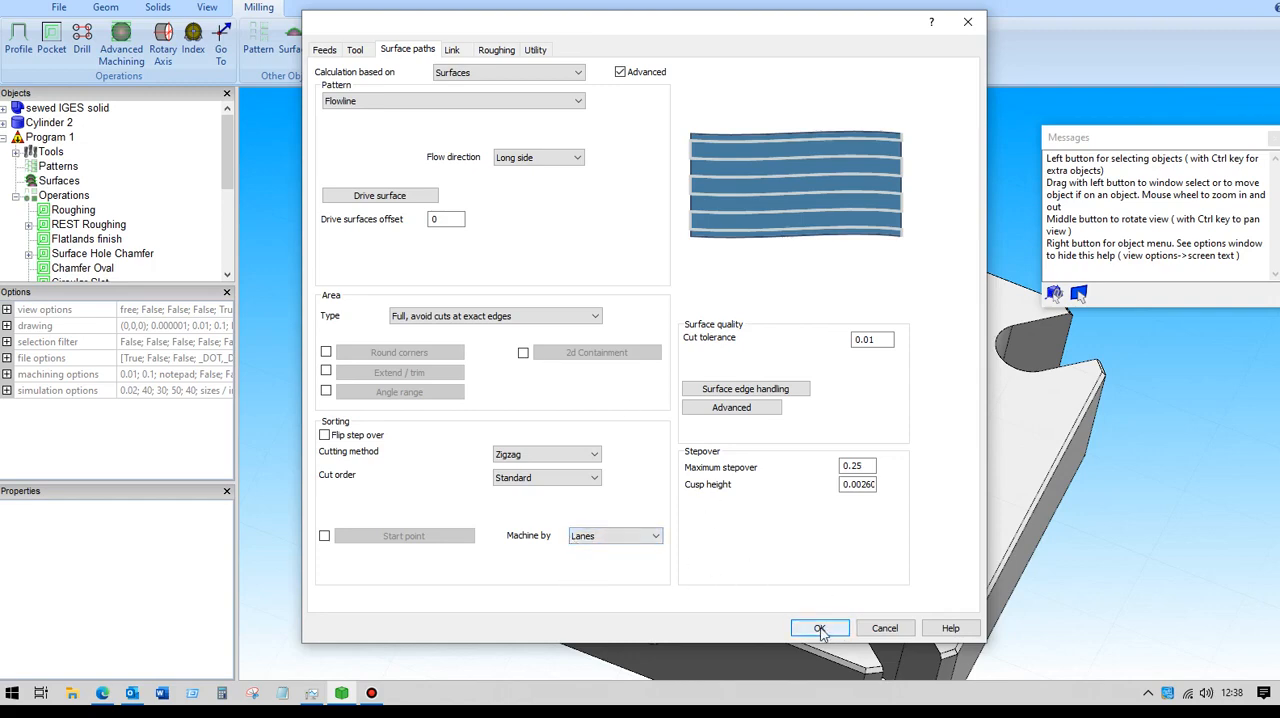
Recalculate Surface Hole Chamfer and make its toolpaths around the counterbored holes visible.
{"action": "left_click", "coordinate": [820, 628]}
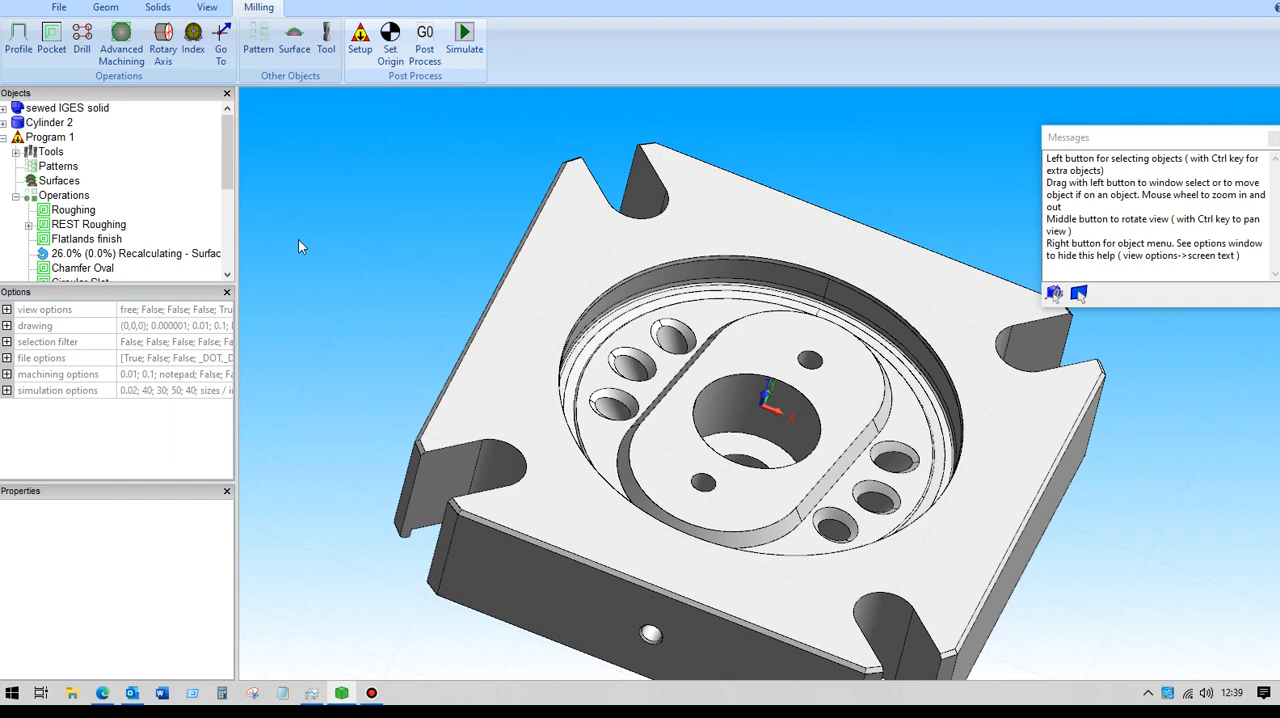
{"action": "mouse_move", "coordinate": [308, 252]}
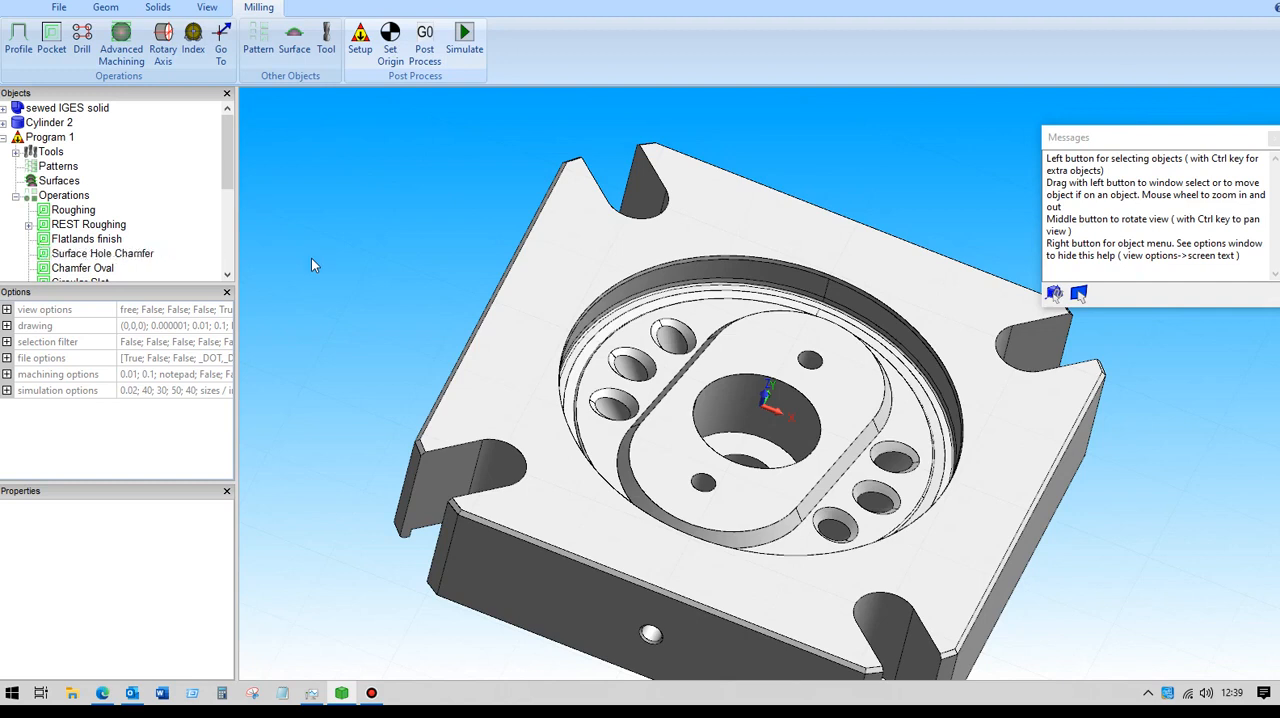
{"action": "left_click", "coordinate": [104, 252]}
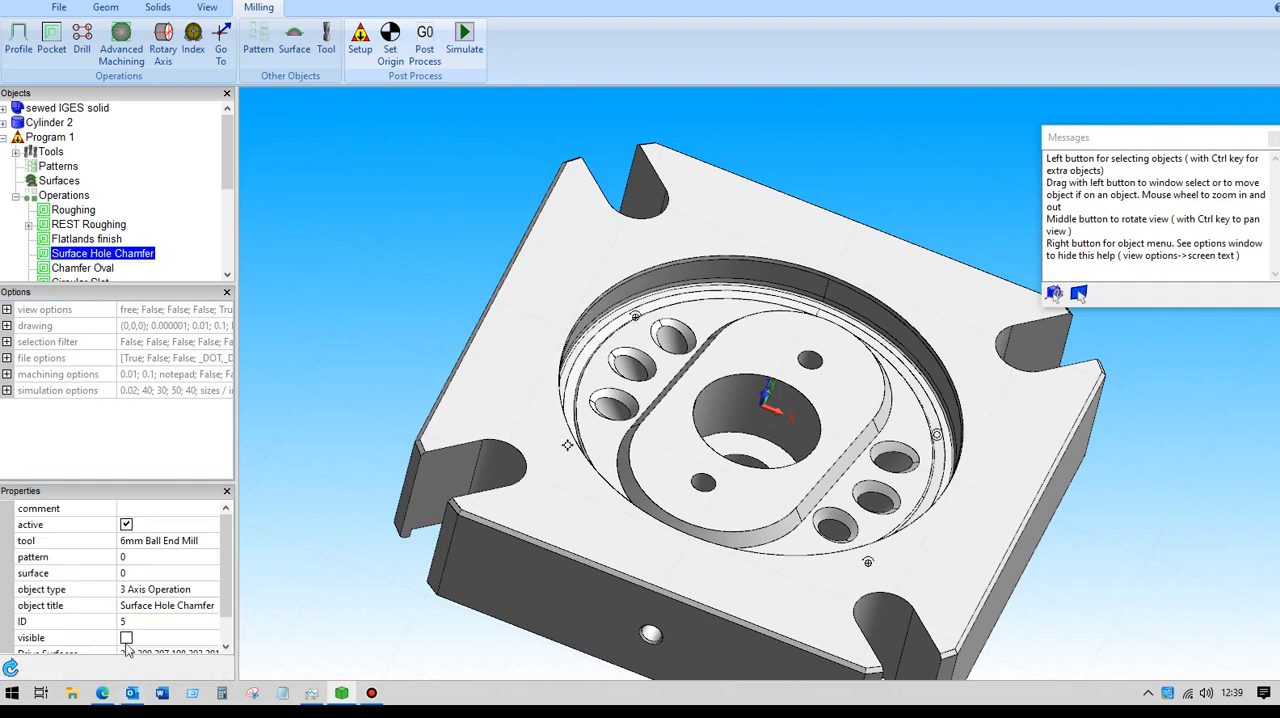
{"action": "left_click", "coordinate": [126, 638]}
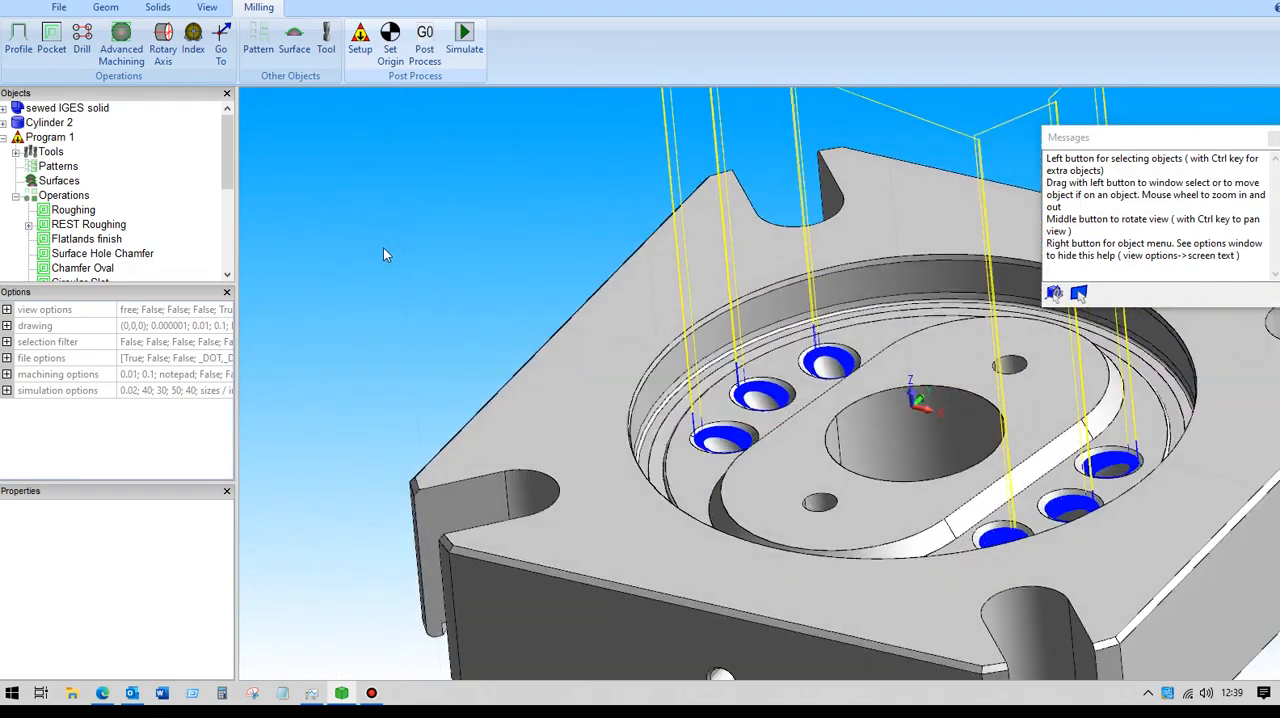
{"action": "left_click", "coordinate": [102, 252]}
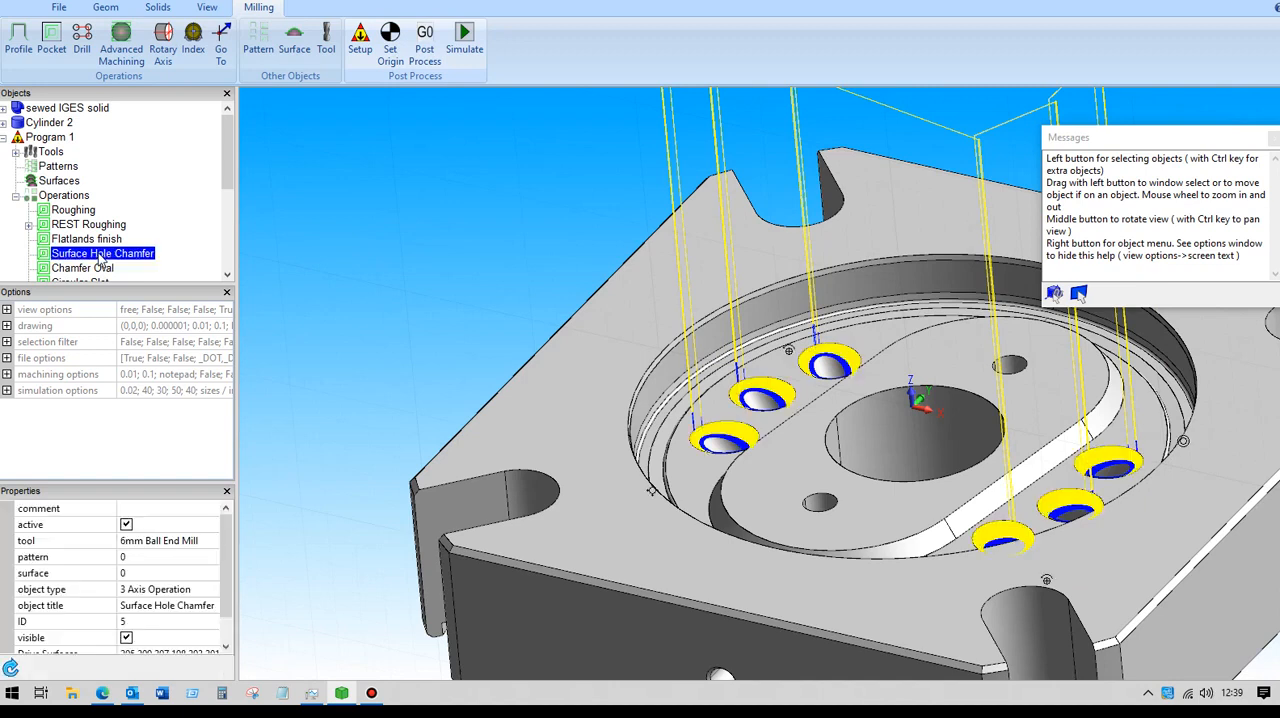
Hide the Surface Hole Chamfer toolpaths again.
{"action": "left_click", "coordinate": [126, 636]}
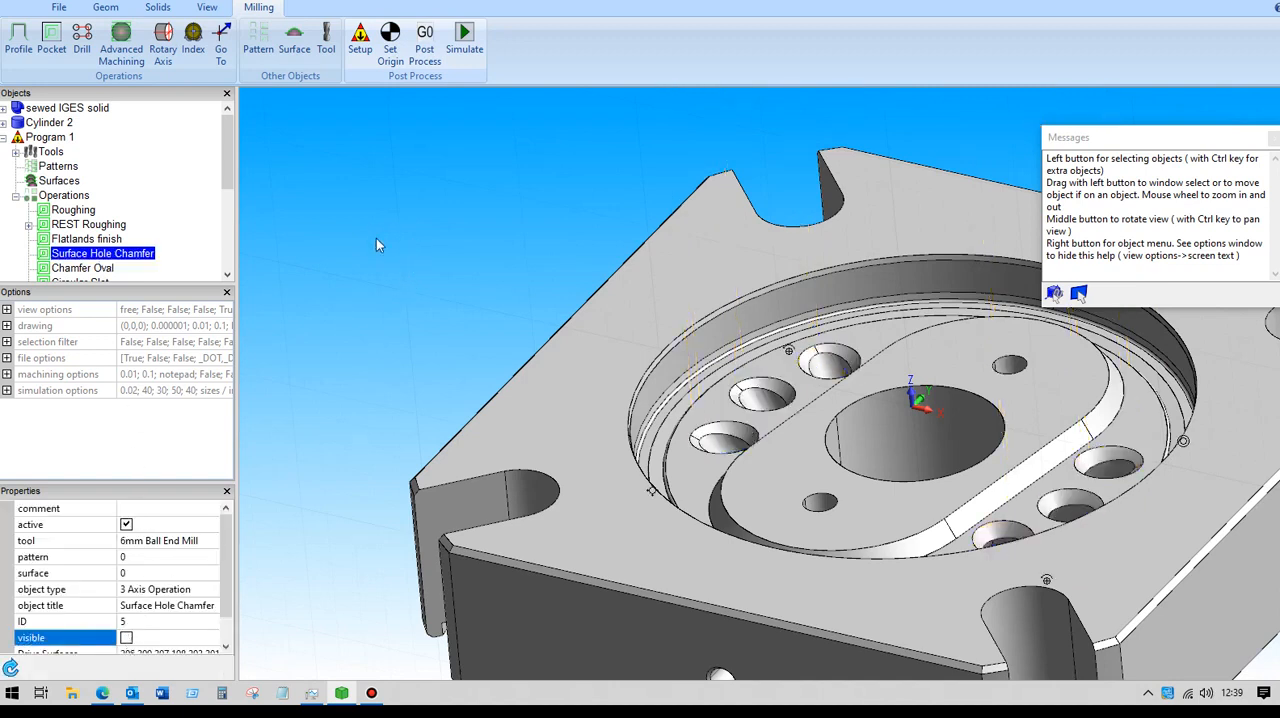
{"action": "scroll", "scroll_direction": "down", "scroll_amount": 3}
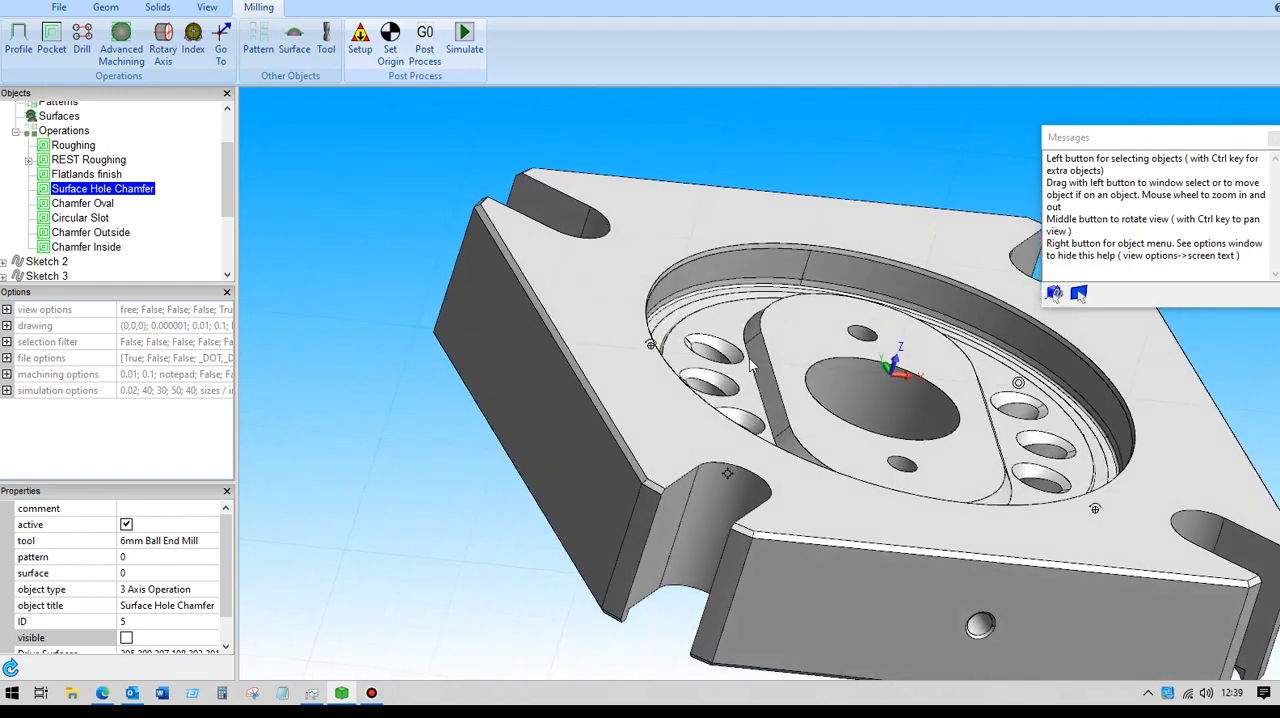
{"action": "mouse_move", "coordinate": [770, 336]}
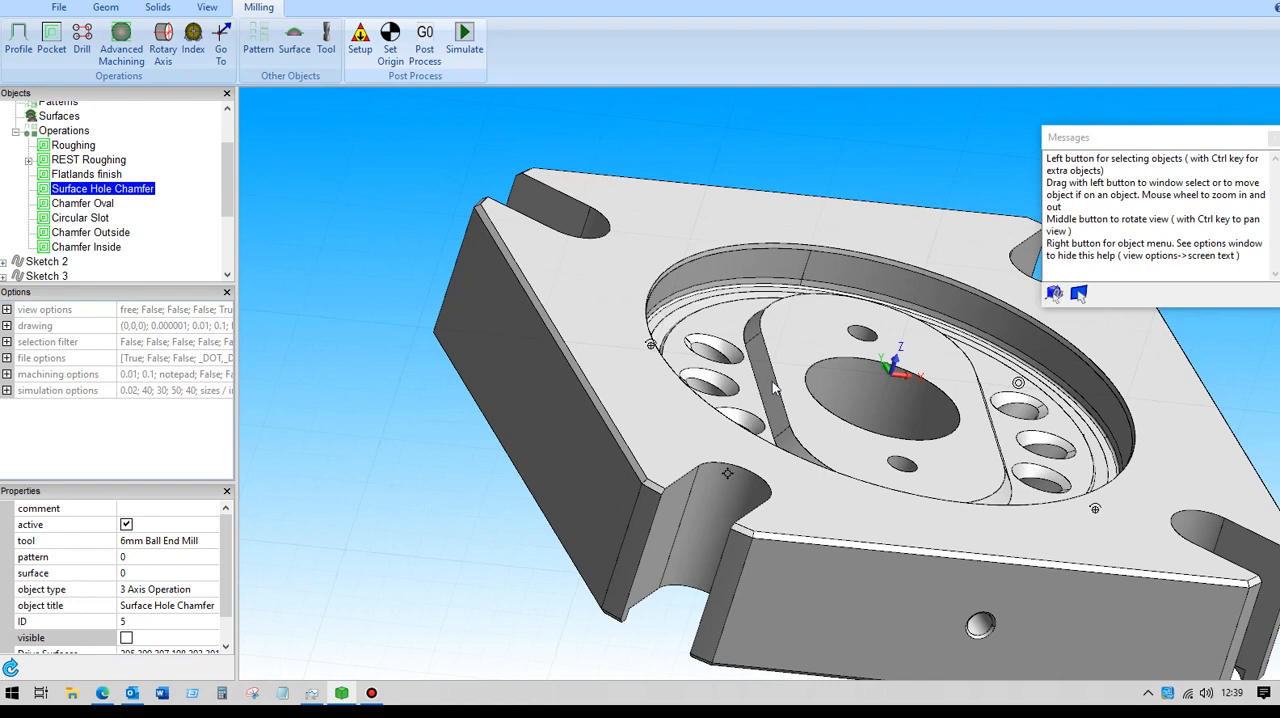
{"action": "mouse_move", "coordinate": [778, 388]}
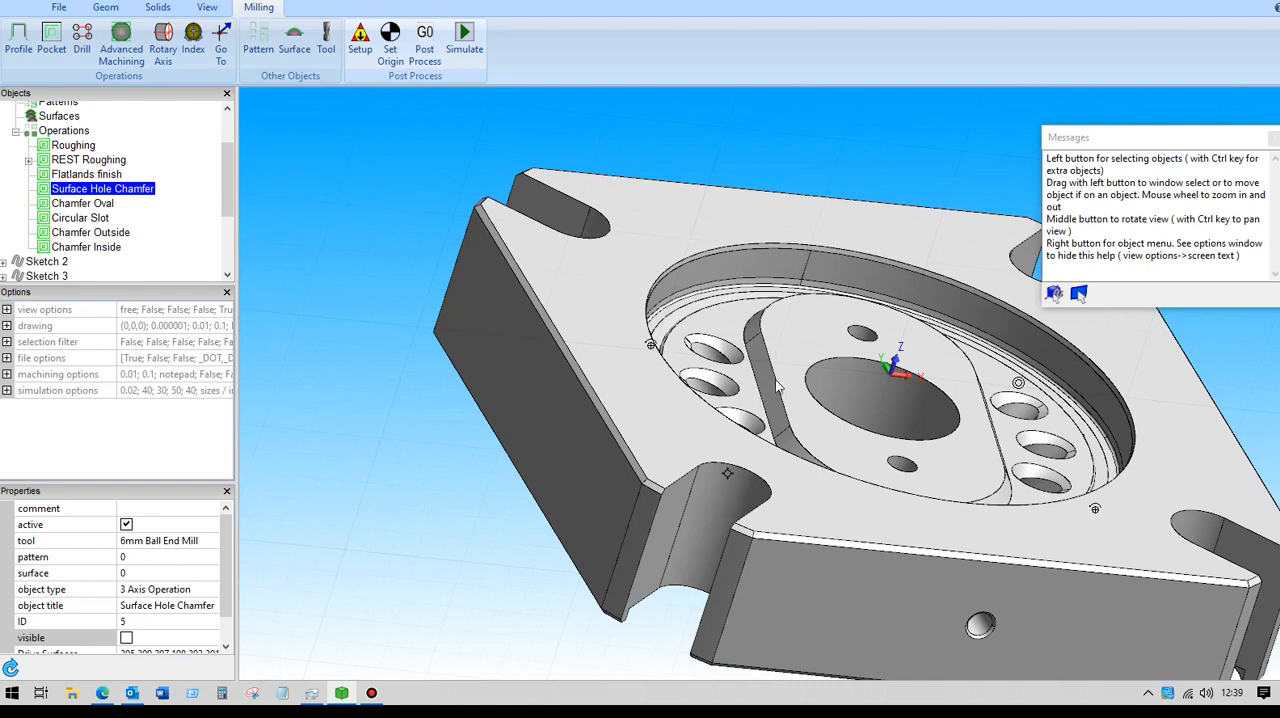
{"action": "mouse_move", "coordinate": [778, 380]}
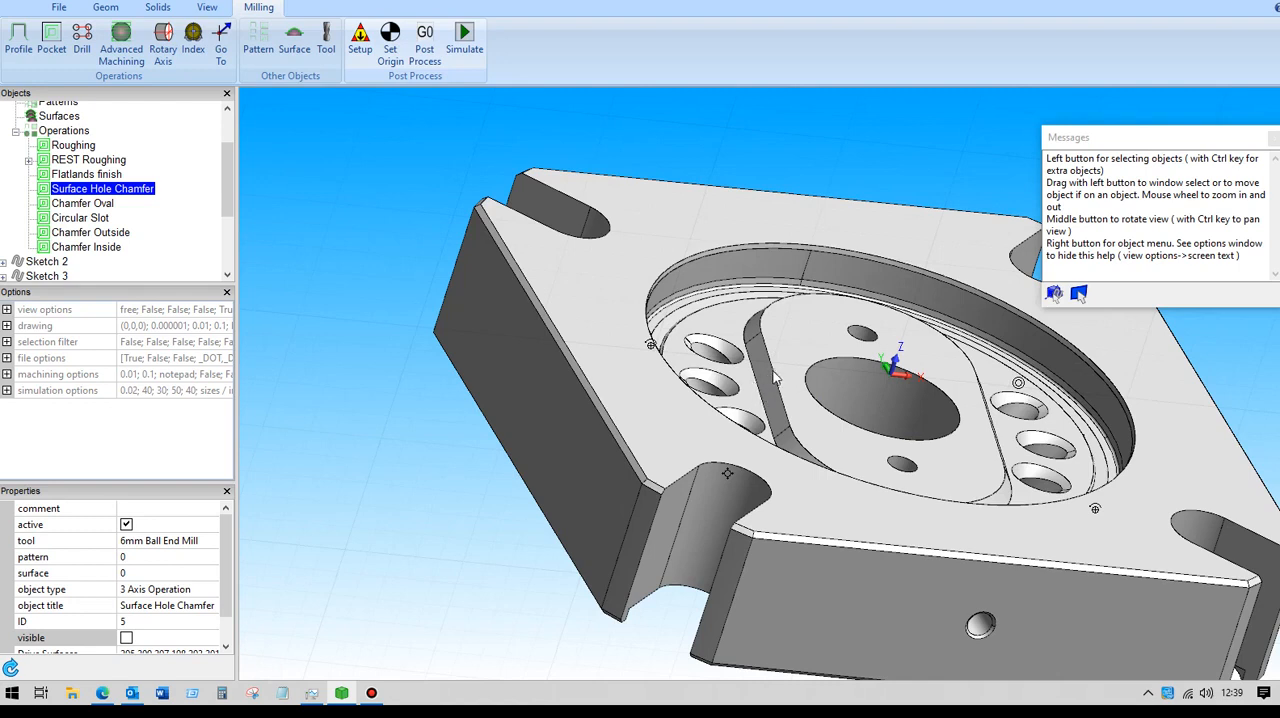
{"action": "mouse_move", "coordinate": [340, 252]}
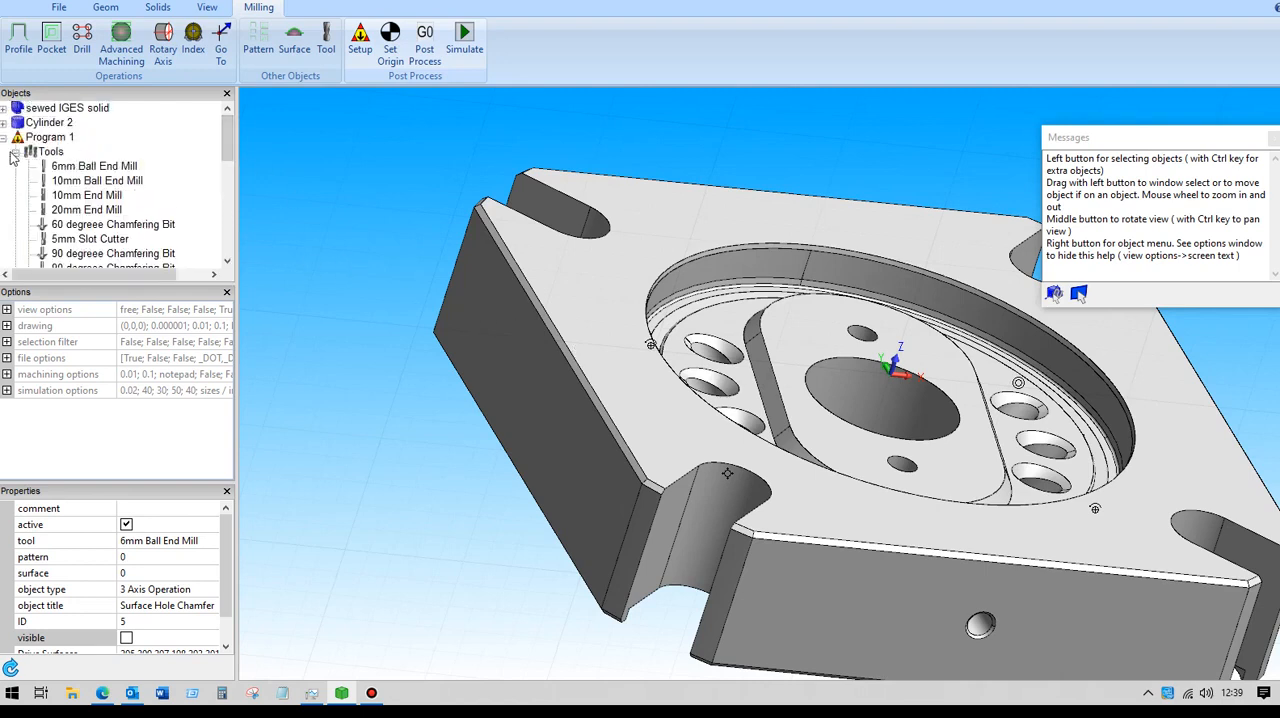
{"action": "left_click", "coordinate": [112, 222]}
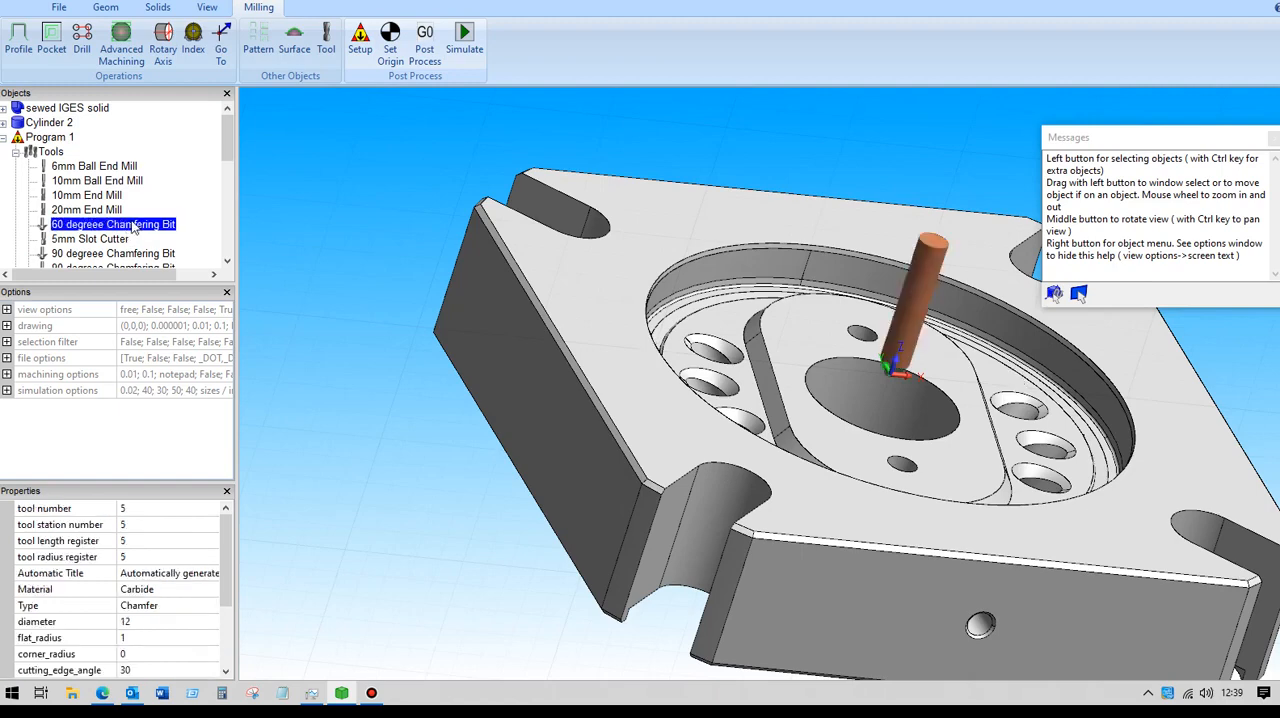
{"action": "double_click", "coordinate": [112, 224]}
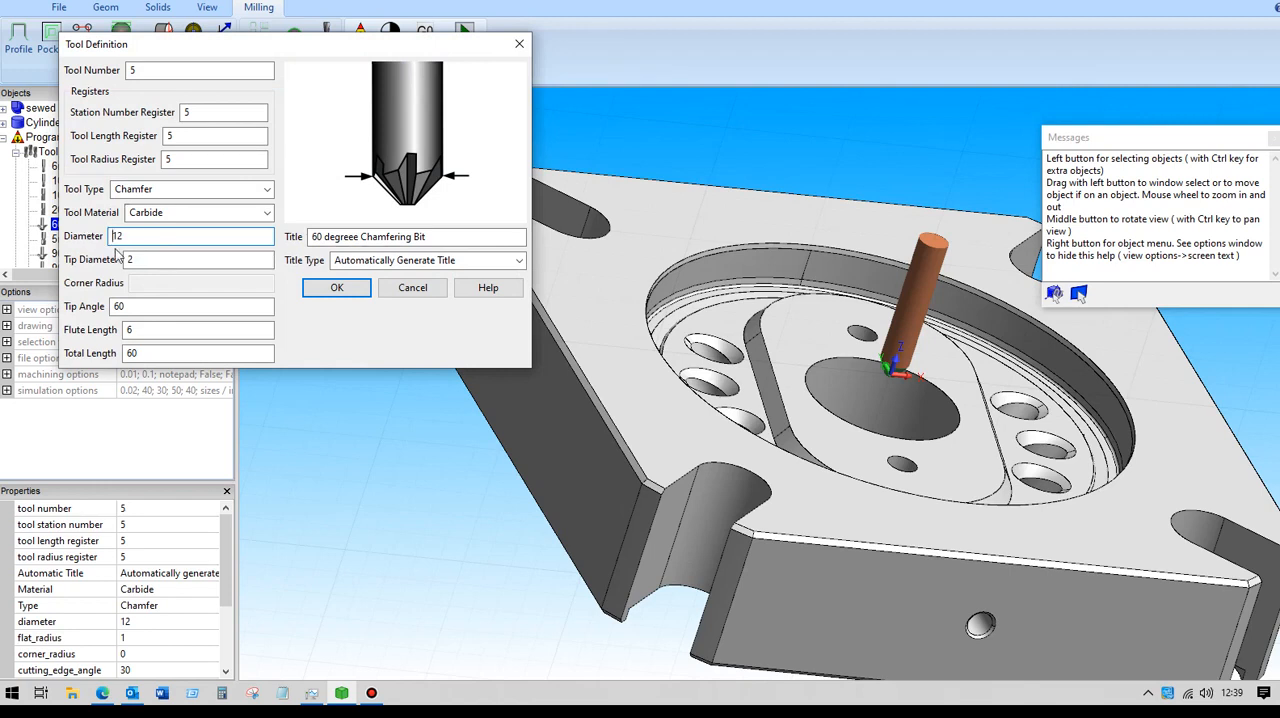
{"action": "left_click", "coordinate": [150, 260]}
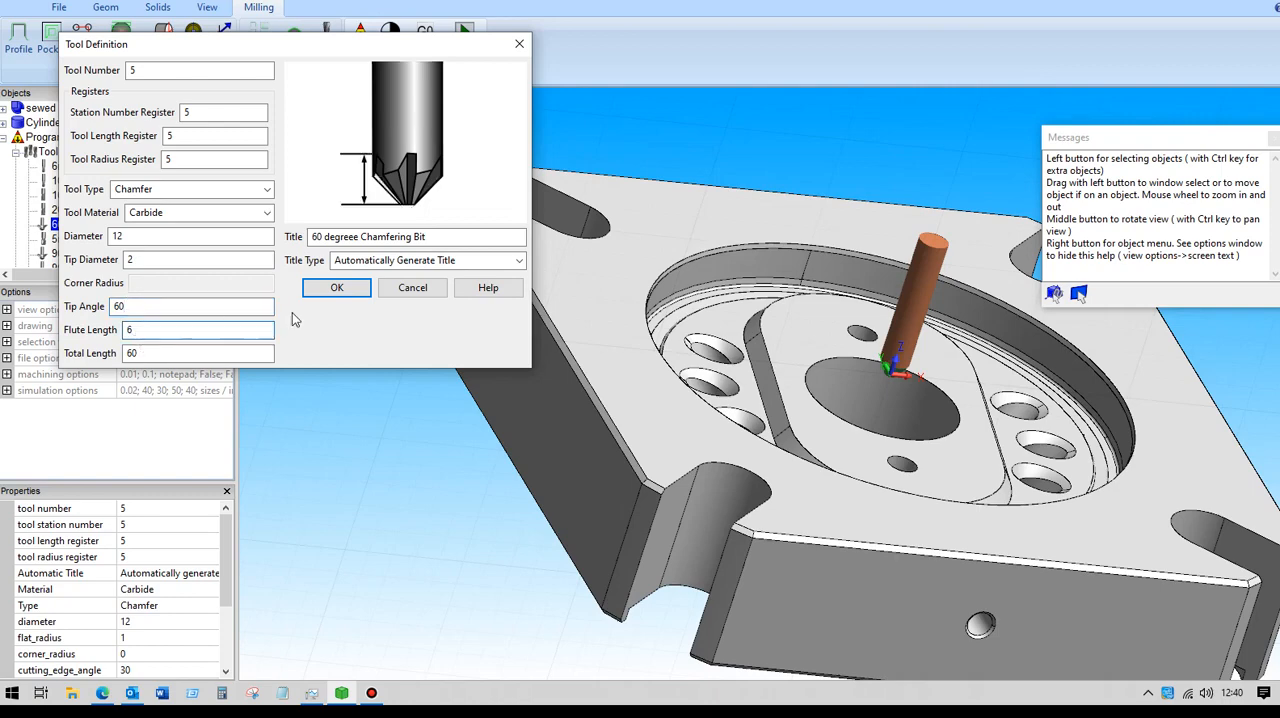
{"action": "left_click", "coordinate": [336, 288]}
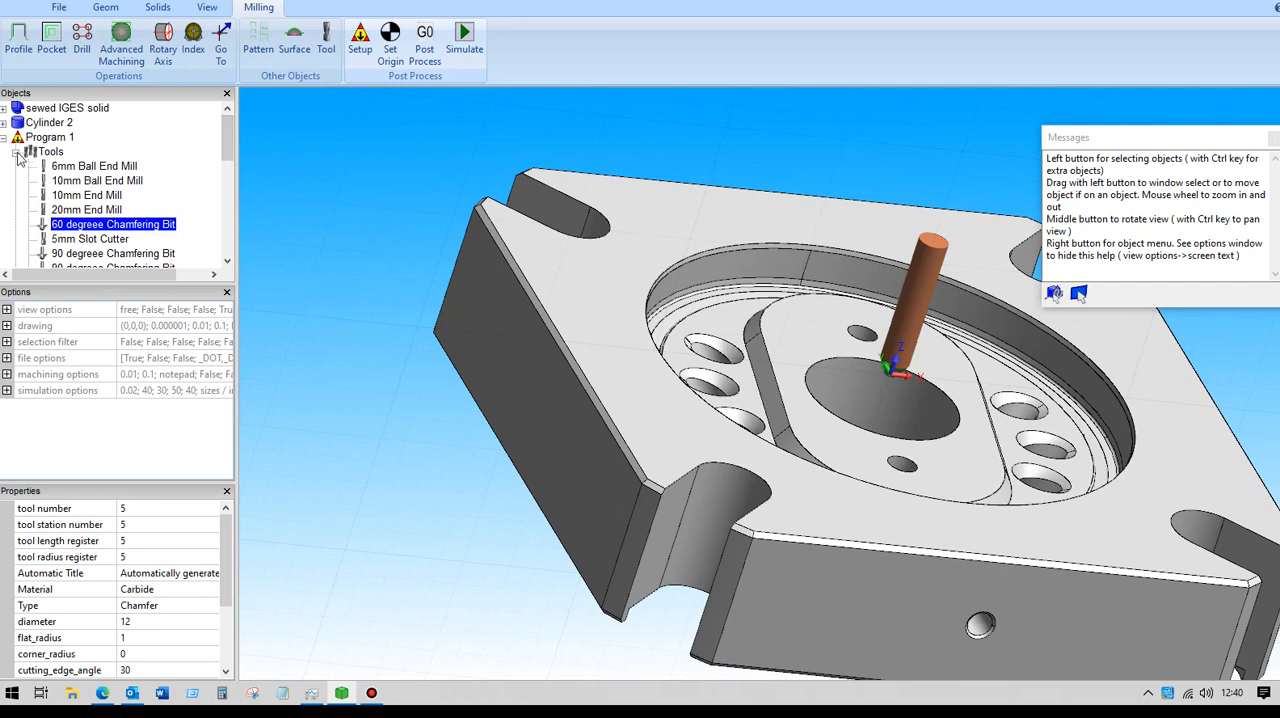
Select Chamfer Outside and bring up its settings showing the picked oval drive curve.
{"action": "scroll", "scroll_direction": "down", "scroll_amount": 3}
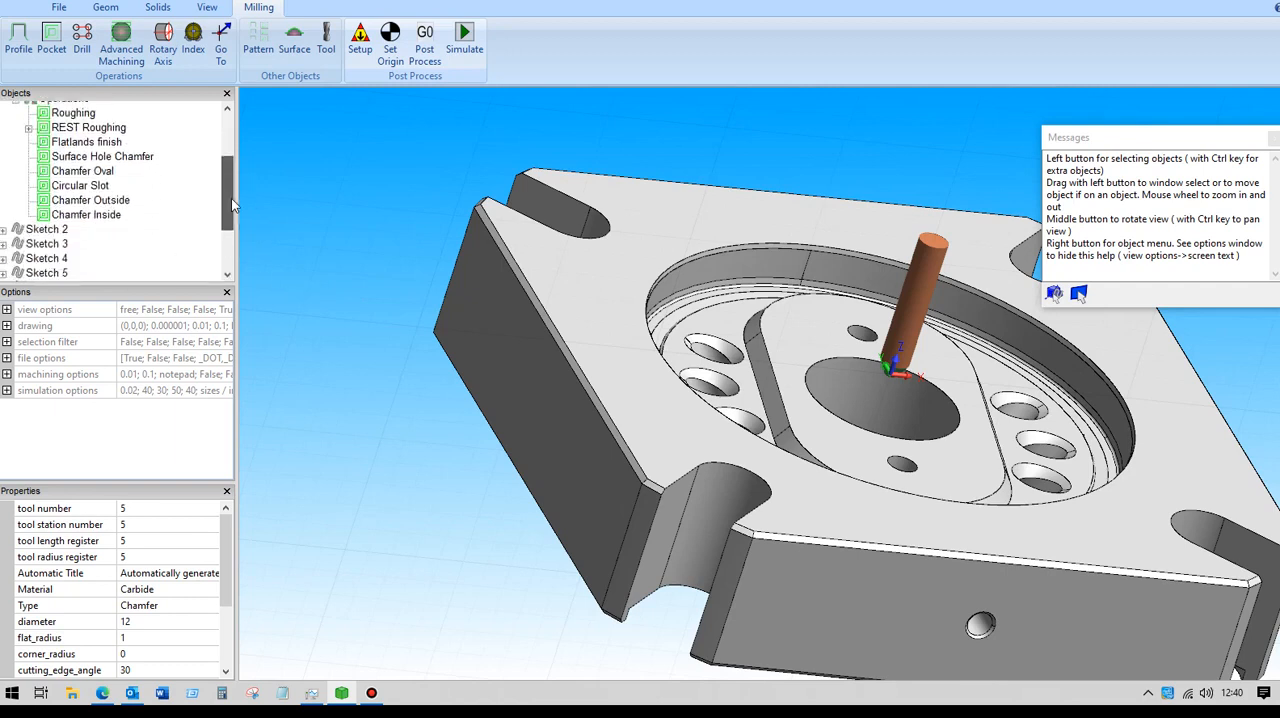
{"action": "scroll", "scroll_direction": "down", "scroll_amount": 3}
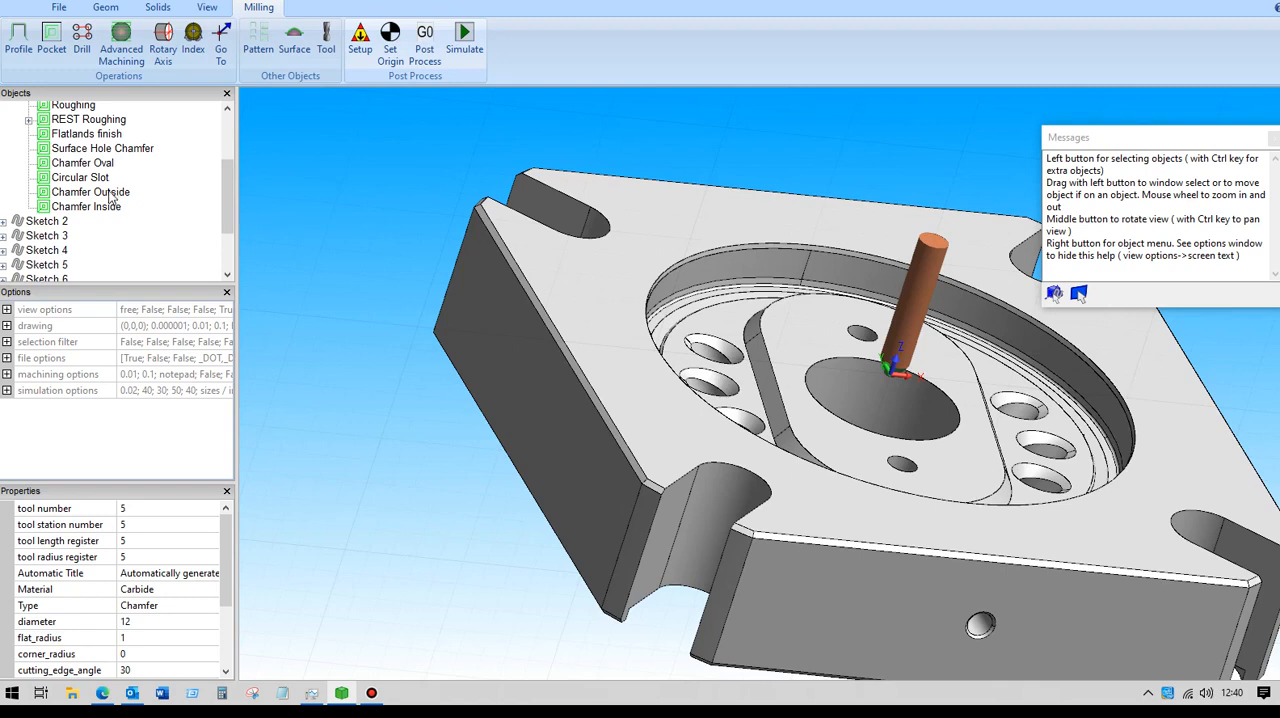
{"action": "left_click", "coordinate": [90, 192]}
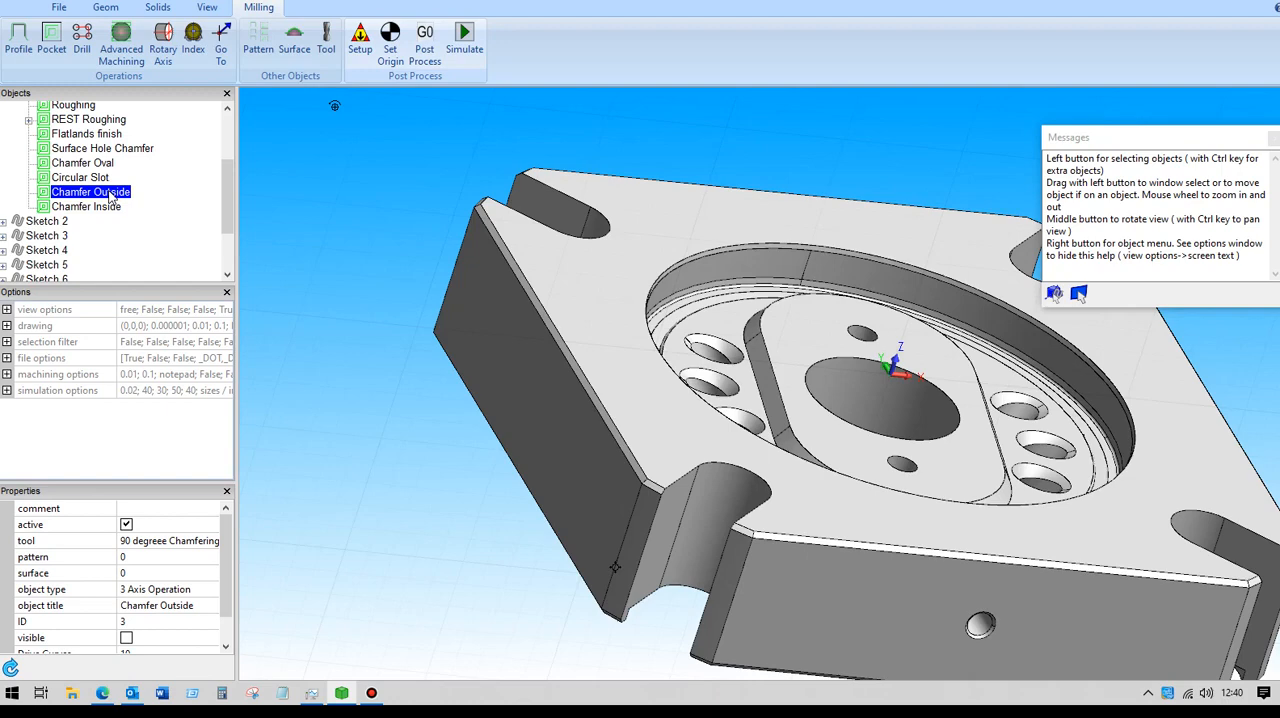
{"action": "double_click", "coordinate": [92, 192]}
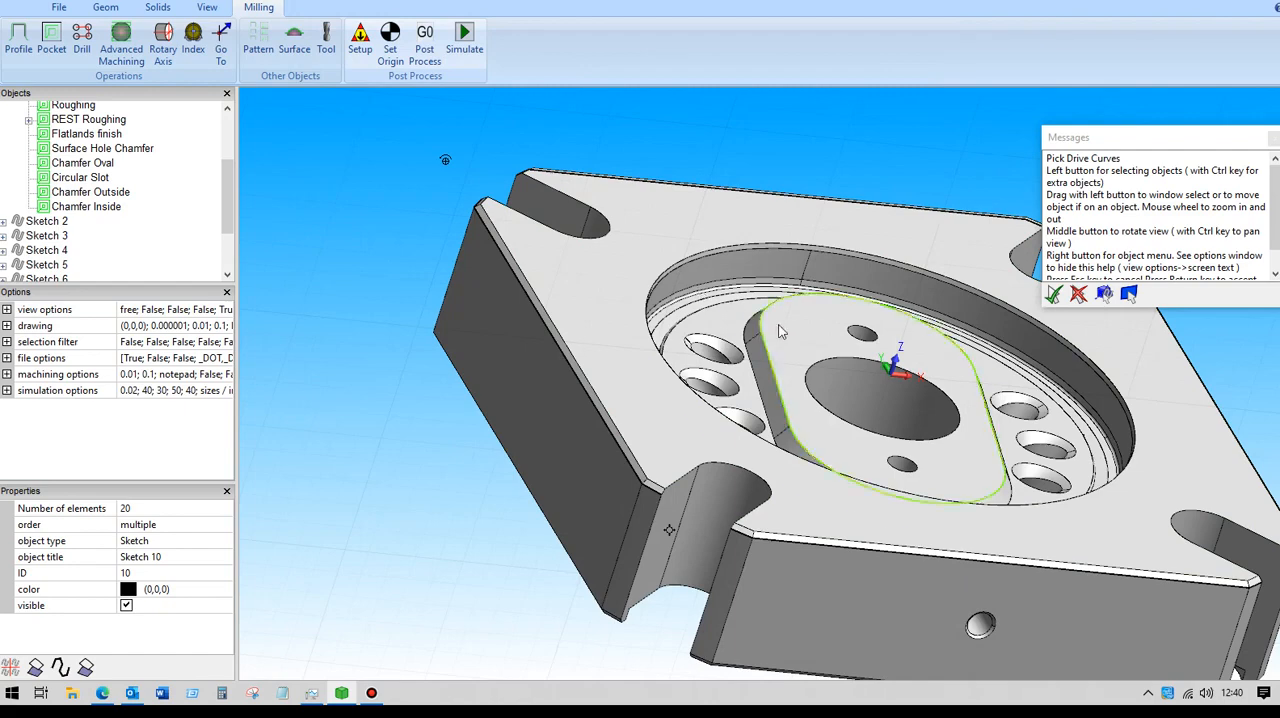
Check the Chamfer Outside start and end heights and close its settings without changes.
{"action": "left_click", "coordinate": [48, 220]}
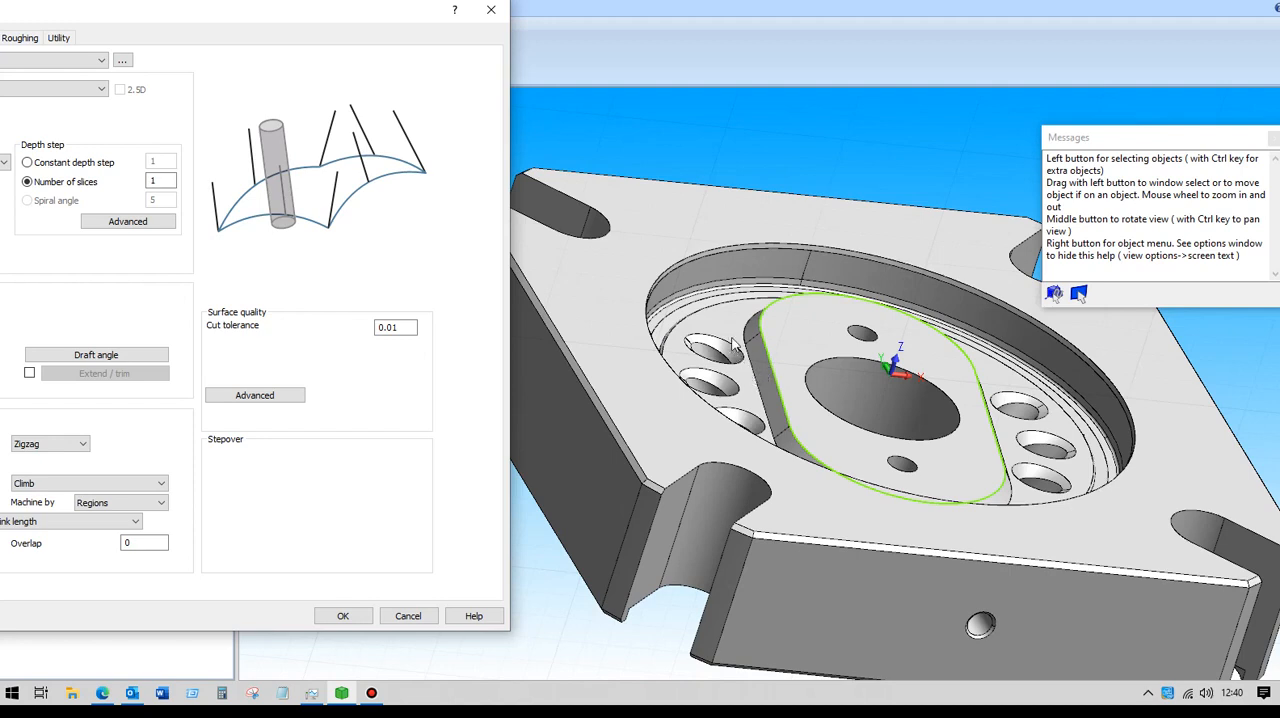
{"action": "mouse_move", "coordinate": [752, 388]}
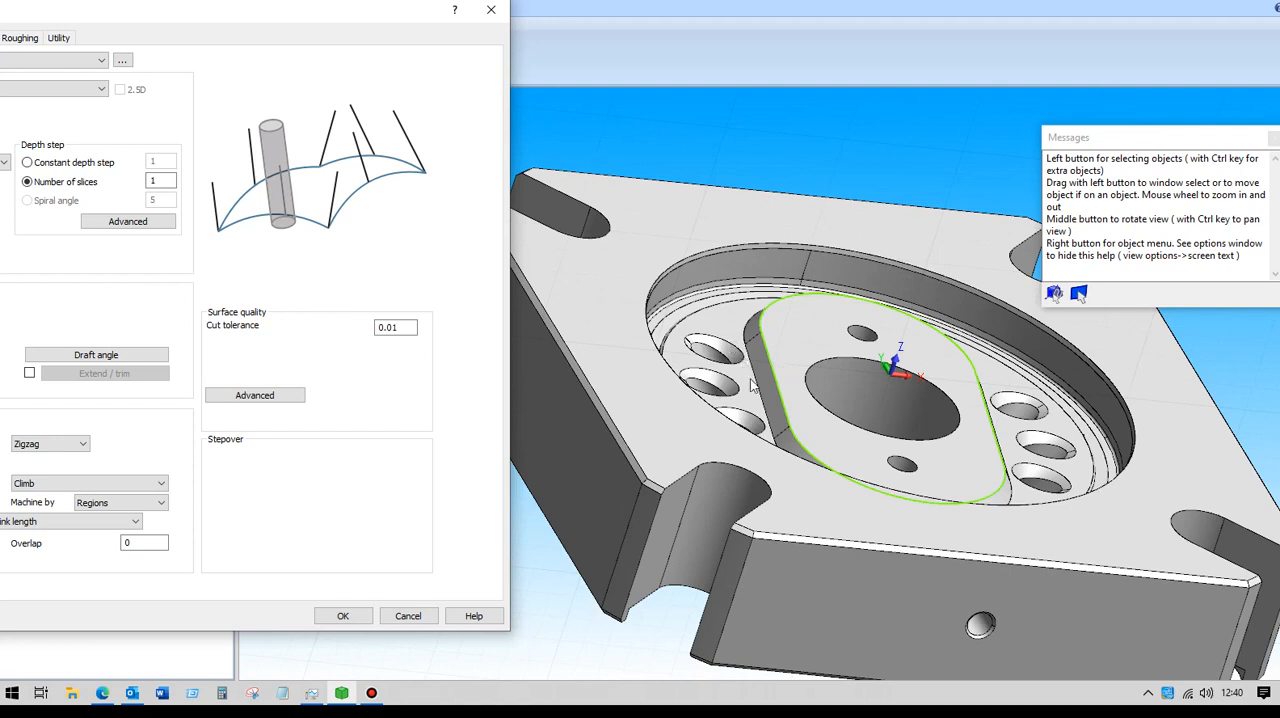
{"action": "mouse_move", "coordinate": [196, 18]}
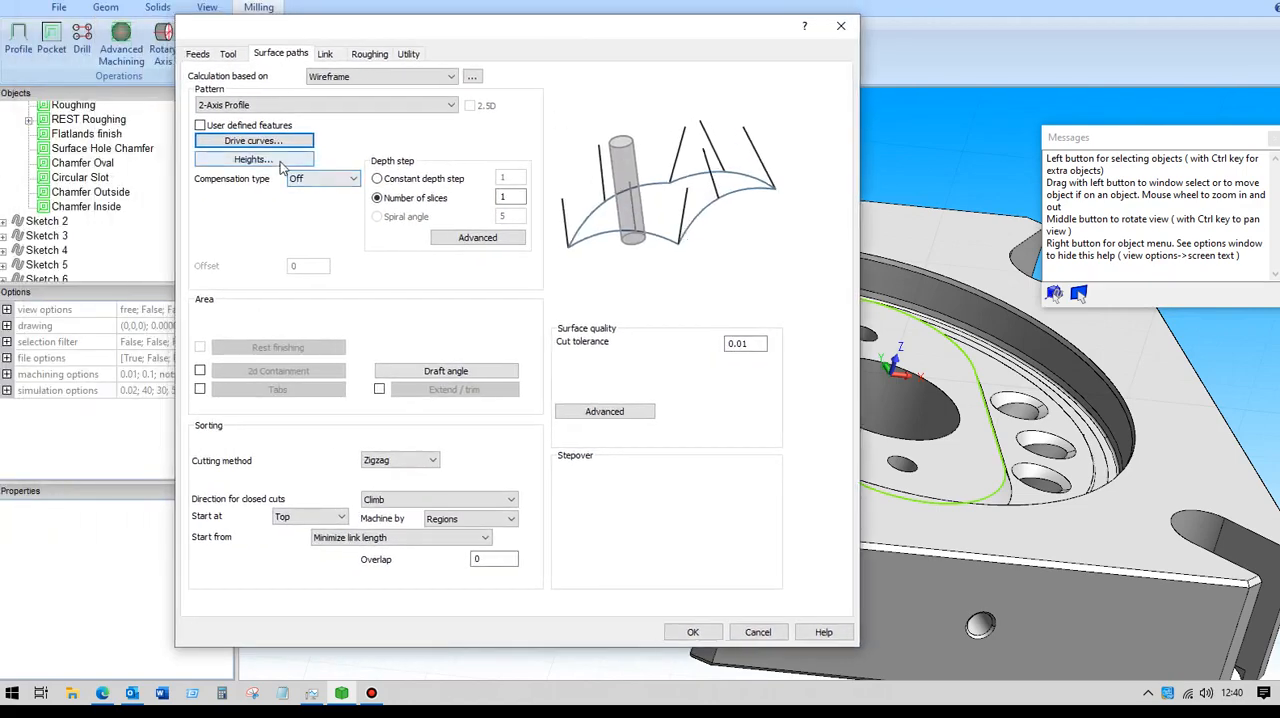
{"action": "left_click", "coordinate": [252, 160]}
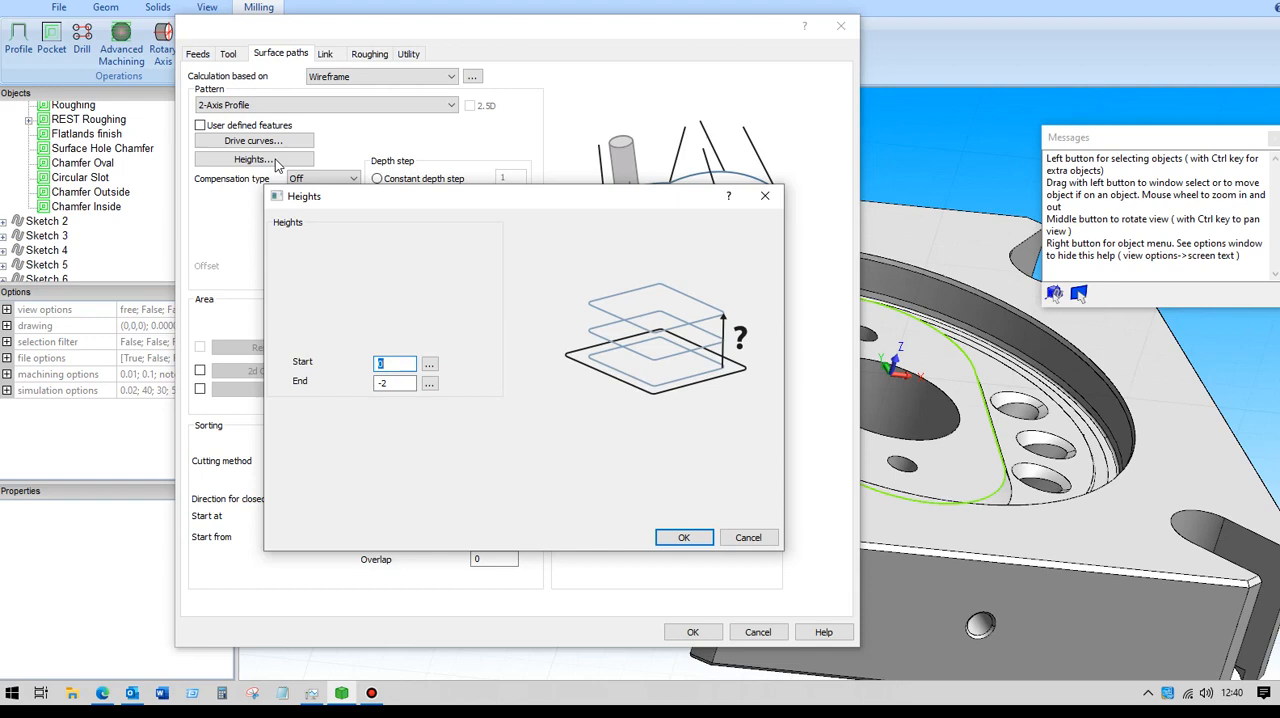
{"action": "mouse_move", "coordinate": [748, 536]}
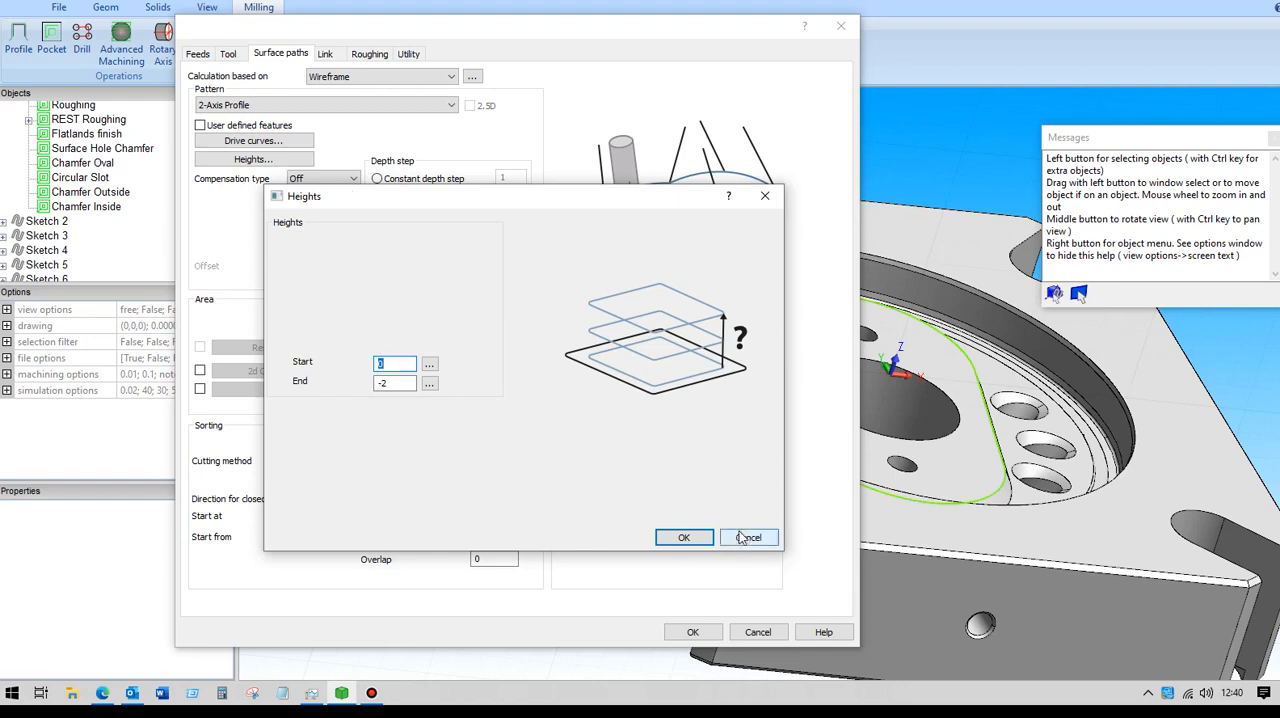
{"action": "left_click", "coordinate": [748, 536]}
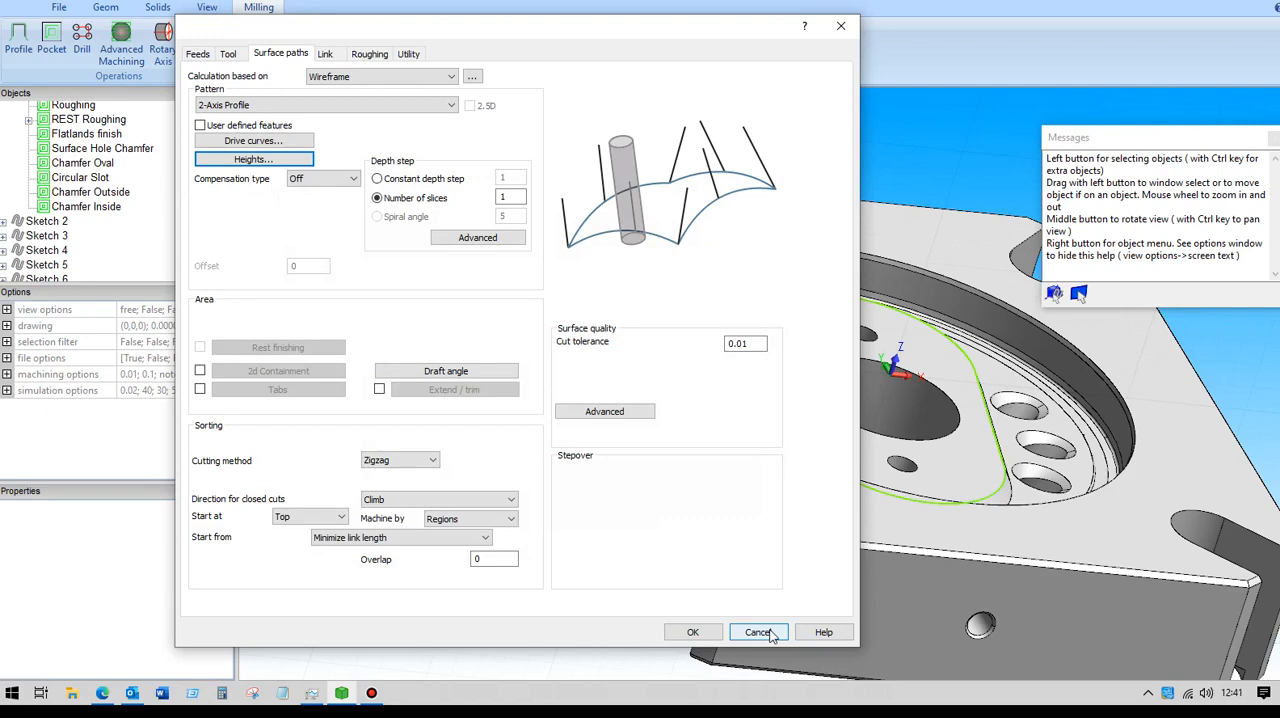
{"action": "left_click", "coordinate": [758, 632]}
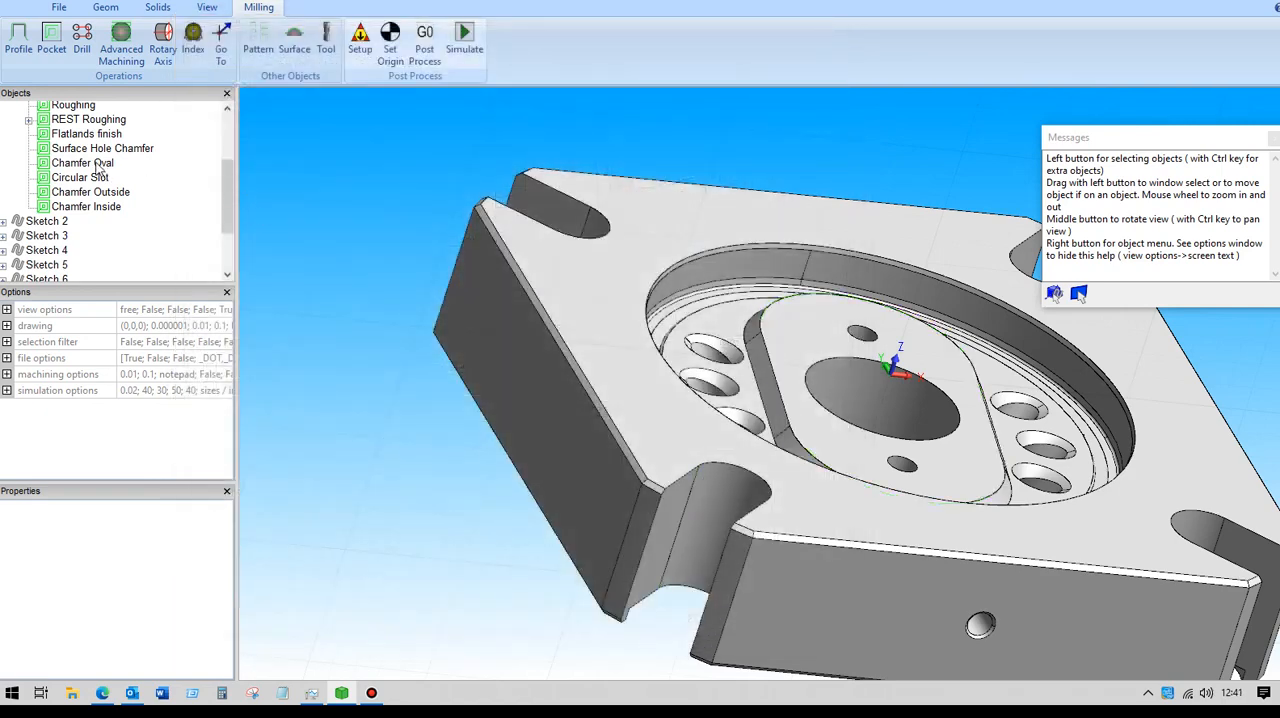
Check the Chamfer Oval heights and cutting side and close its settings without changes.
{"action": "left_click", "coordinate": [82, 164]}
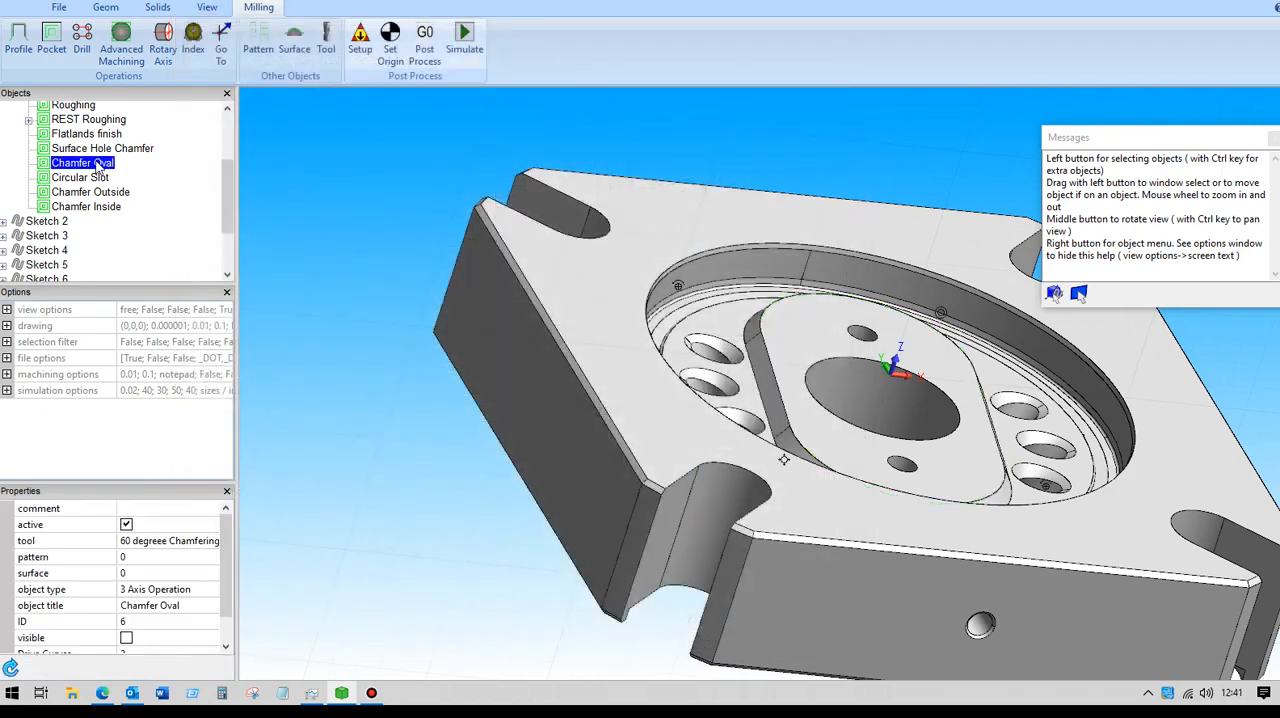
{"action": "double_click", "coordinate": [84, 162]}
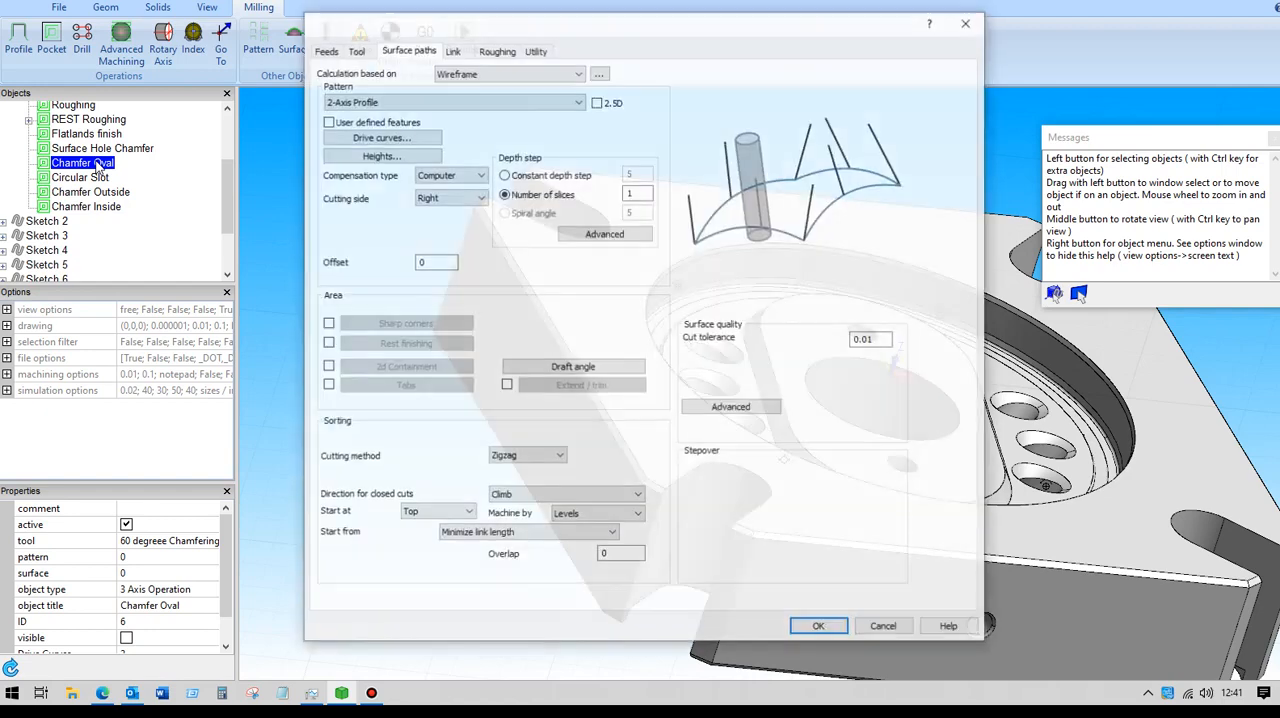
{"action": "left_click", "coordinate": [380, 156]}
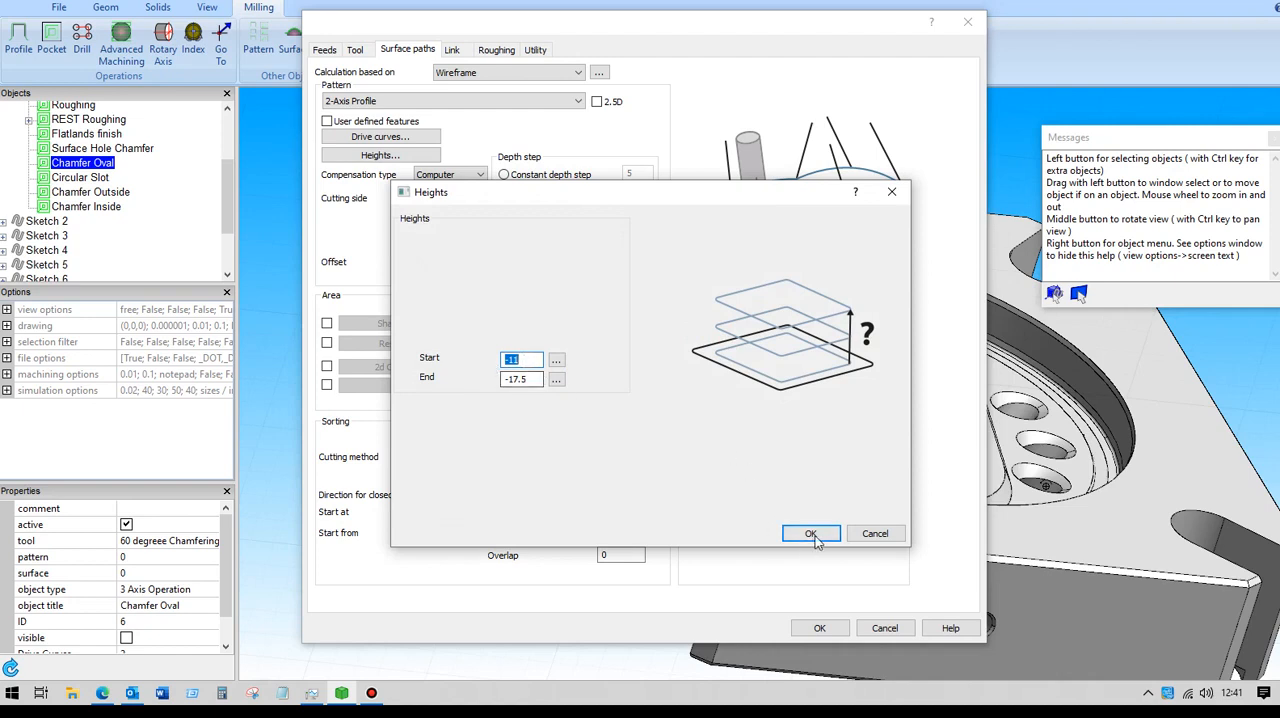
{"action": "left_click", "coordinate": [812, 532]}
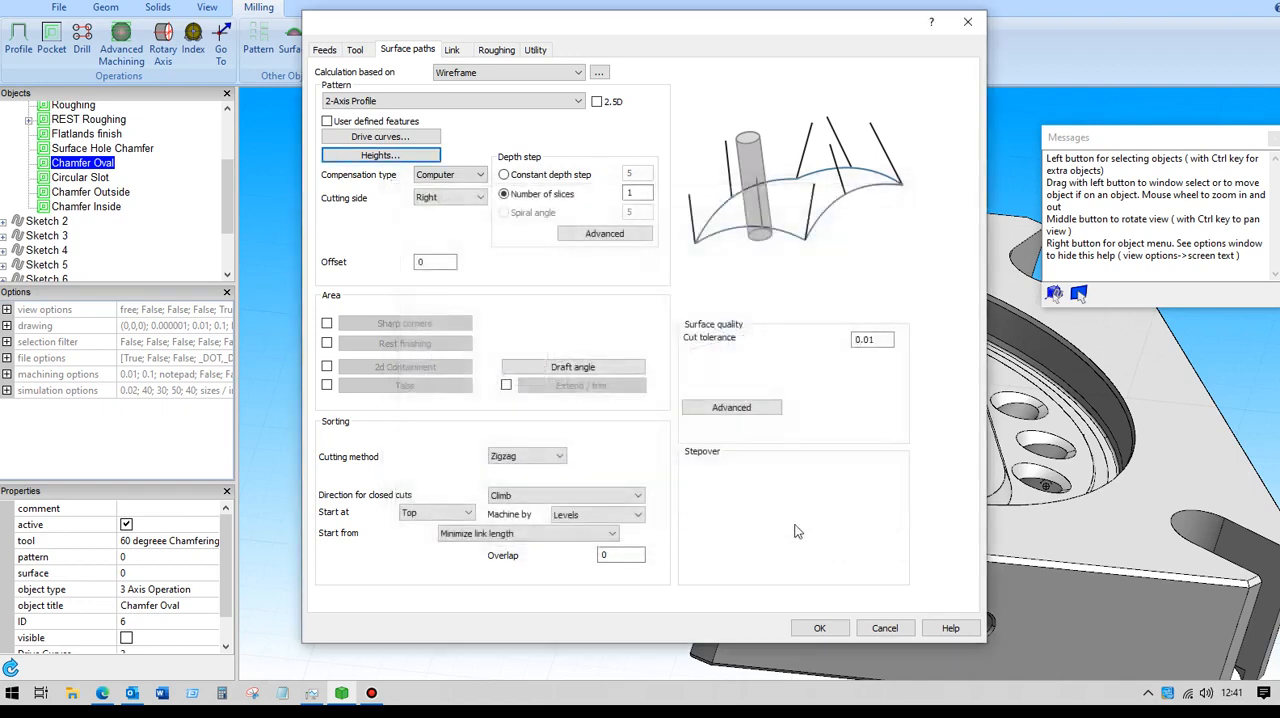
{"action": "left_click", "coordinate": [448, 198]}
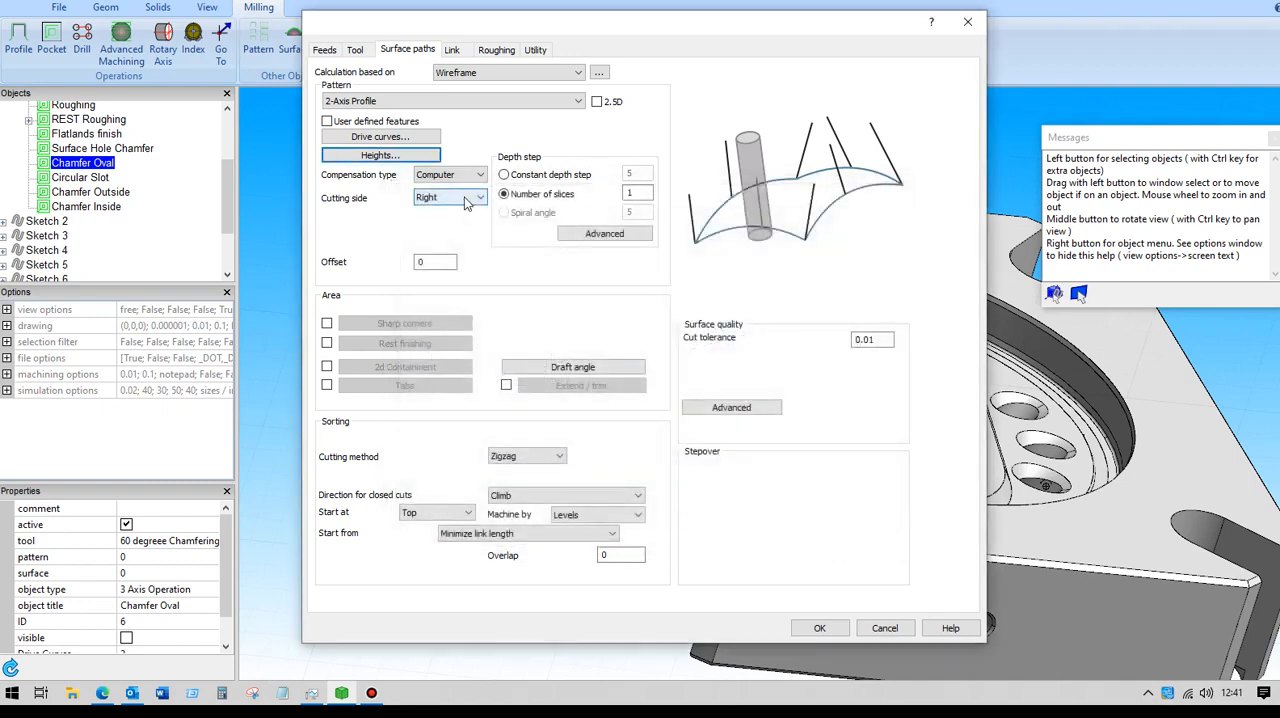
{"action": "mouse_move", "coordinate": [464, 204]}
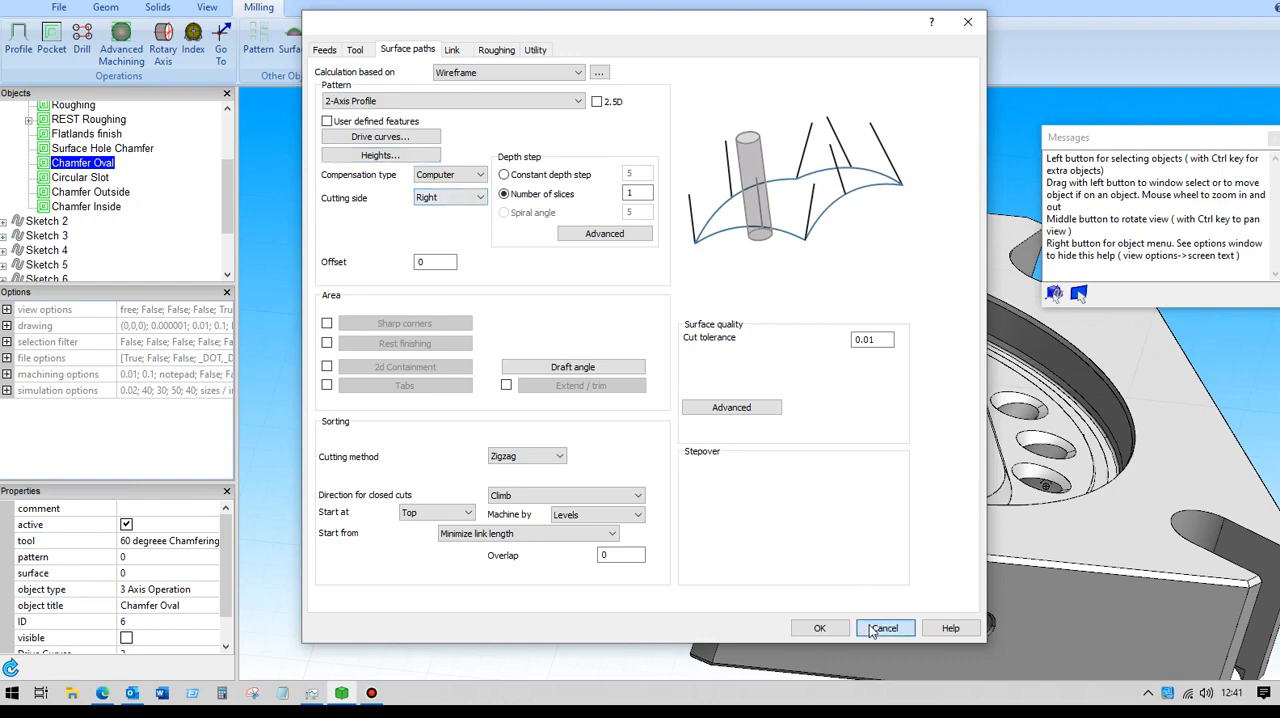
{"action": "left_click", "coordinate": [884, 628]}
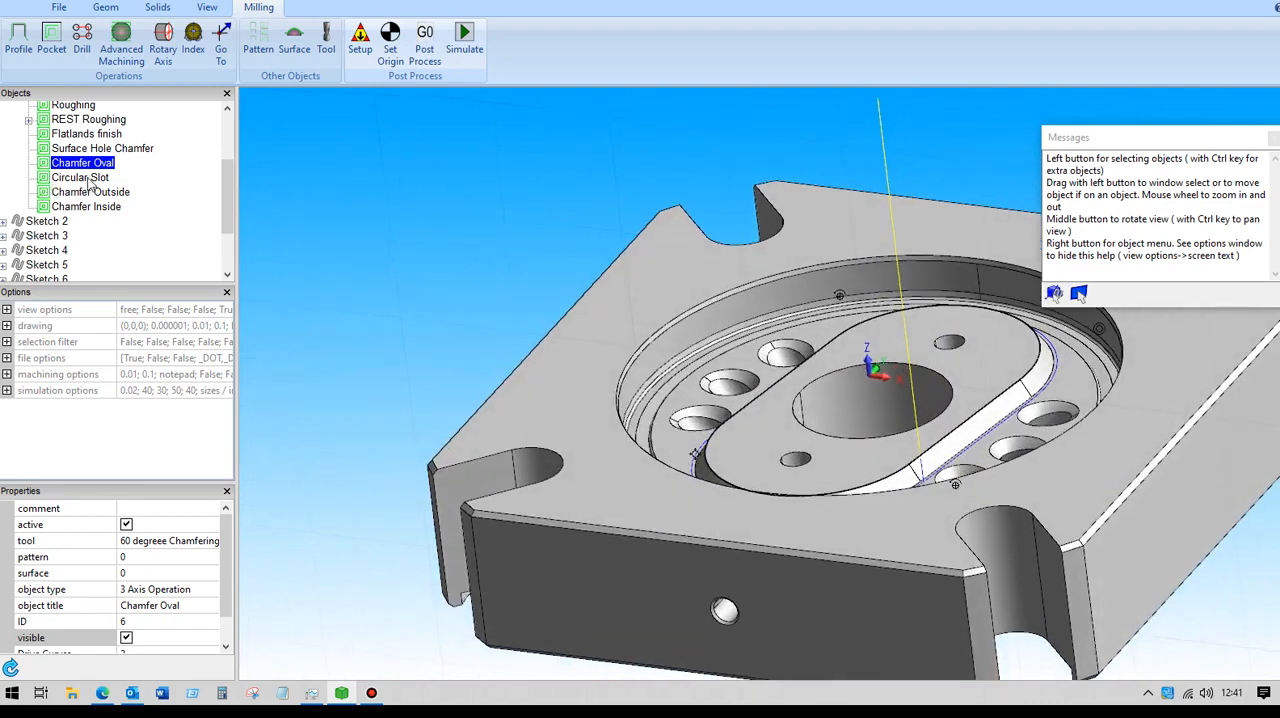
Show the Circular Slot toolpath on the plate.
{"action": "left_click", "coordinate": [80, 176]}
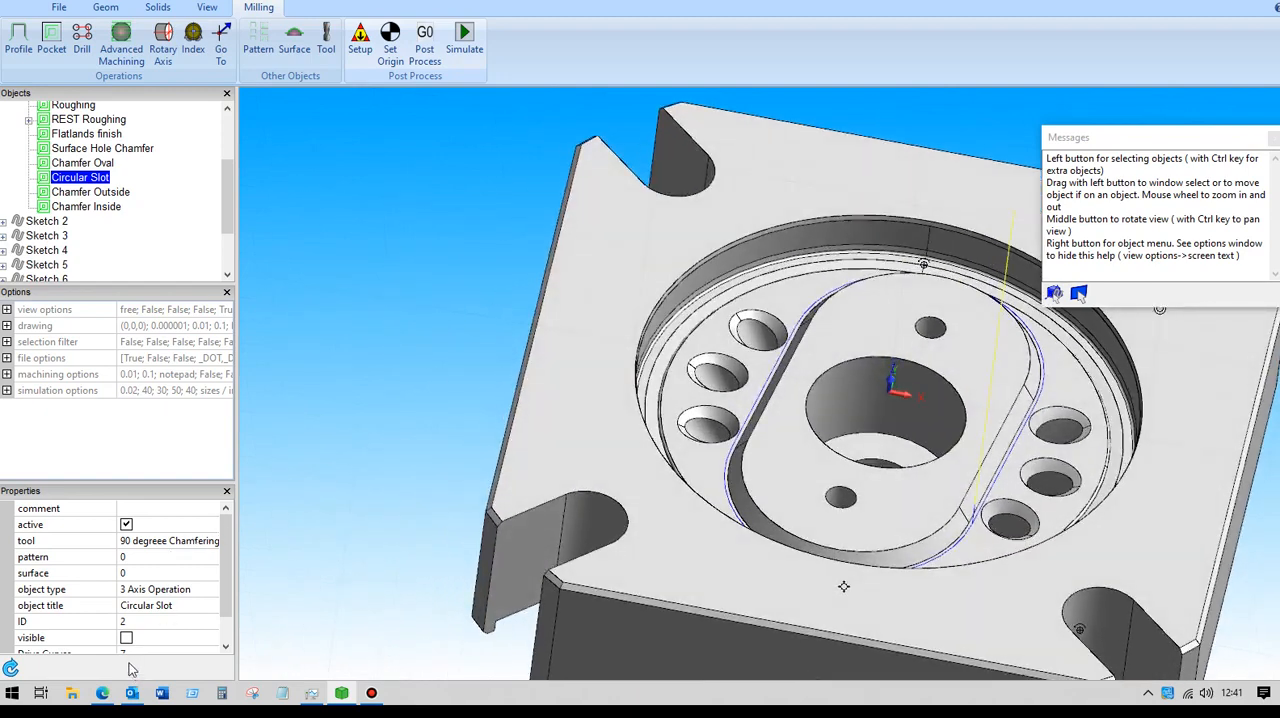
{"action": "left_click", "coordinate": [128, 636]}
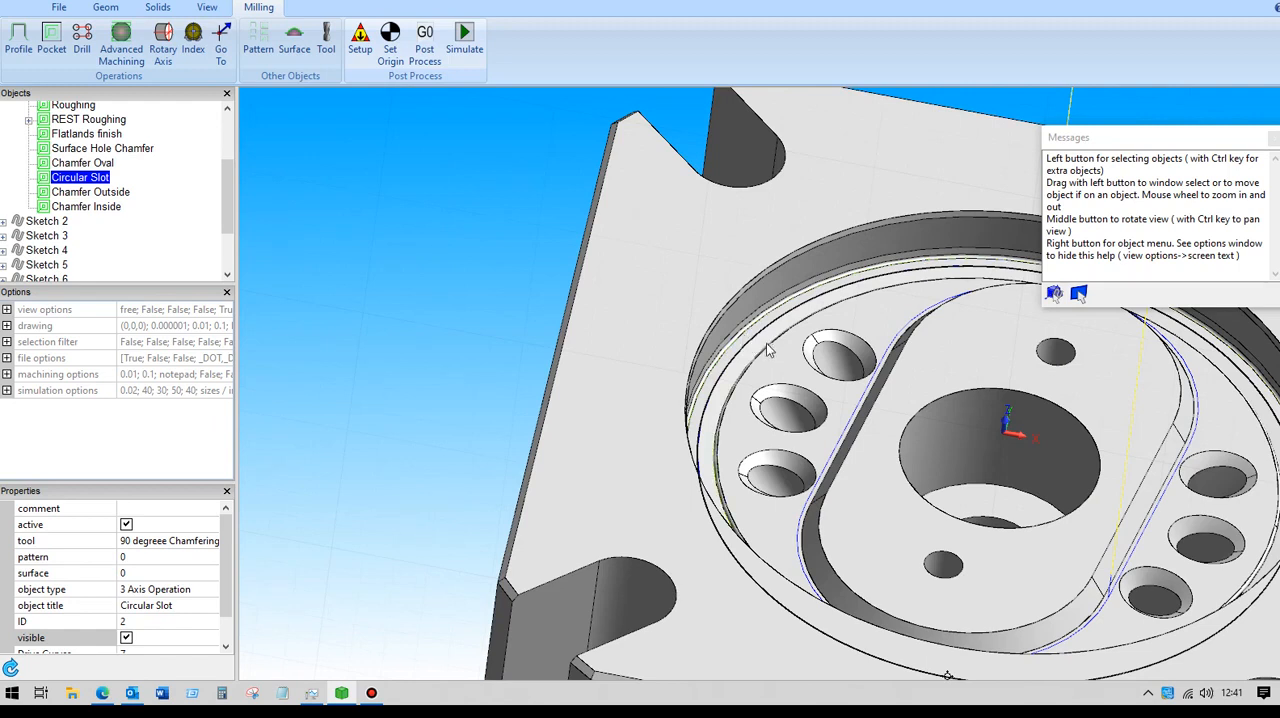
{"action": "mouse_move", "coordinate": [510, 296]}
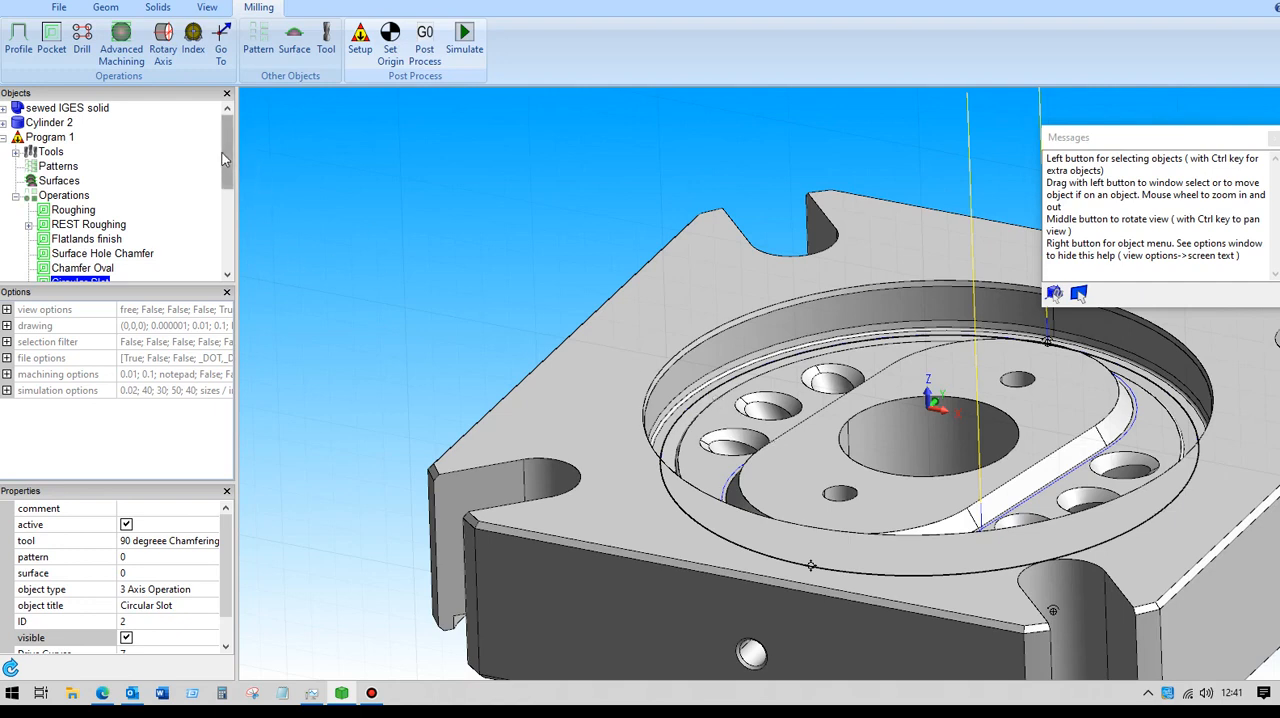
{"action": "scroll", "scroll_direction": "down", "scroll_amount": 3}
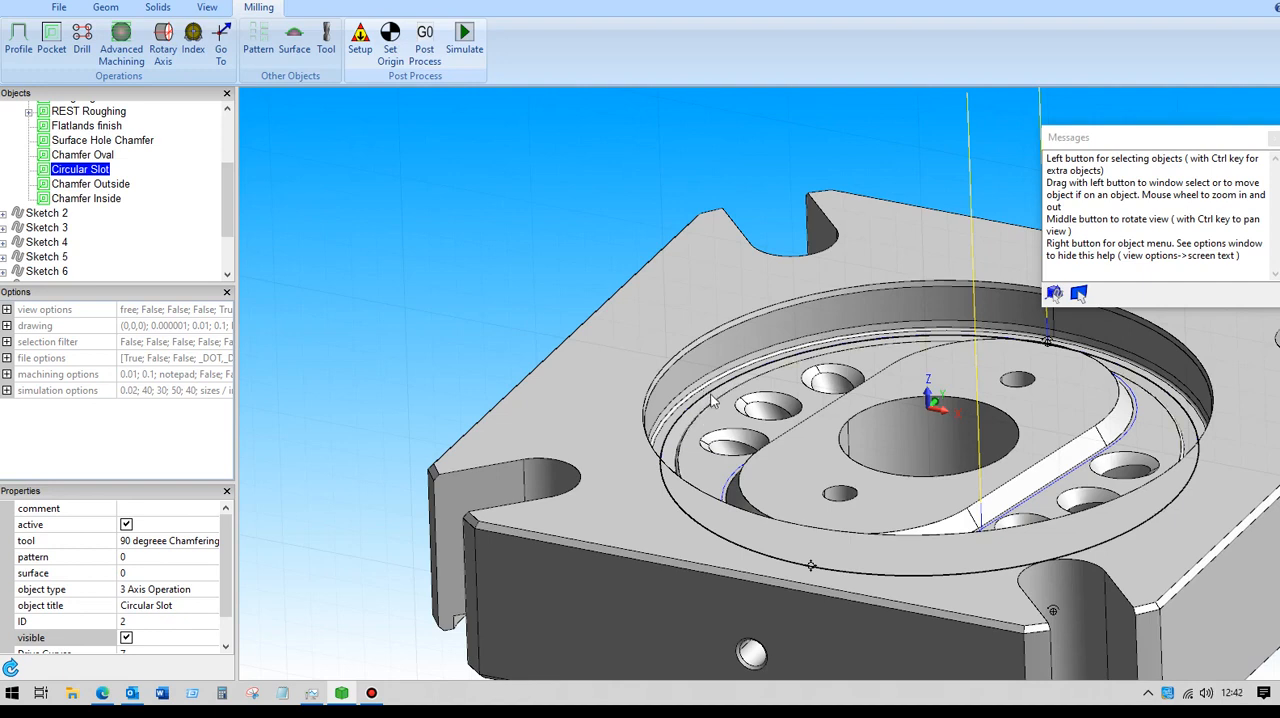
{"action": "mouse_move", "coordinate": [368, 164]}
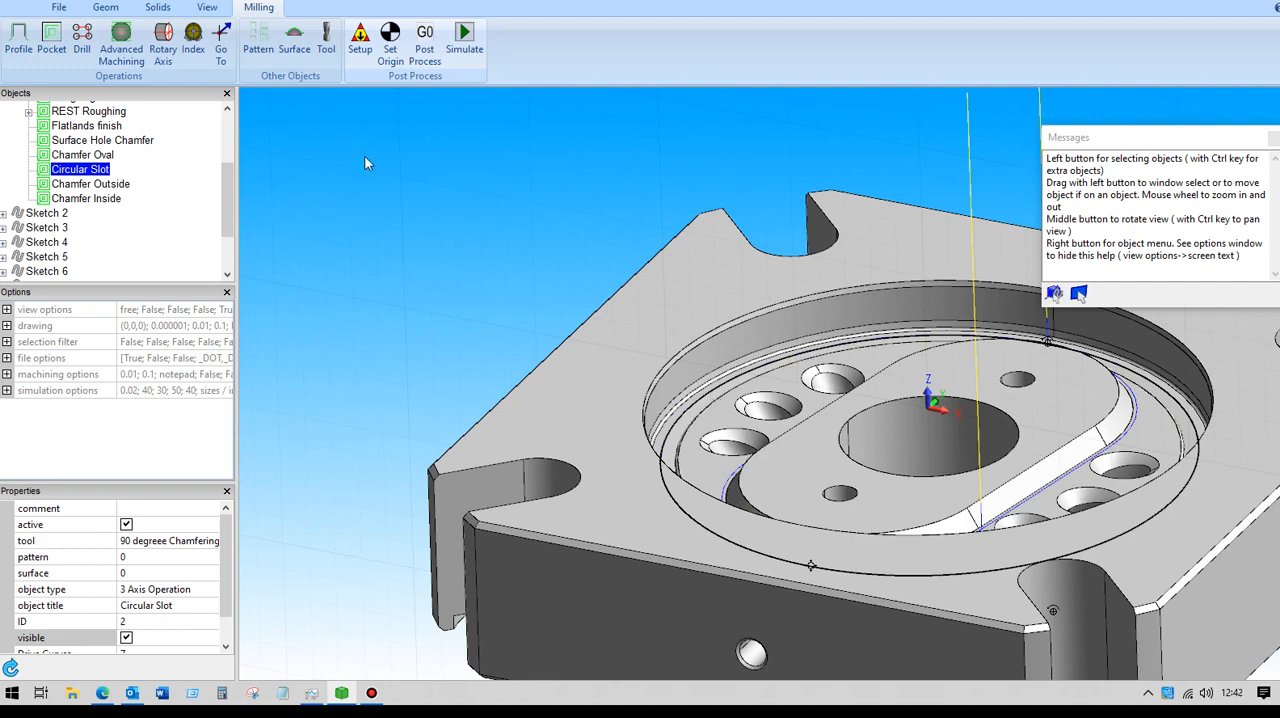
Limit picking to edges and pick the slot's circular edge, about 306 long.
{"action": "right_click", "coordinate": [368, 162]}
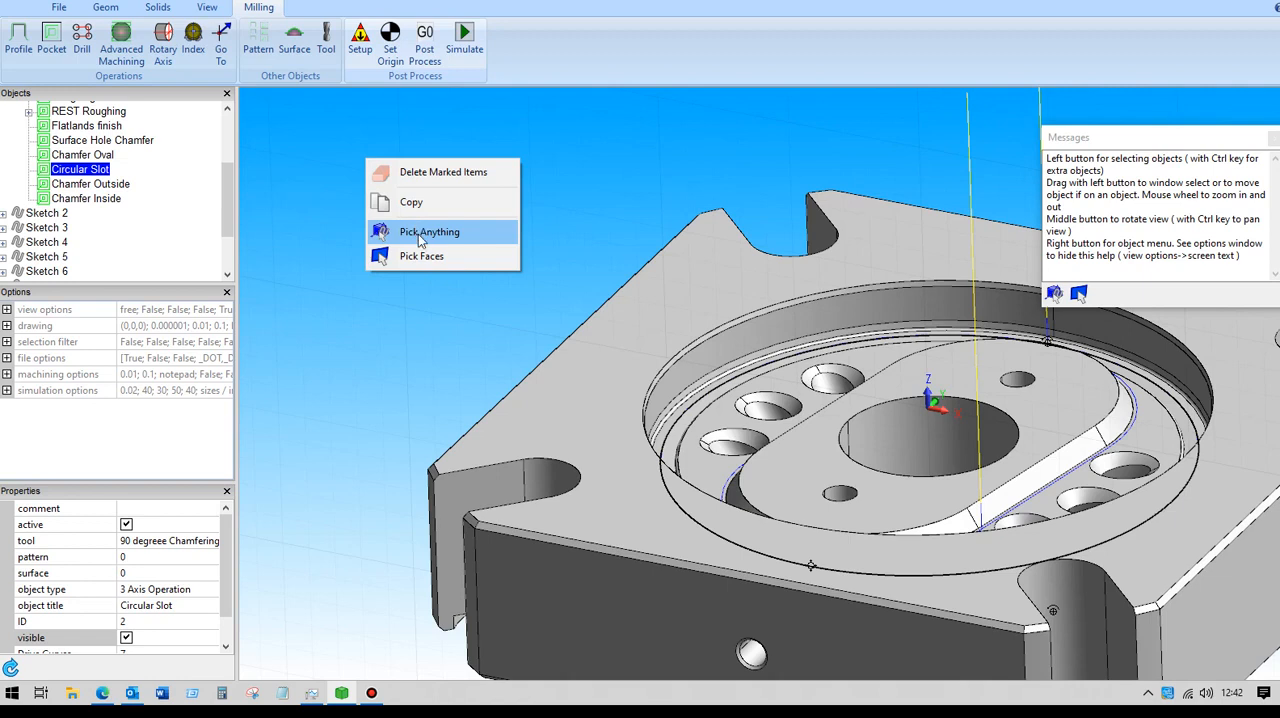
{"action": "left_click", "coordinate": [428, 232]}
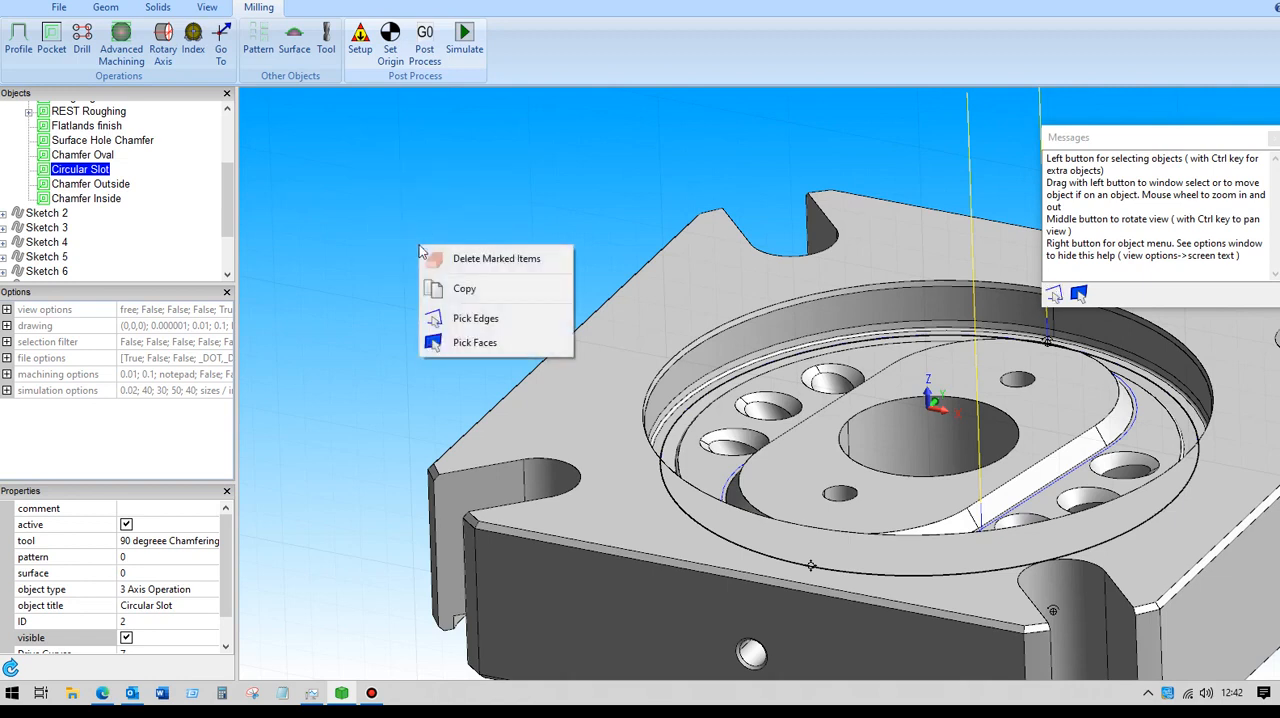
{"action": "left_click", "coordinate": [696, 400]}
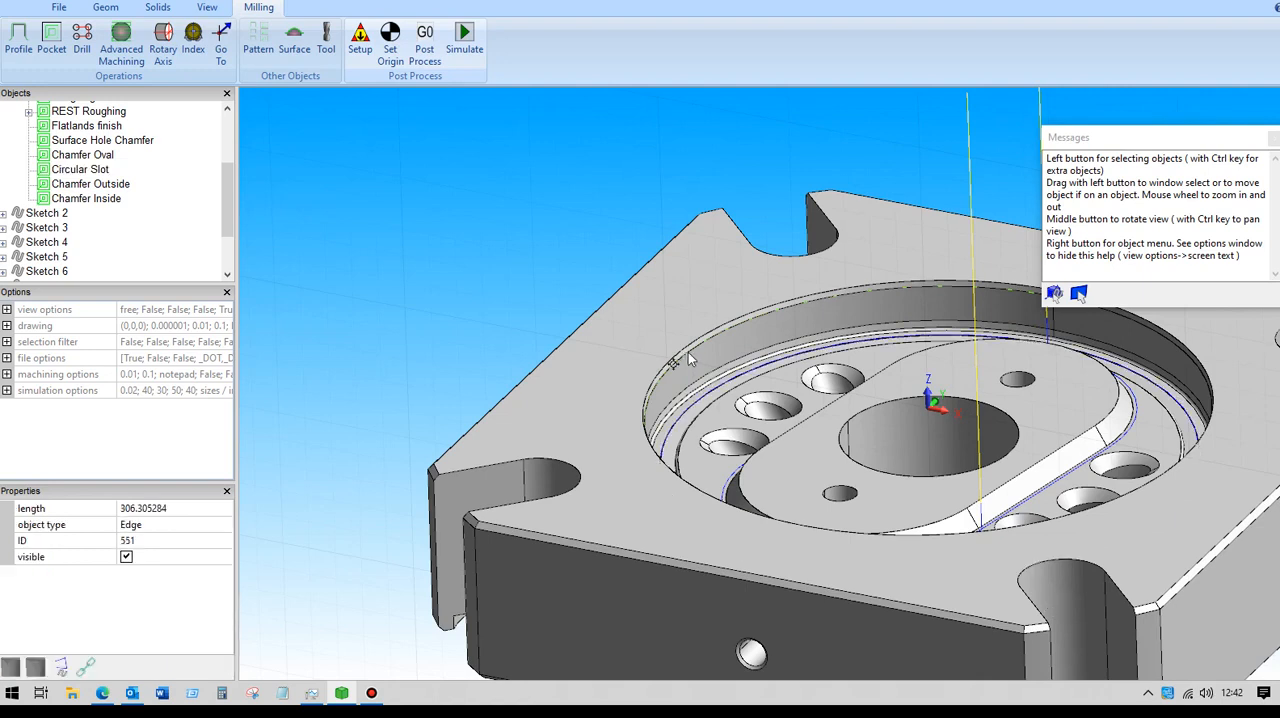
{"action": "right_click", "coordinate": [690, 360]}
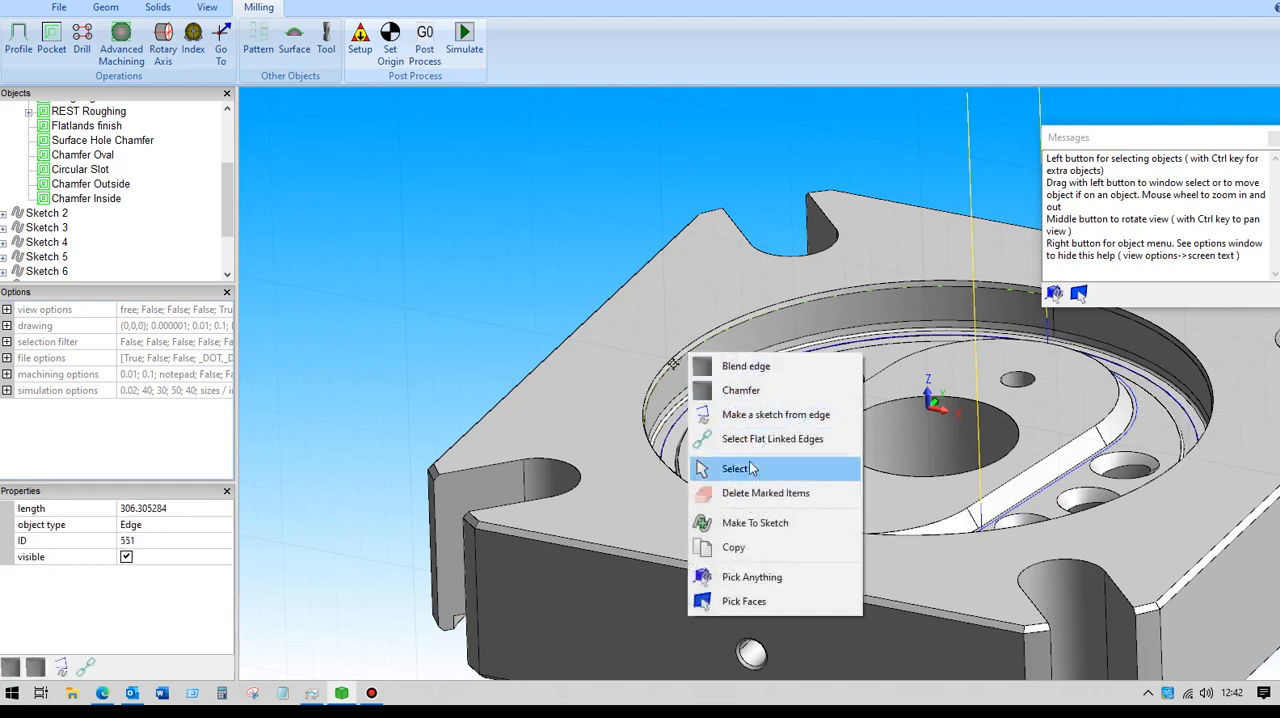
{"action": "mouse_move", "coordinate": [742, 420]}
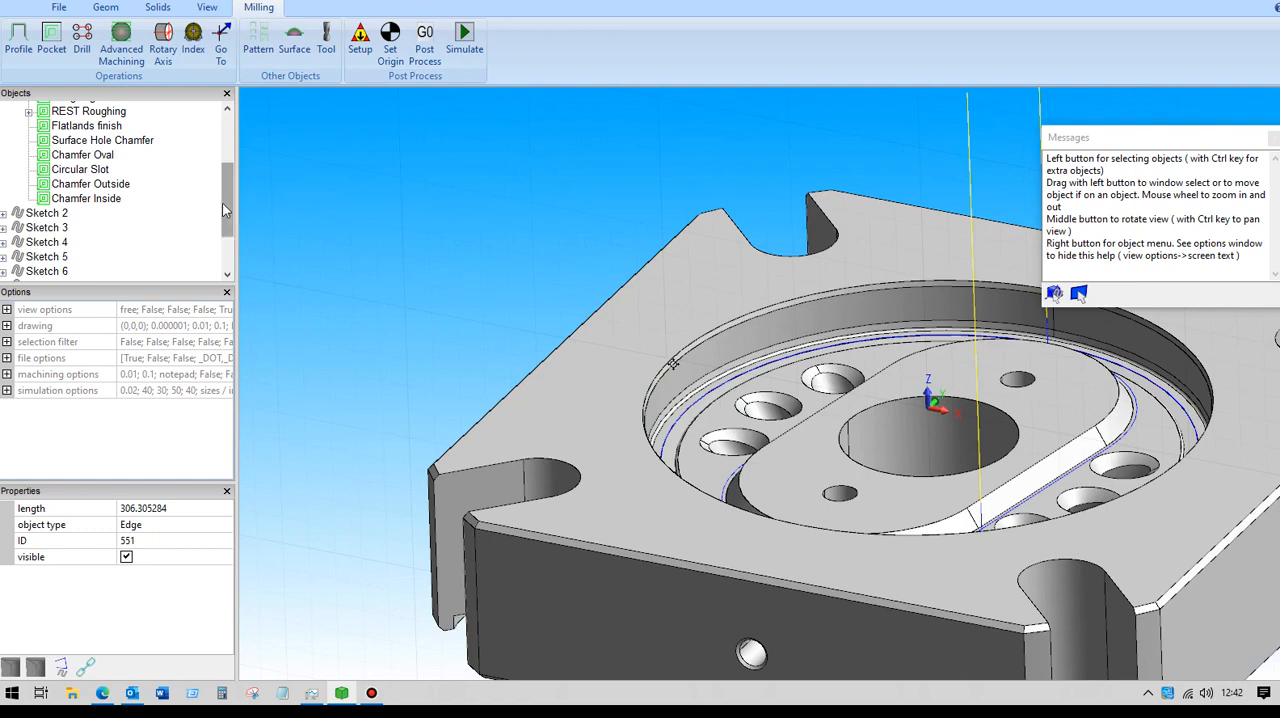
{"action": "left_click", "coordinate": [80, 168]}
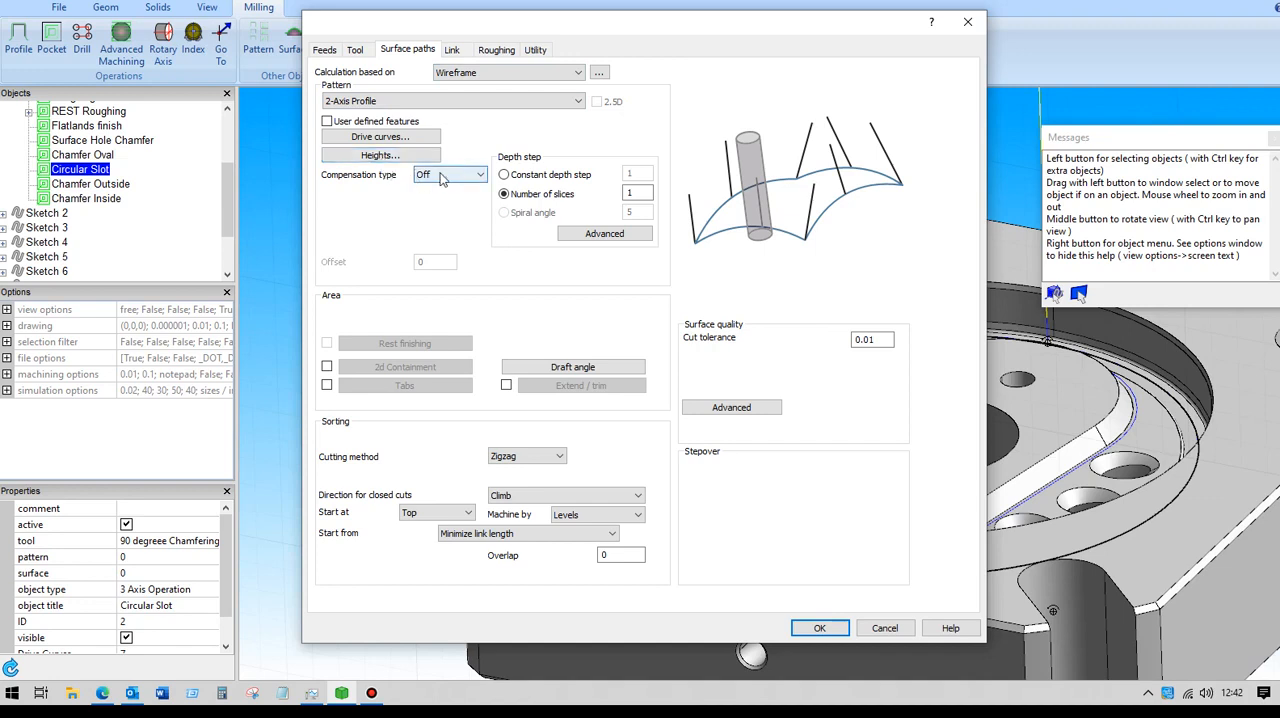
{"action": "mouse_move", "coordinate": [436, 176]}
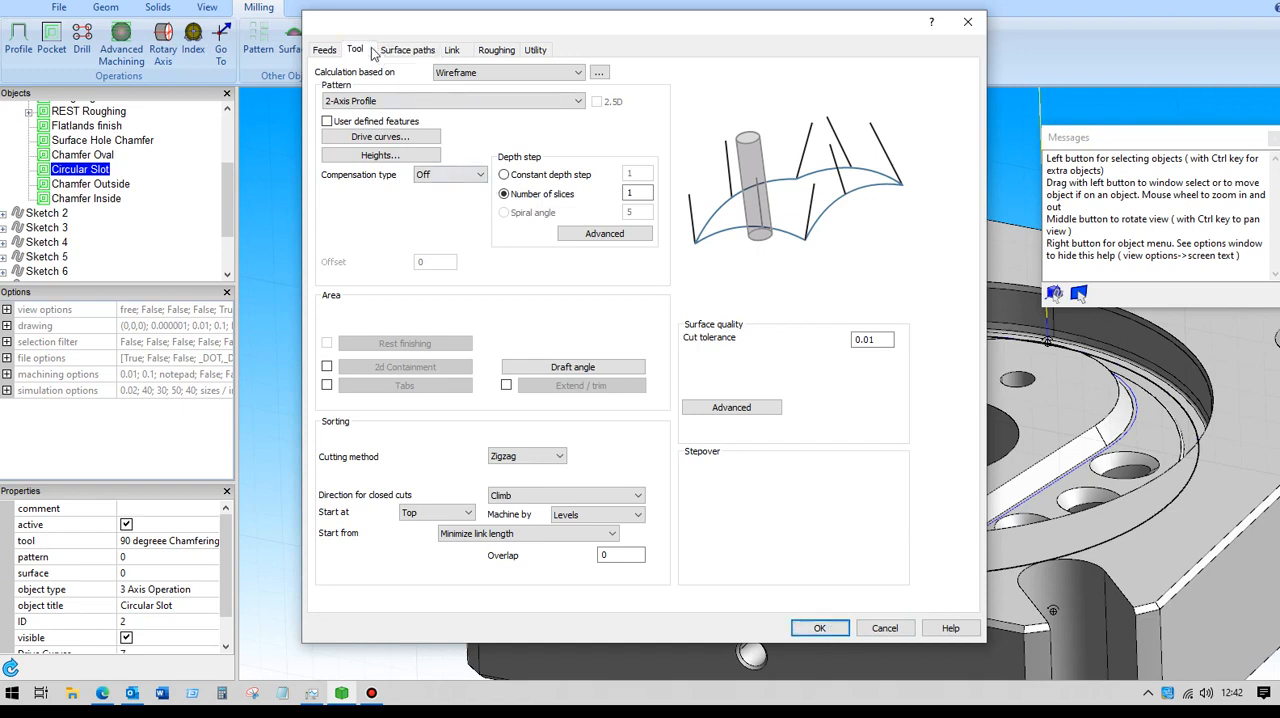
{"action": "left_click", "coordinate": [356, 48]}
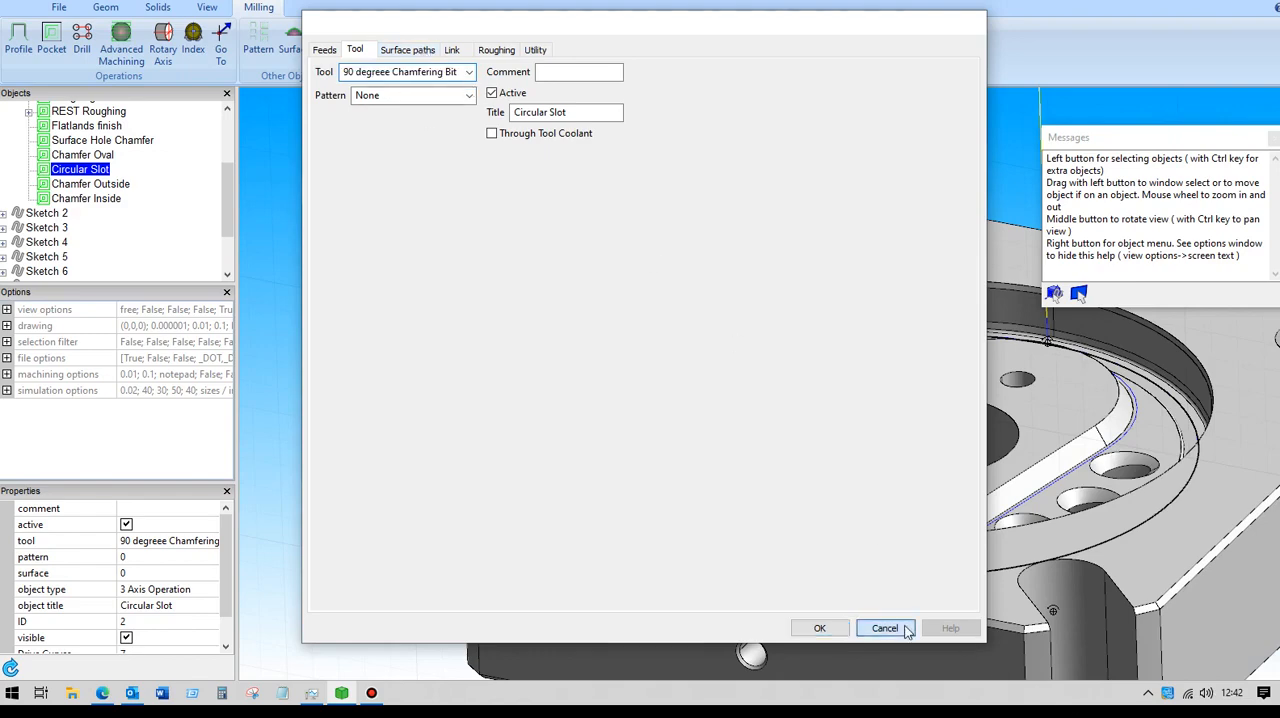
{"action": "left_click", "coordinate": [884, 628]}
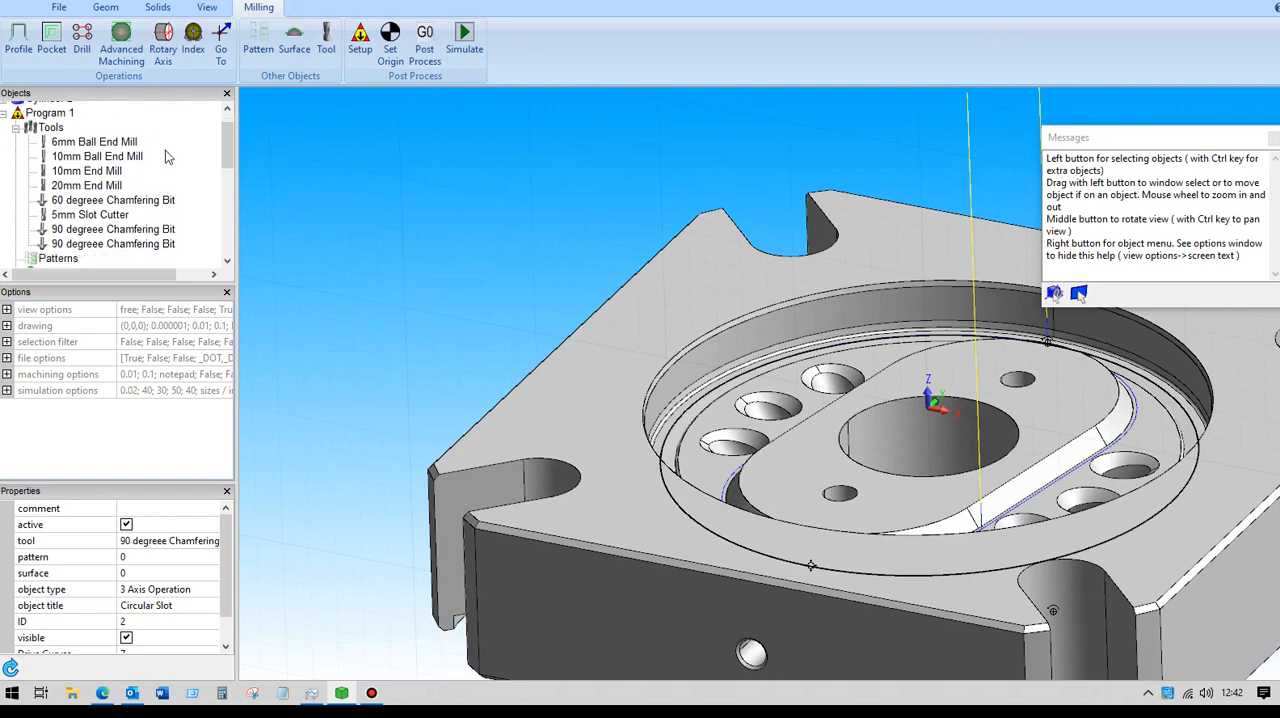
{"action": "mouse_move", "coordinate": [126, 250]}
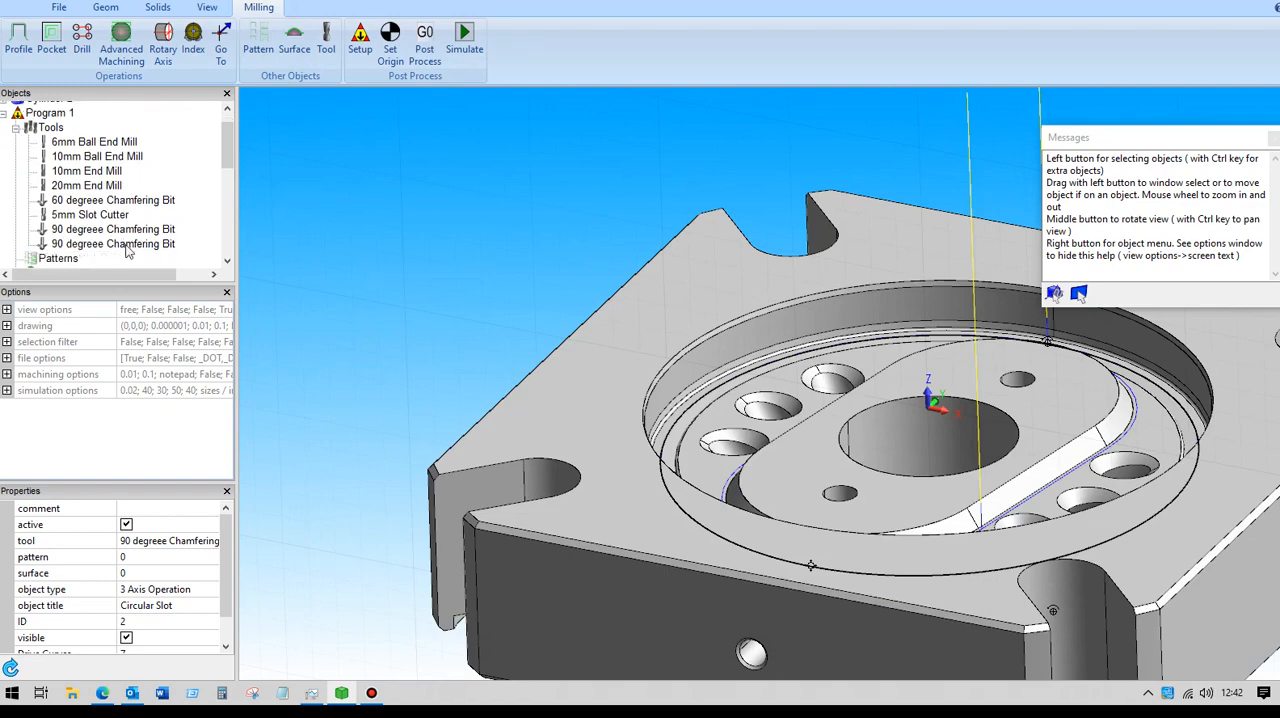
Review the chamfer bit's 10 mm diameter and 90° tip, then scroll to the Operations list.
{"action": "double_click", "coordinate": [112, 228]}
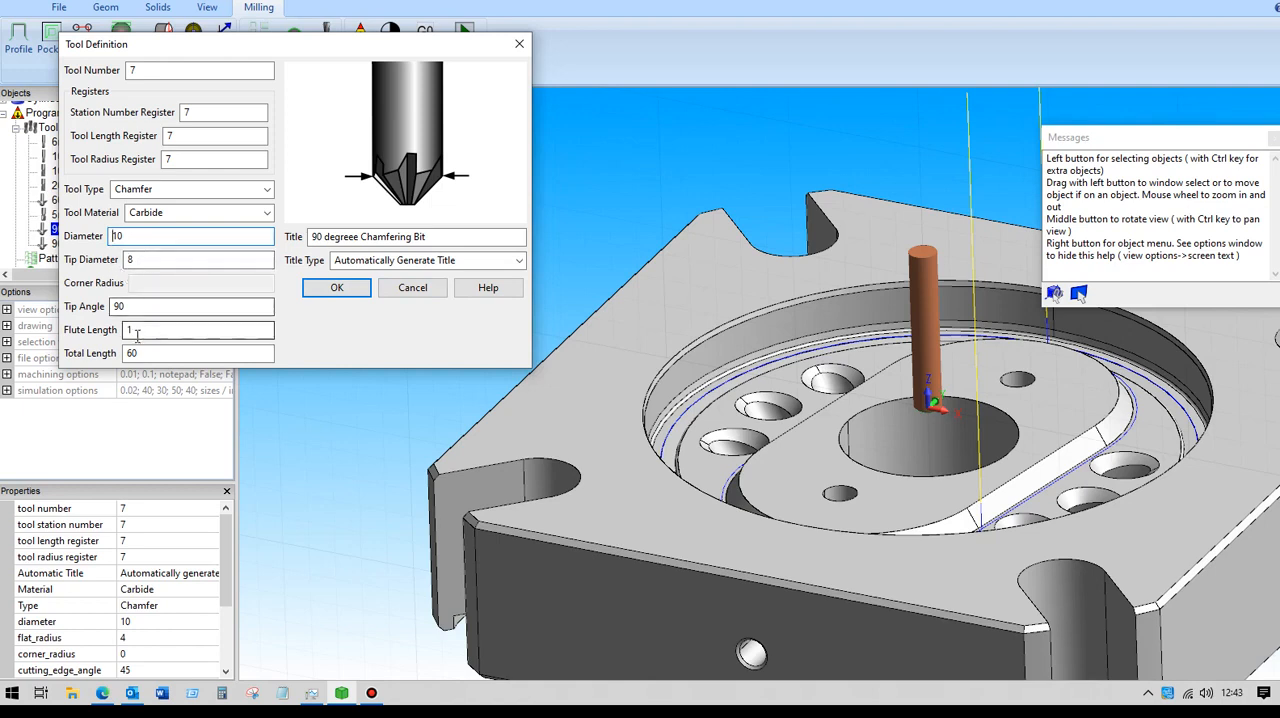
{"action": "mouse_move", "coordinate": [412, 288]}
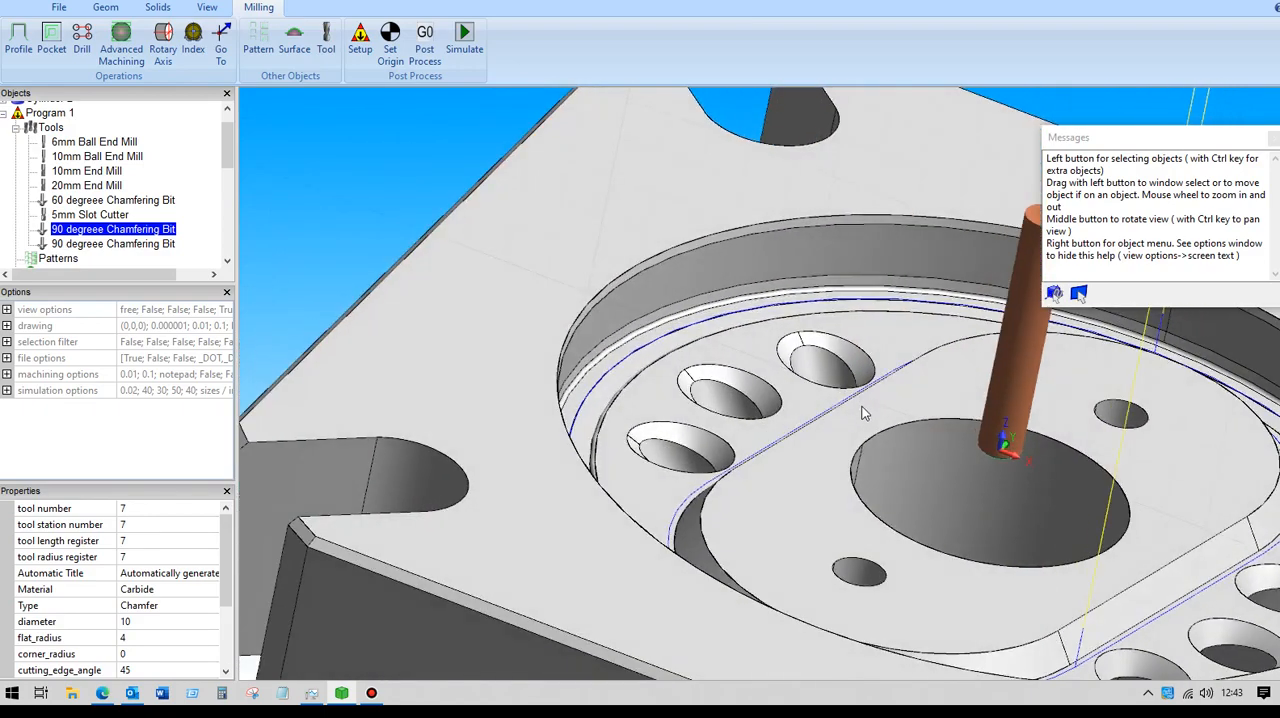
{"action": "left_click_drag", "start_coordinate": [864, 412], "coordinate": [450, 240]}
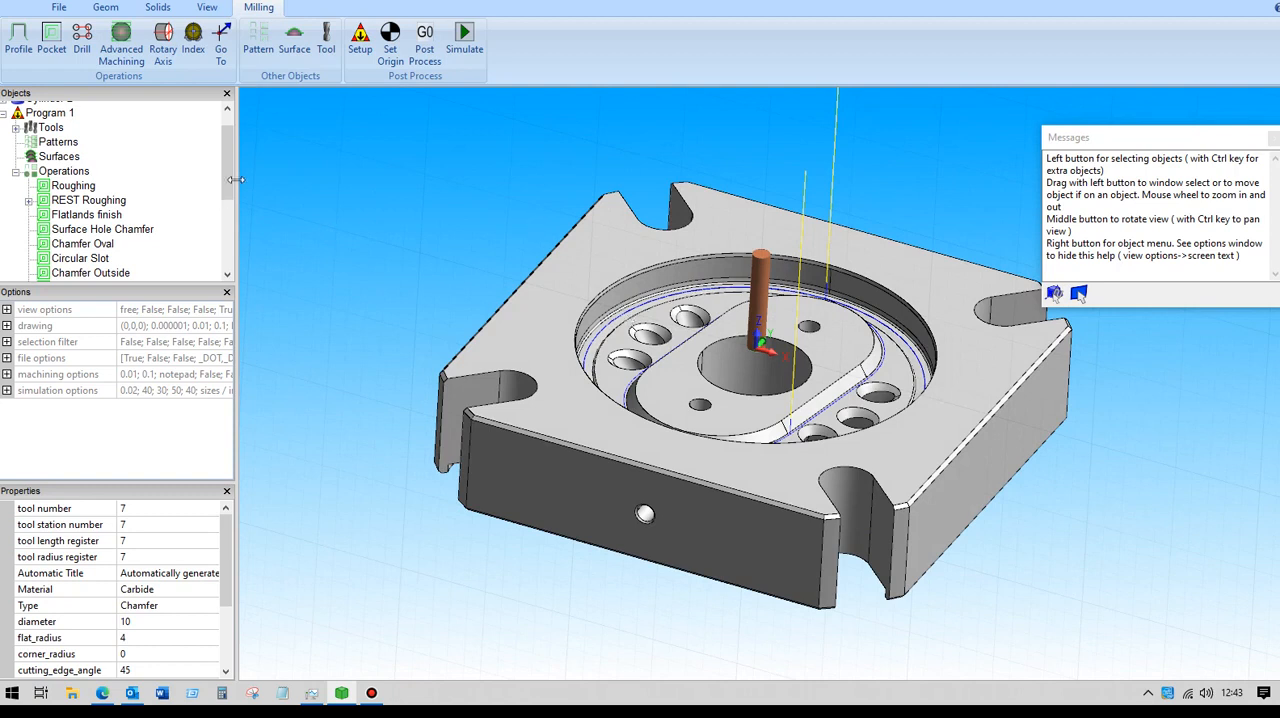
{"action": "scroll", "scroll_direction": "down", "scroll_amount": 3}
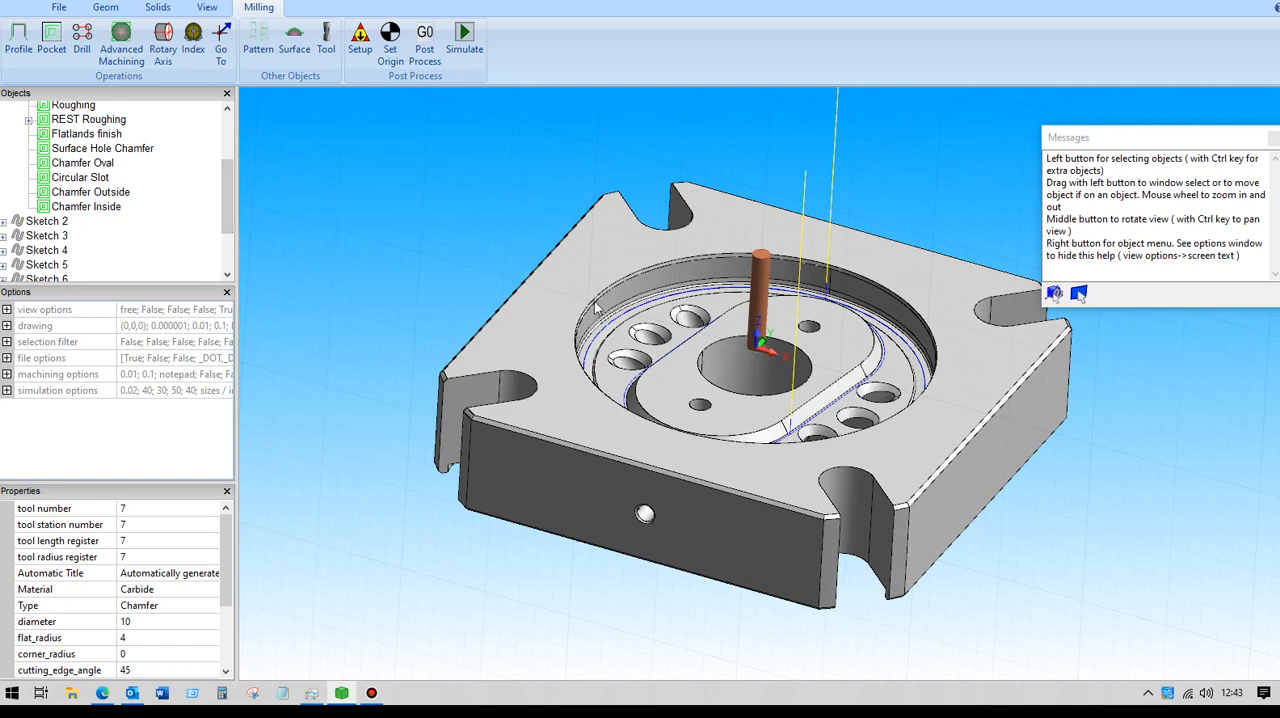
{"action": "left_click", "coordinate": [92, 192]}
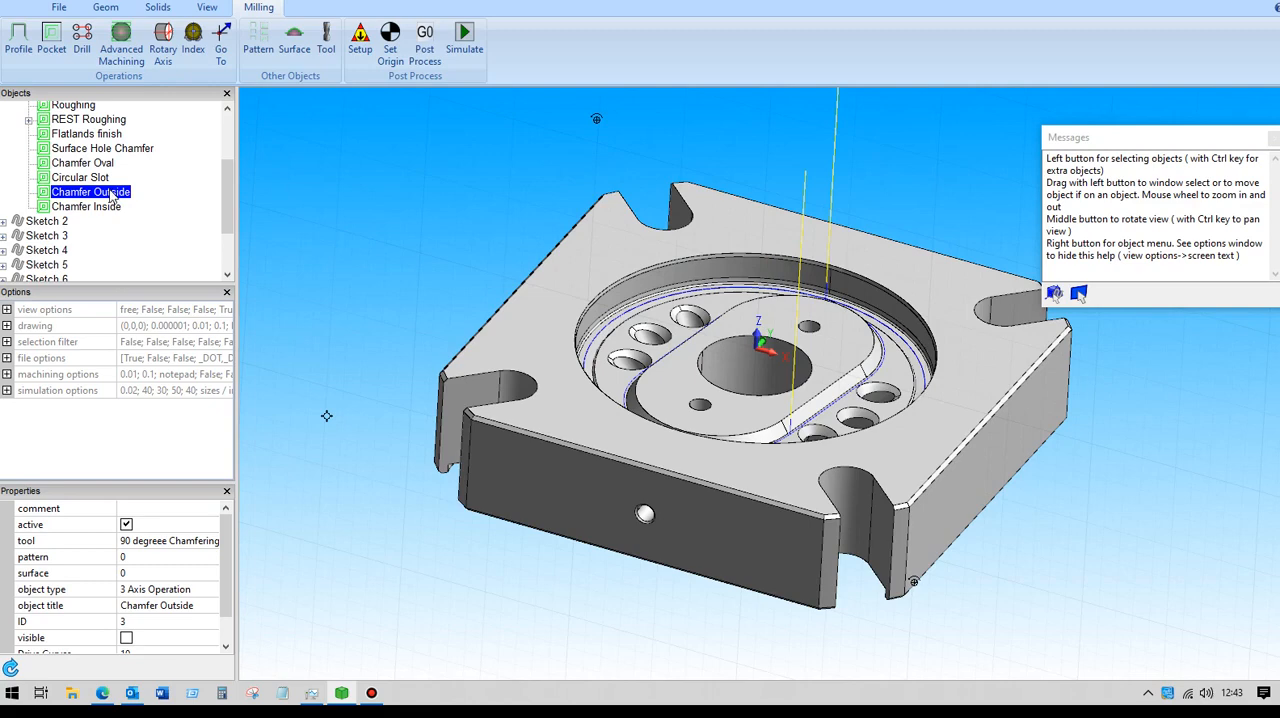
{"action": "double_click", "coordinate": [90, 192]}
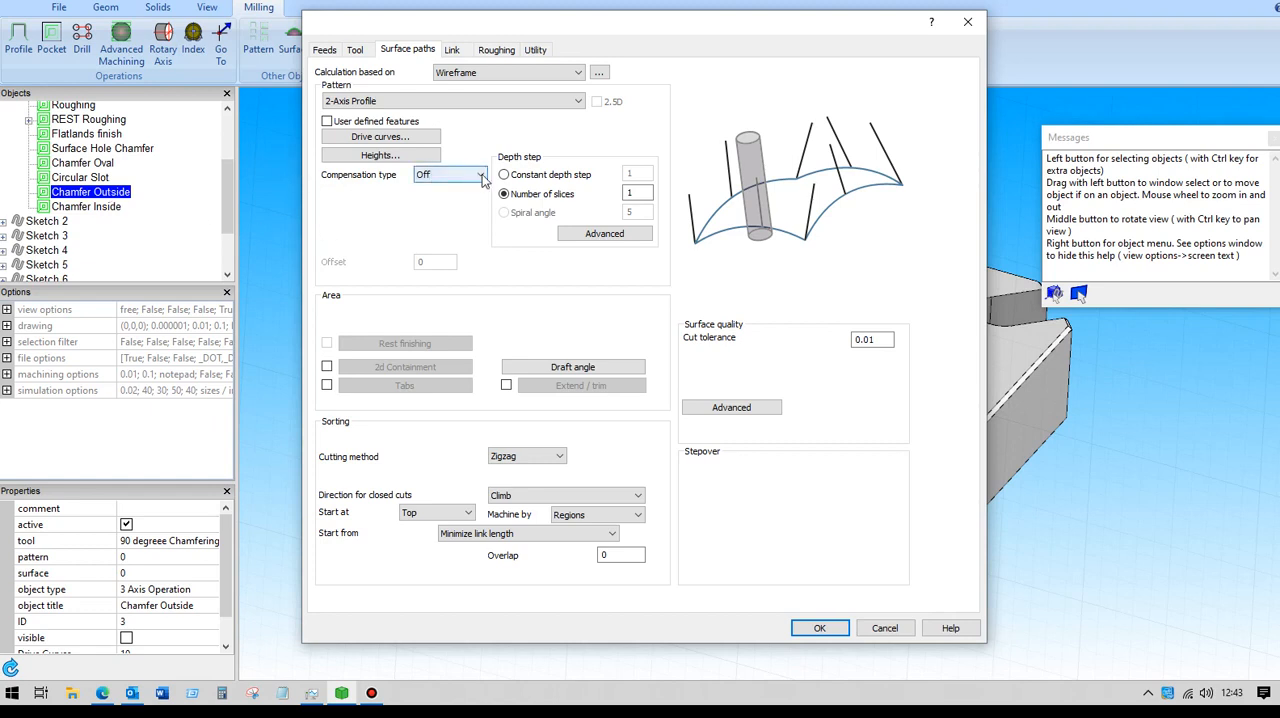
{"action": "left_click", "coordinate": [480, 174]}
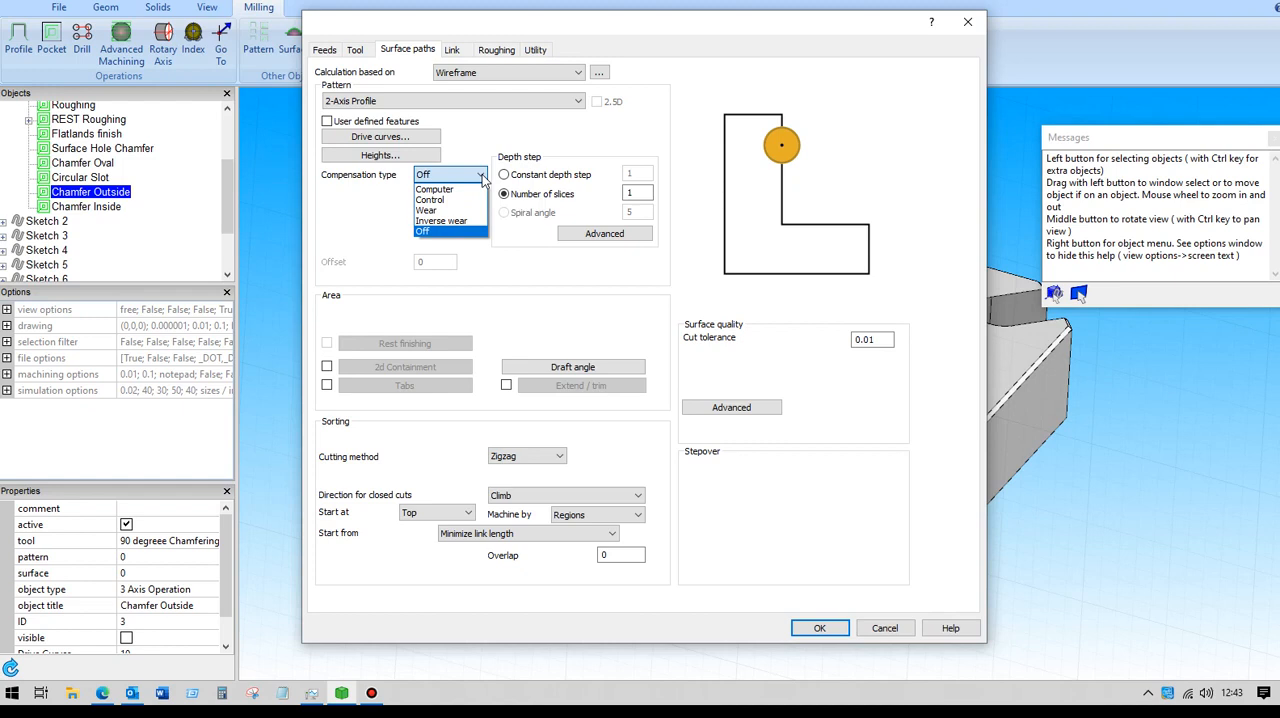
{"action": "left_click", "coordinate": [422, 232]}
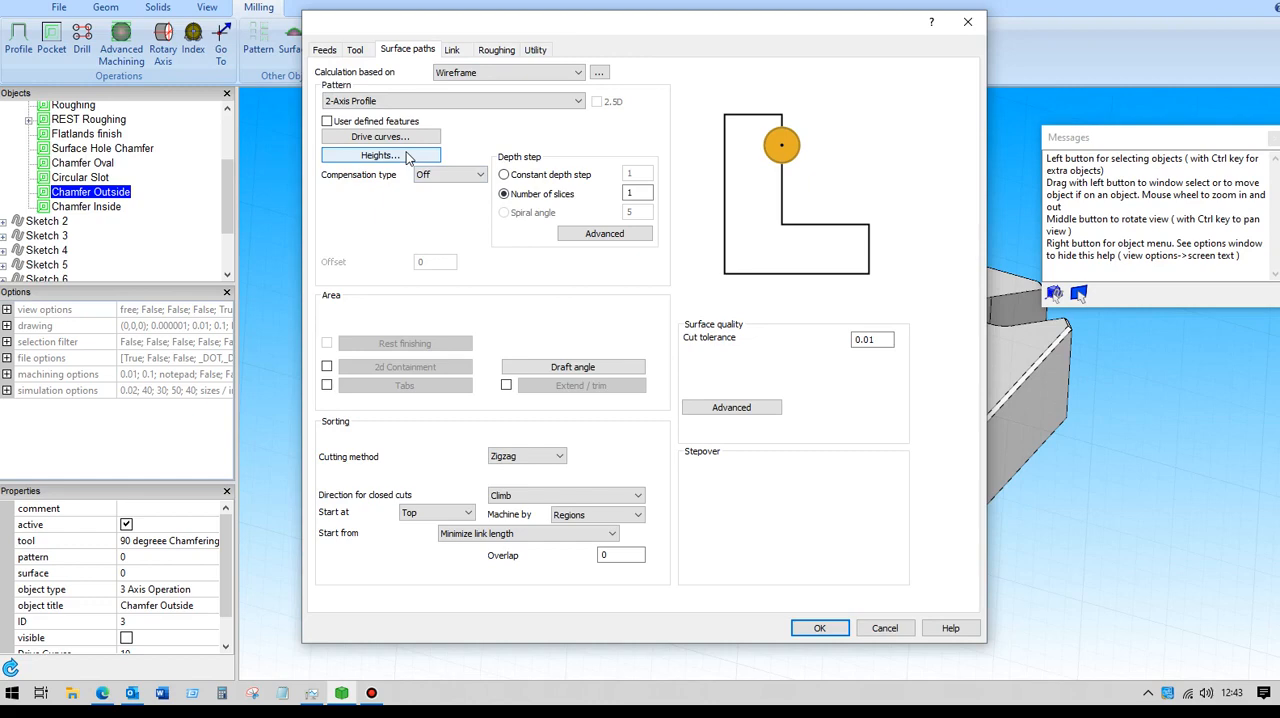
{"action": "left_click", "coordinate": [380, 156]}
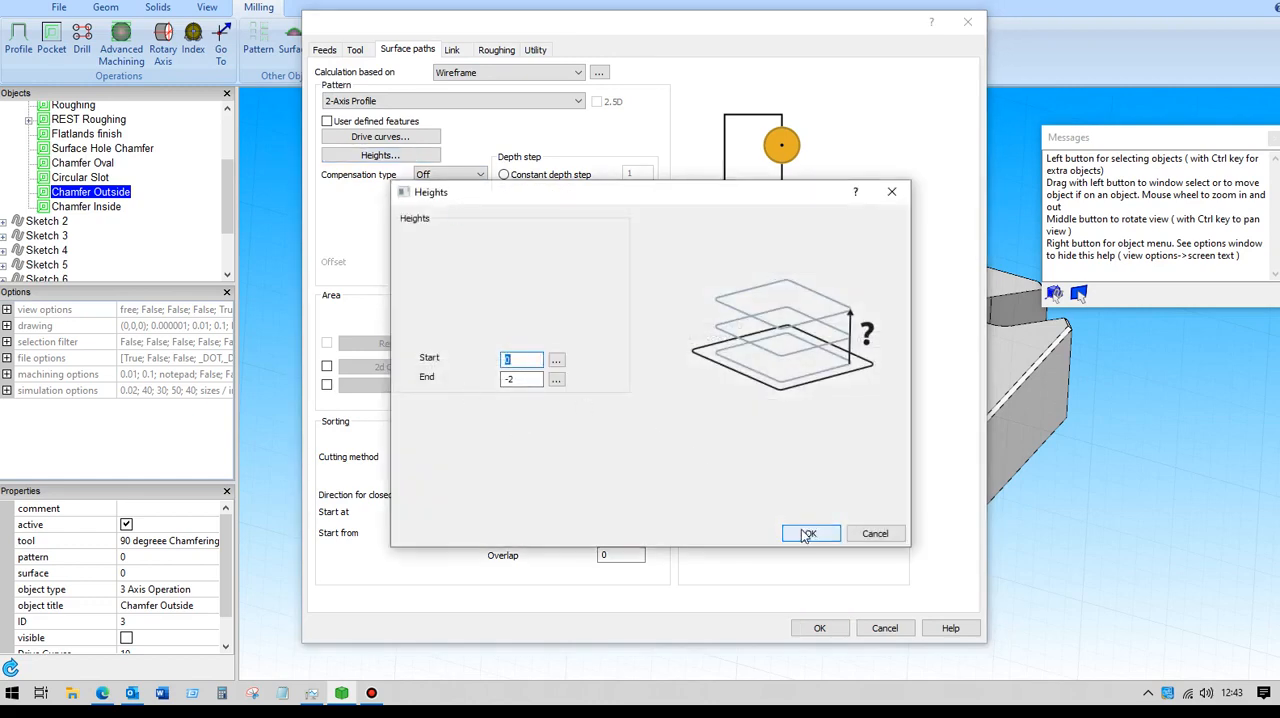
{"action": "left_click", "coordinate": [808, 532]}
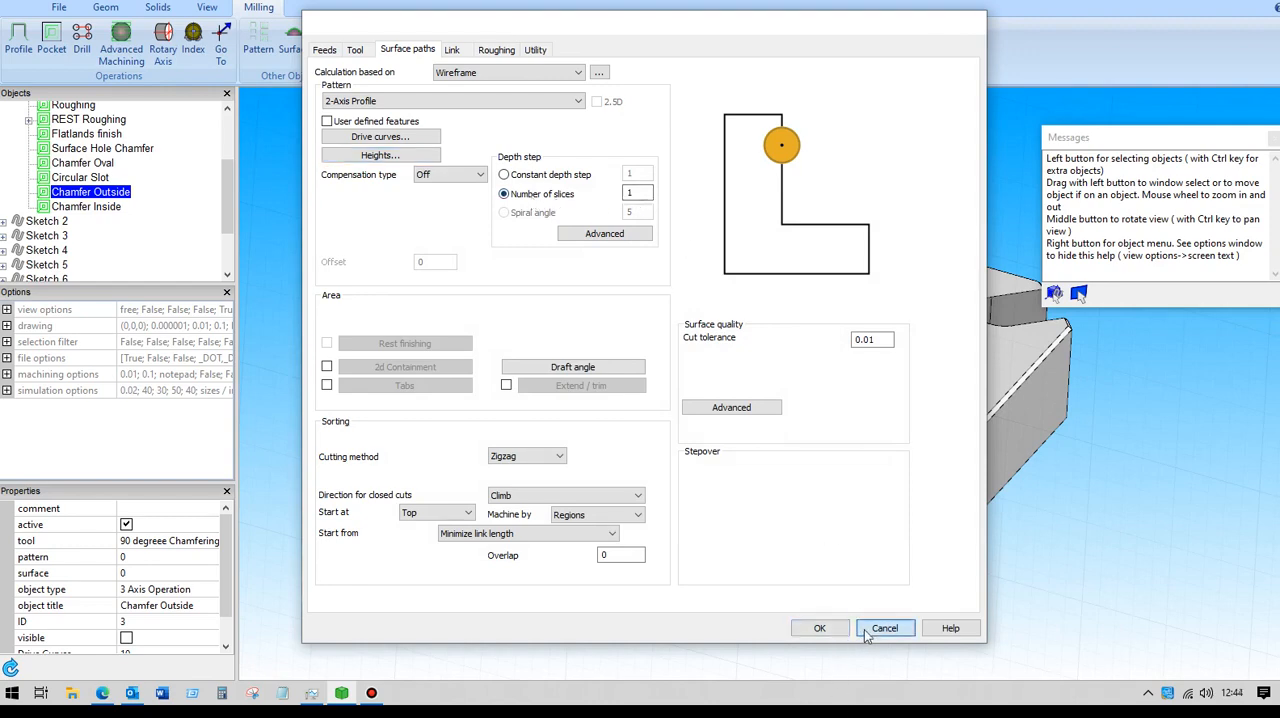
{"action": "left_click", "coordinate": [884, 628]}
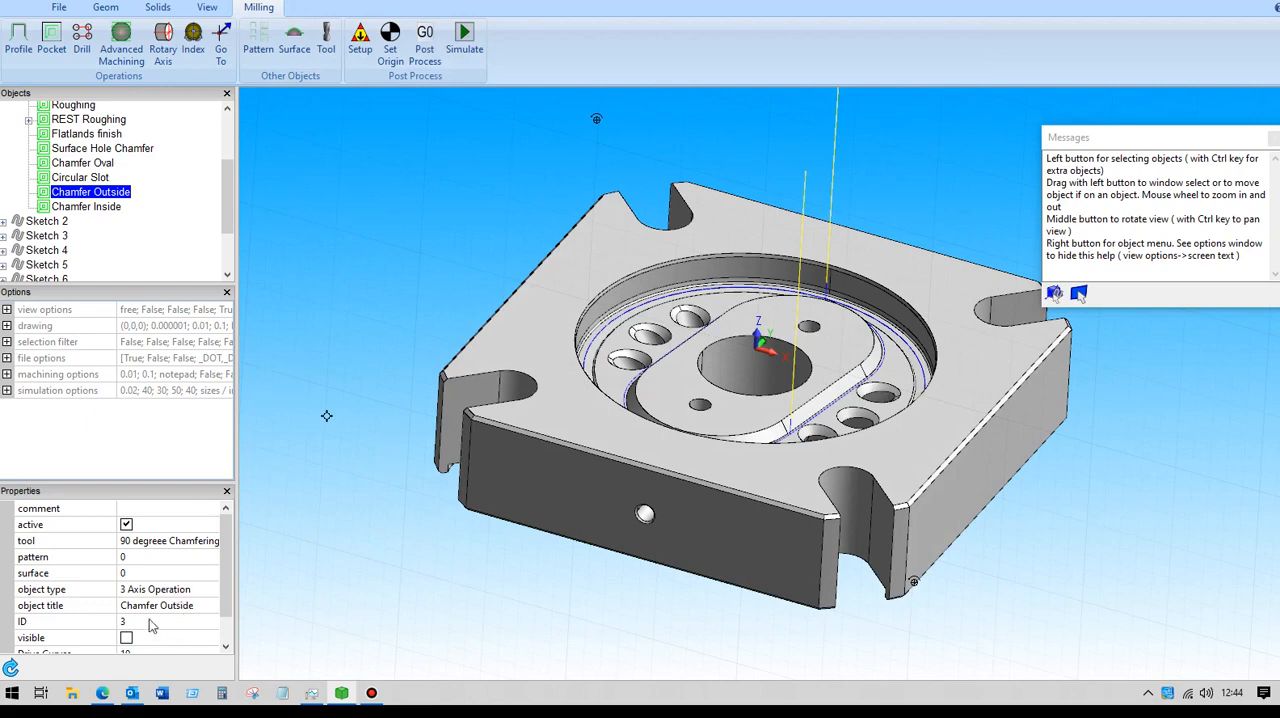
{"action": "left_click", "coordinate": [126, 636]}
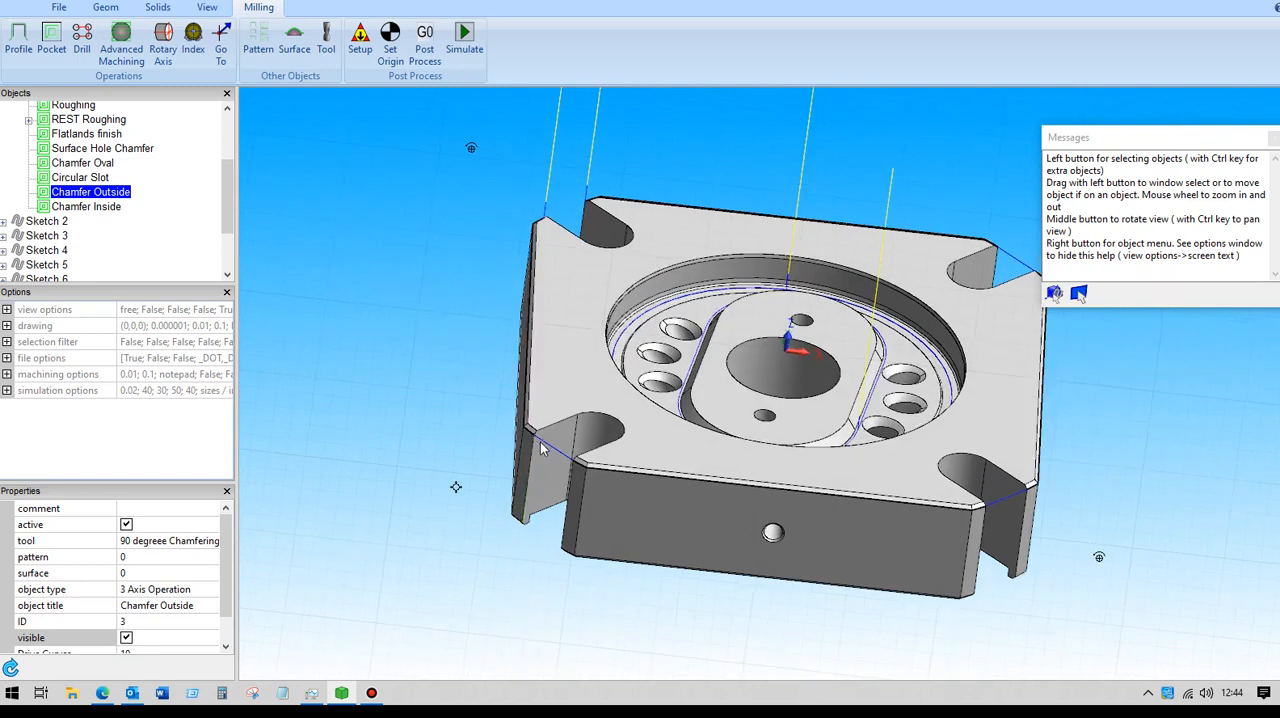
{"action": "mouse_move", "coordinate": [312, 396]}
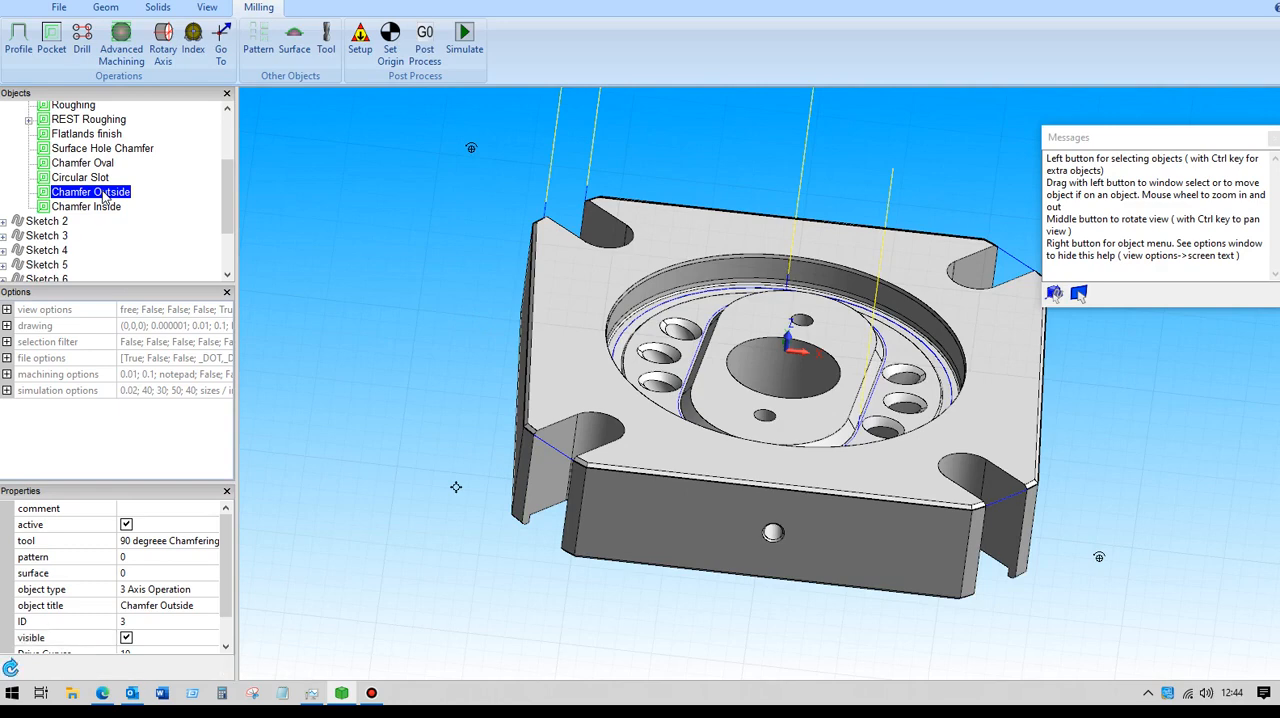
{"action": "double_click", "coordinate": [90, 192]}
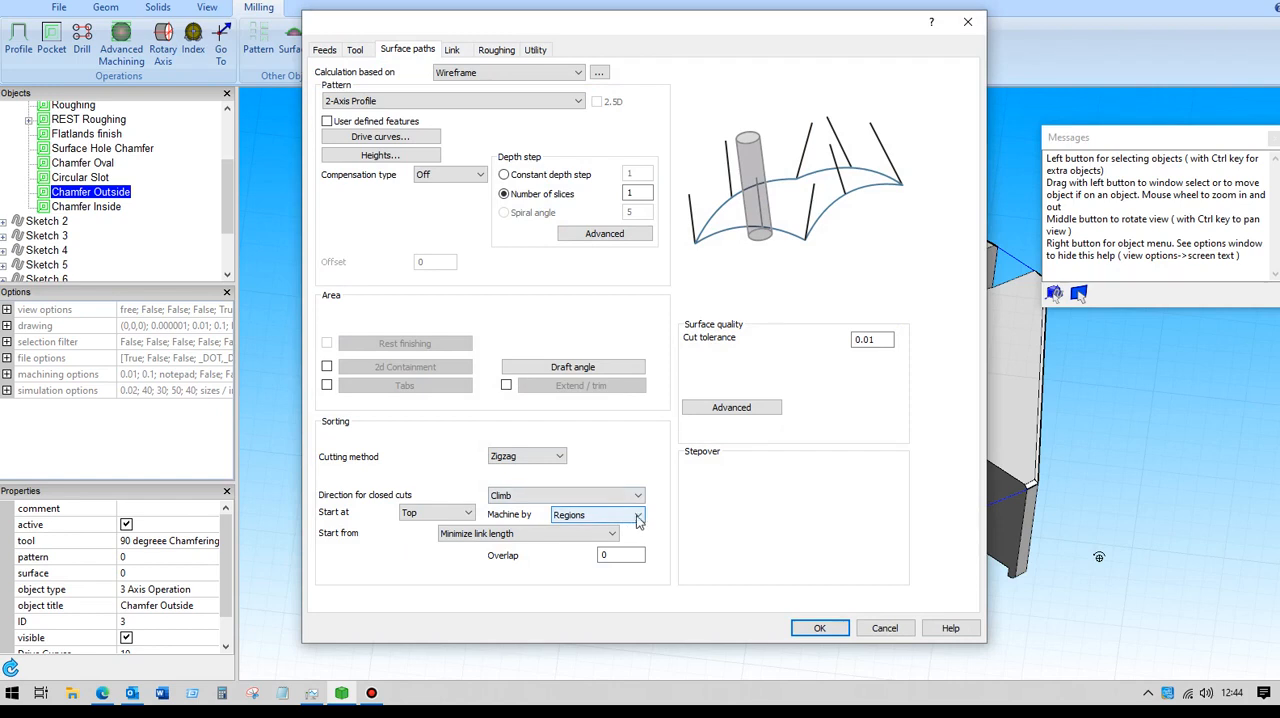
{"action": "left_click", "coordinate": [596, 514]}
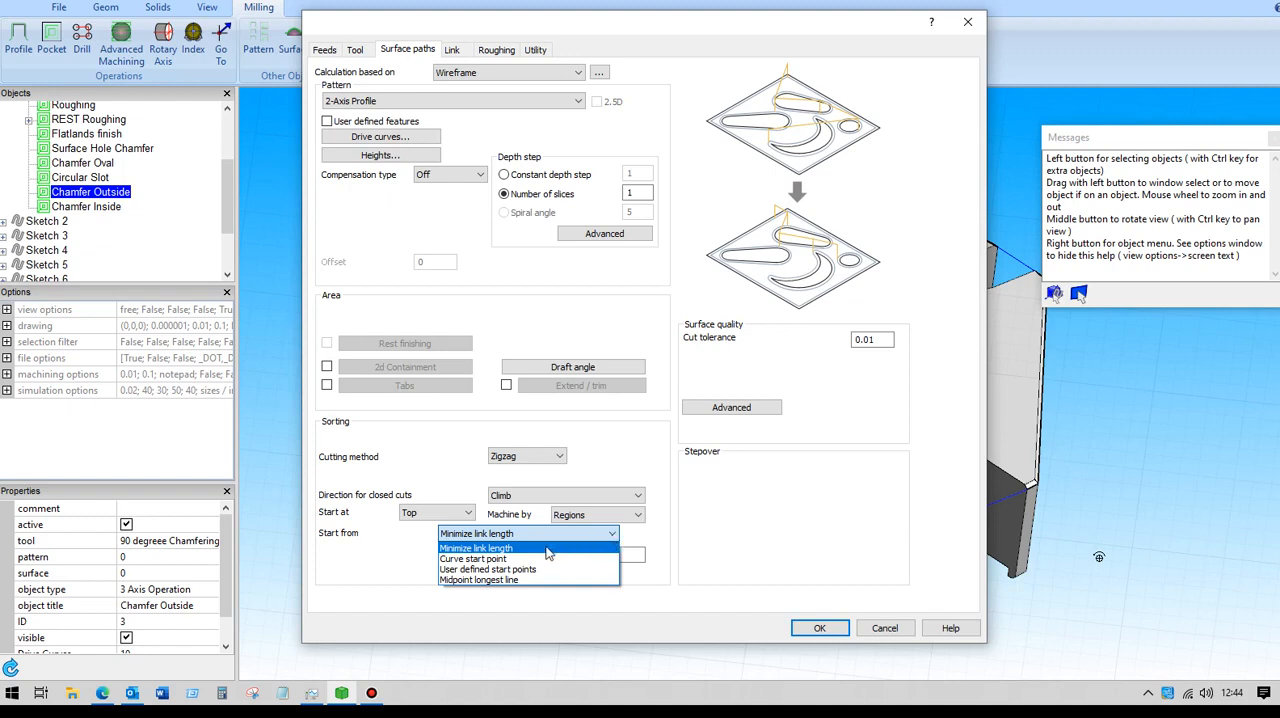
{"action": "left_click", "coordinate": [476, 548]}
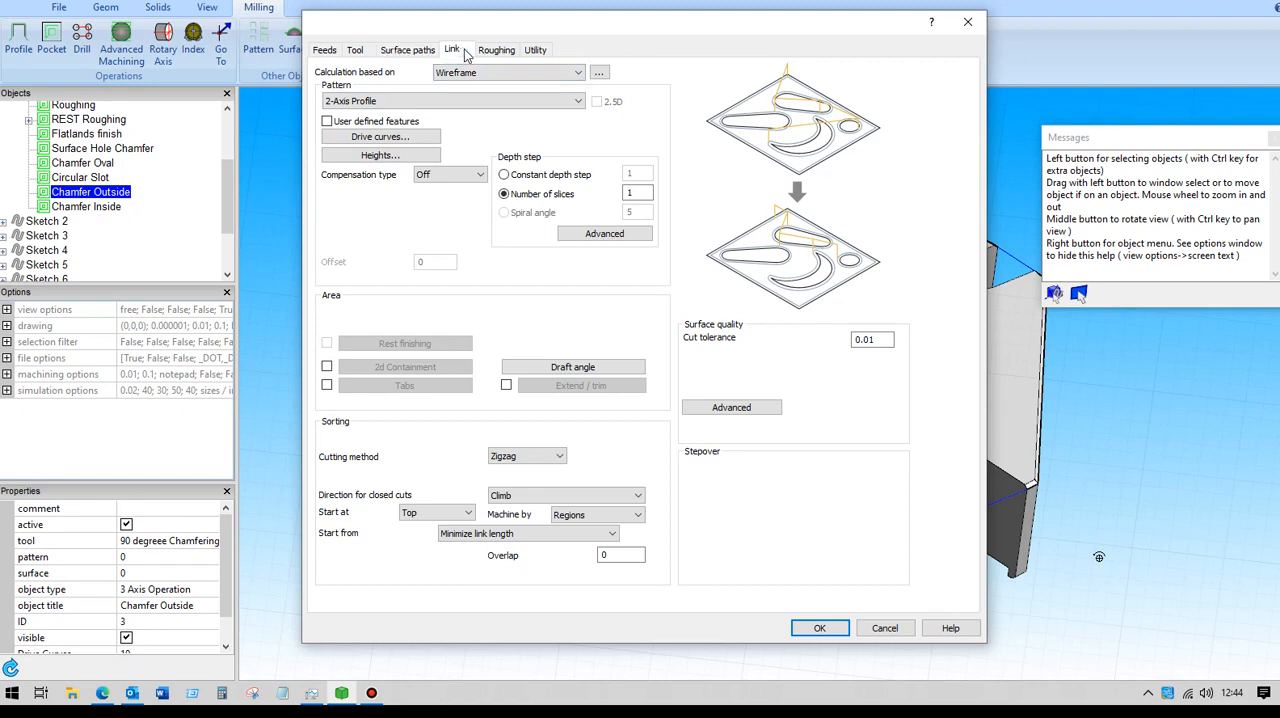
{"action": "left_click", "coordinate": [452, 48]}
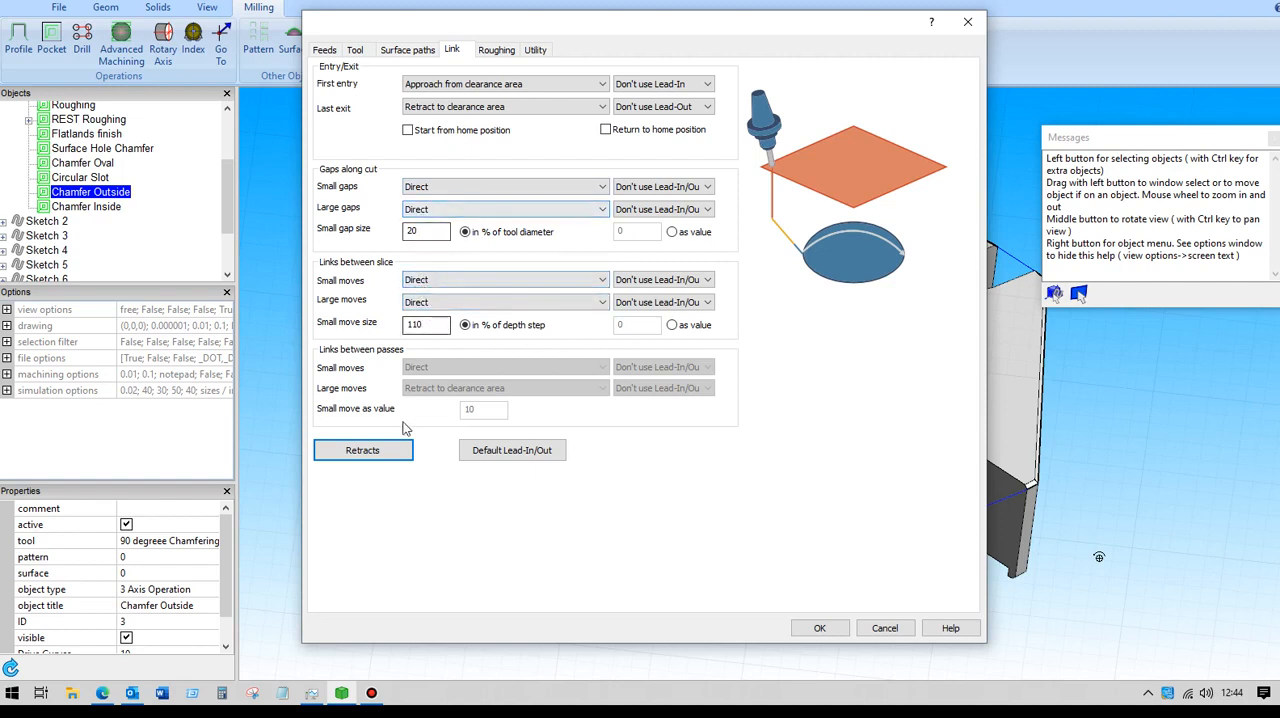
{"action": "left_click", "coordinate": [820, 628]}
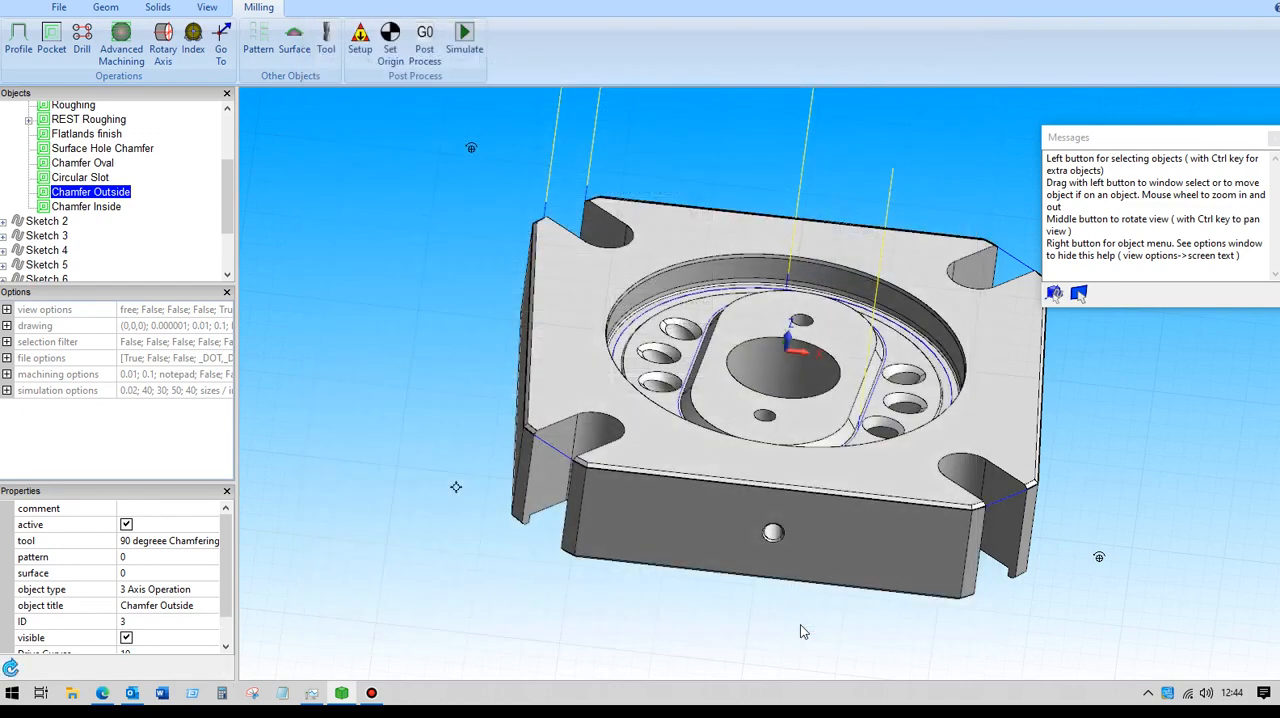
{"action": "mouse_move", "coordinate": [544, 220]}
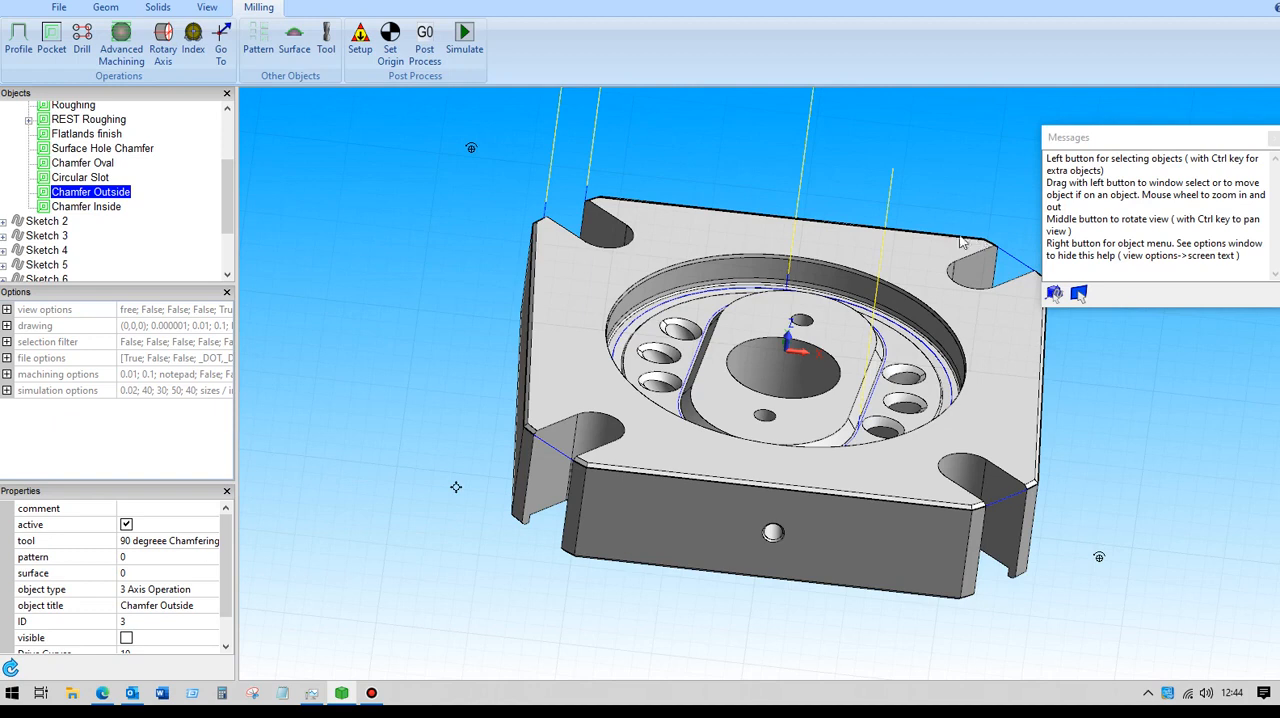
{"action": "mouse_move", "coordinate": [604, 140]}
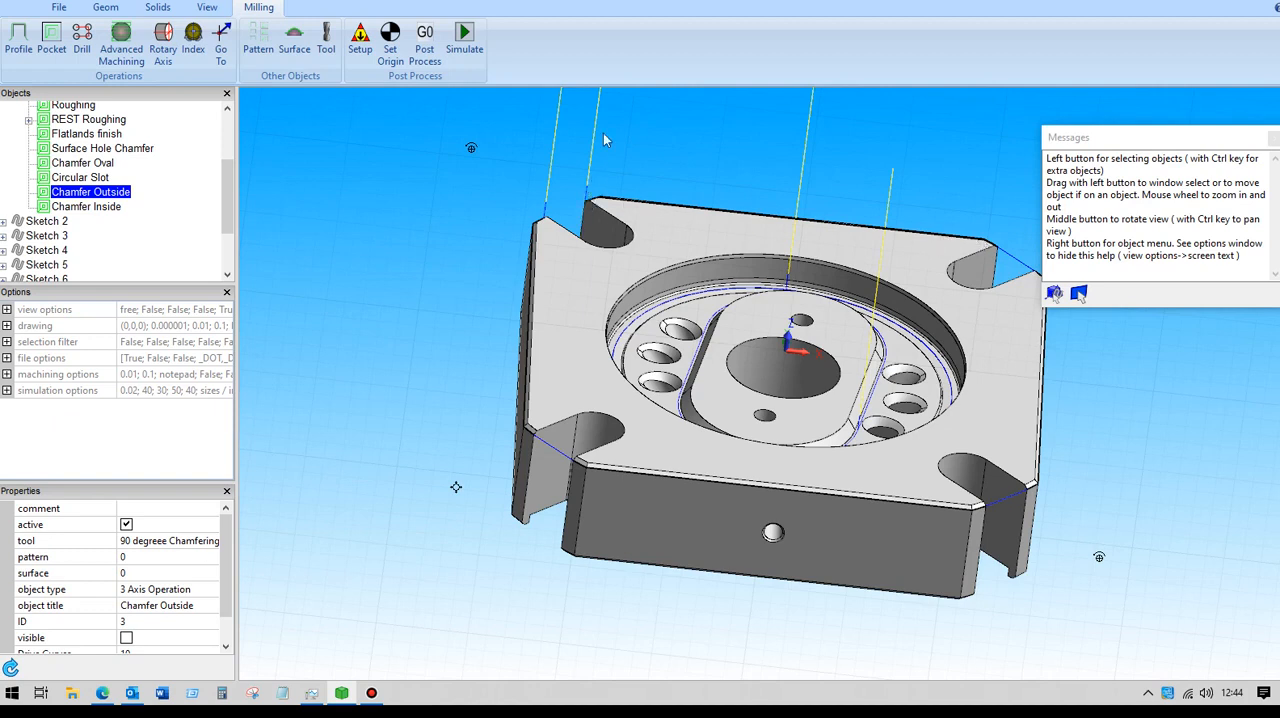
{"action": "mouse_move", "coordinate": [302, 204]}
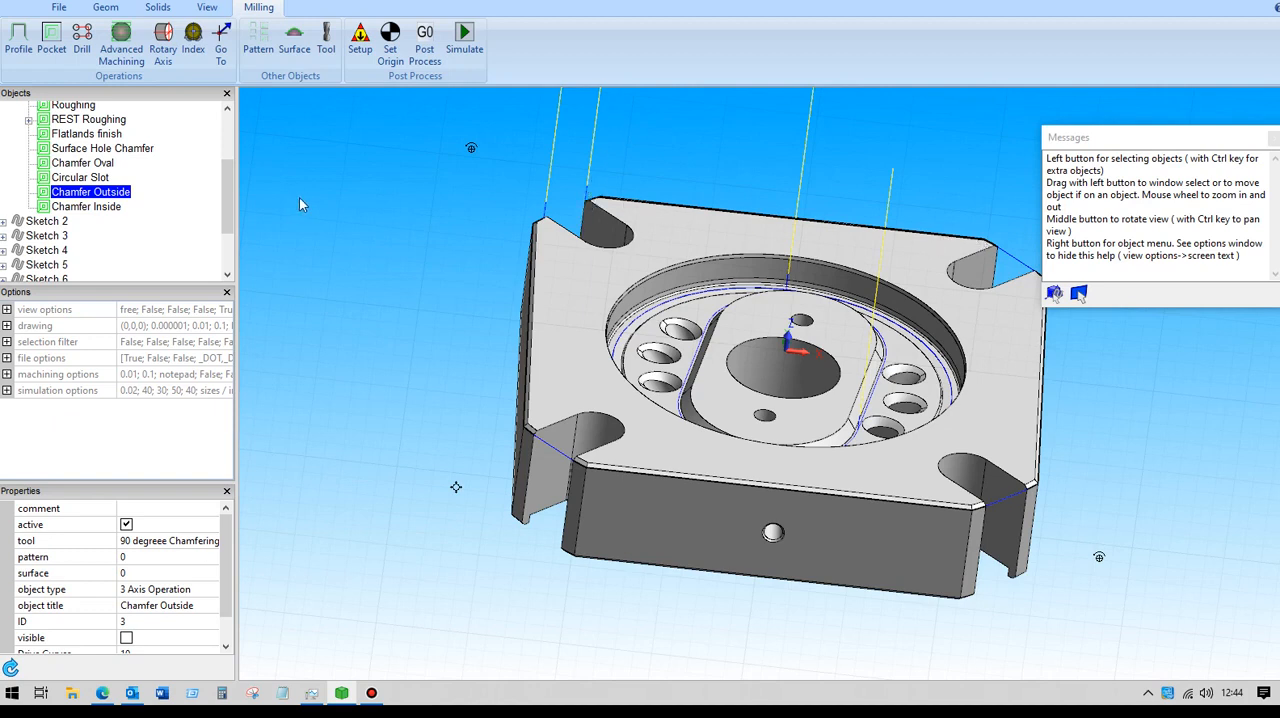
Select Chamfer Inside and tick Visible so its toolpath shows on the plate.
{"action": "left_click", "coordinate": [86, 206]}
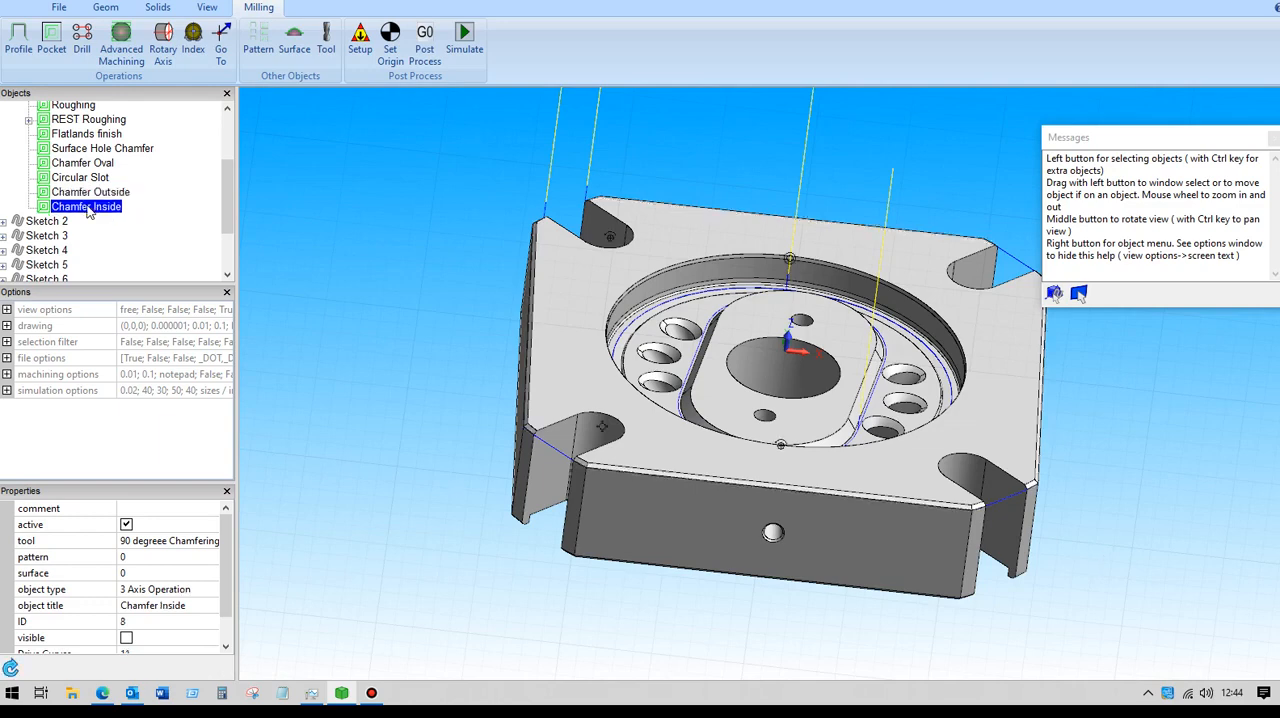
{"action": "left_click", "coordinate": [126, 636]}
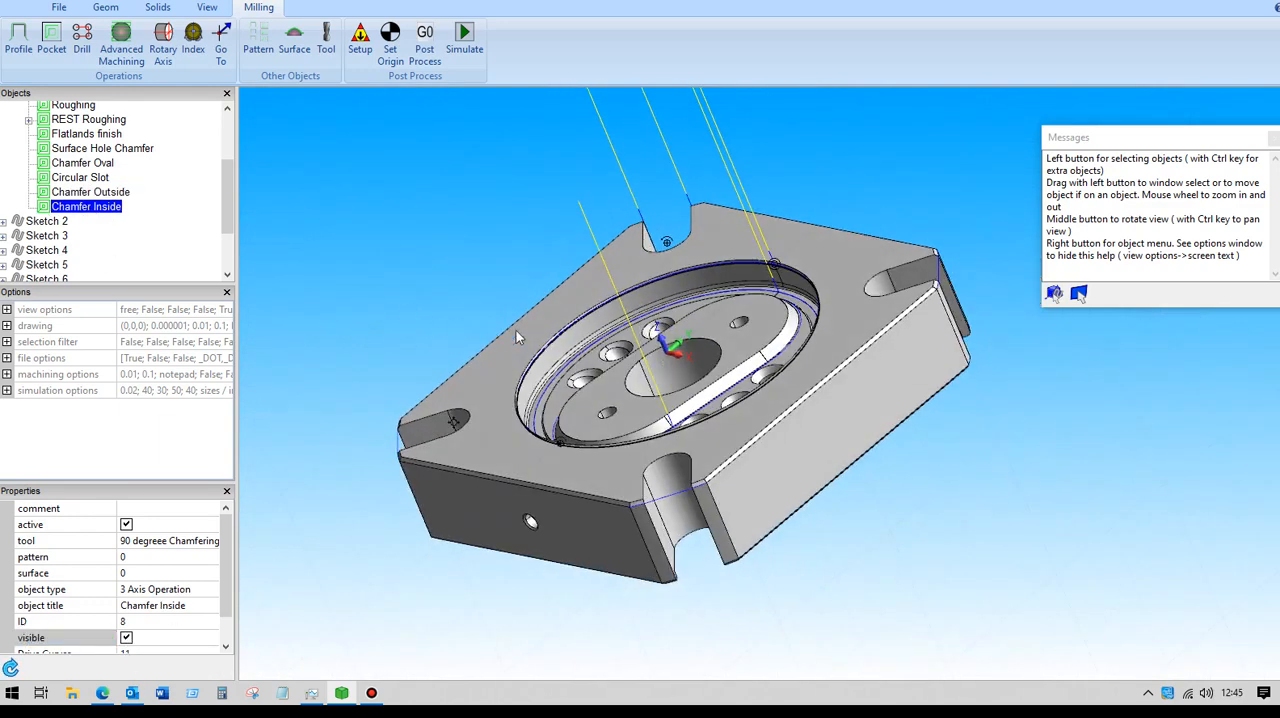
{"action": "mouse_move", "coordinate": [436, 242]}
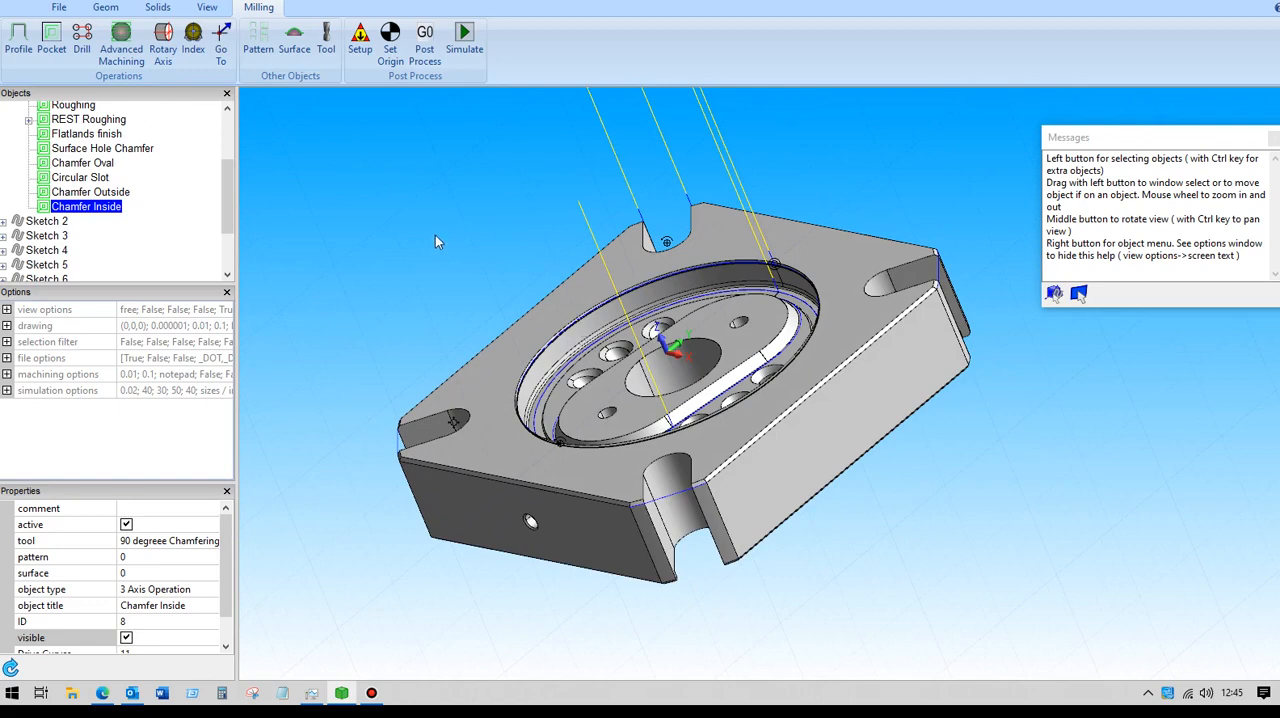
{"action": "mouse_move", "coordinate": [368, 214]}
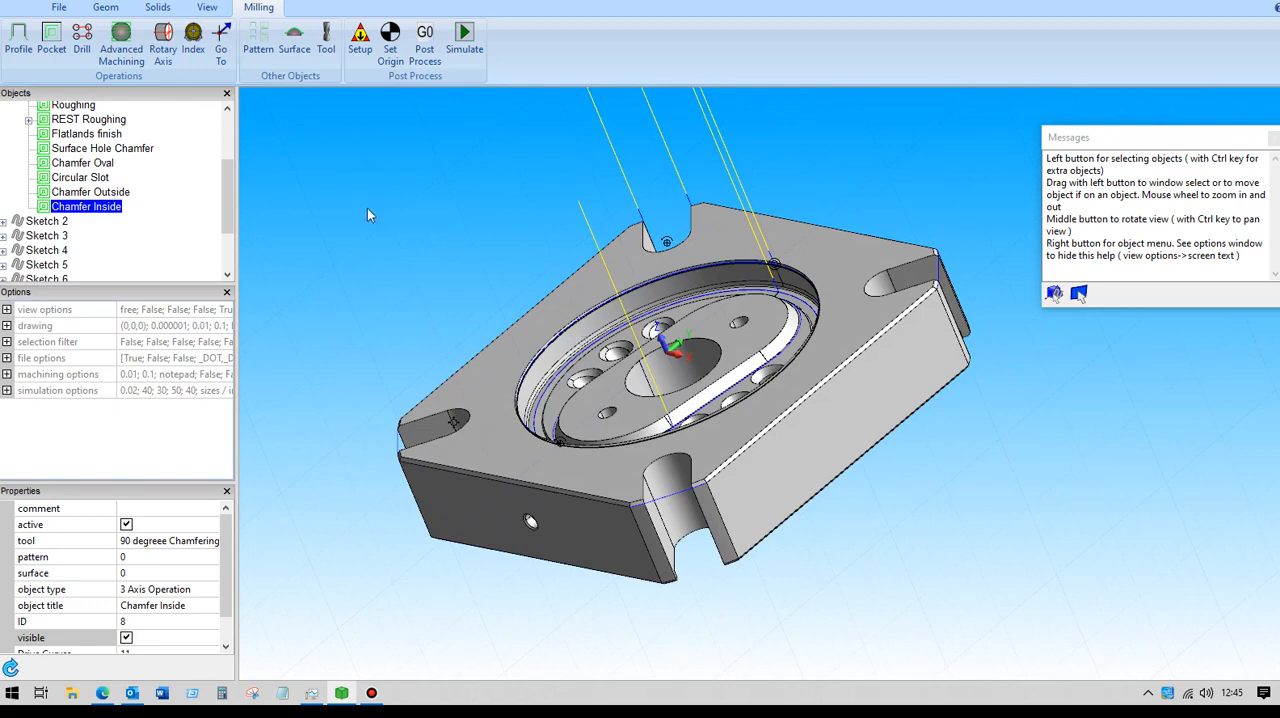